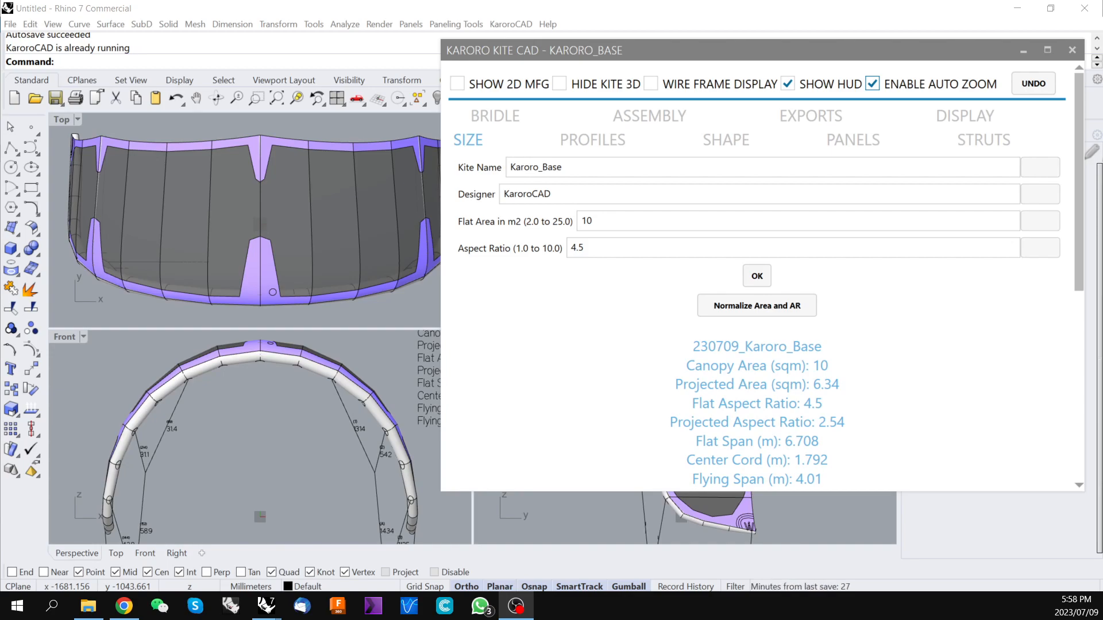
{"action": "mouse_move", "coordinate": [831, 57]}
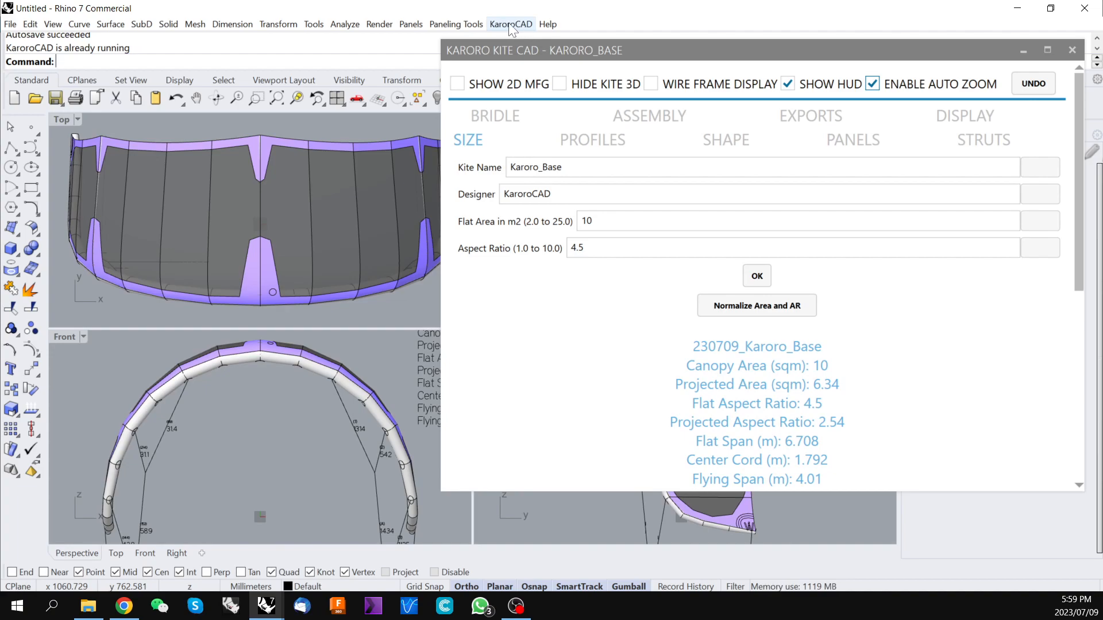
- Move the KARORO KITE CAD window aside so the Top and Perspective views of the kite show
{"action": "left_click", "coordinate": [510, 24]}
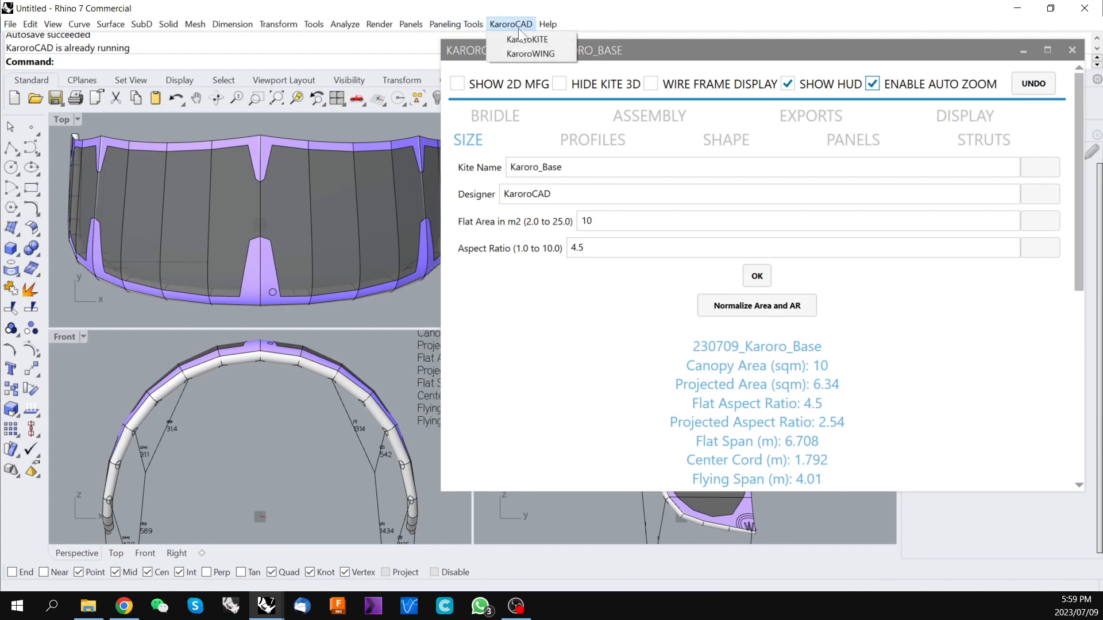
{"action": "mouse_move", "coordinate": [527, 39]}
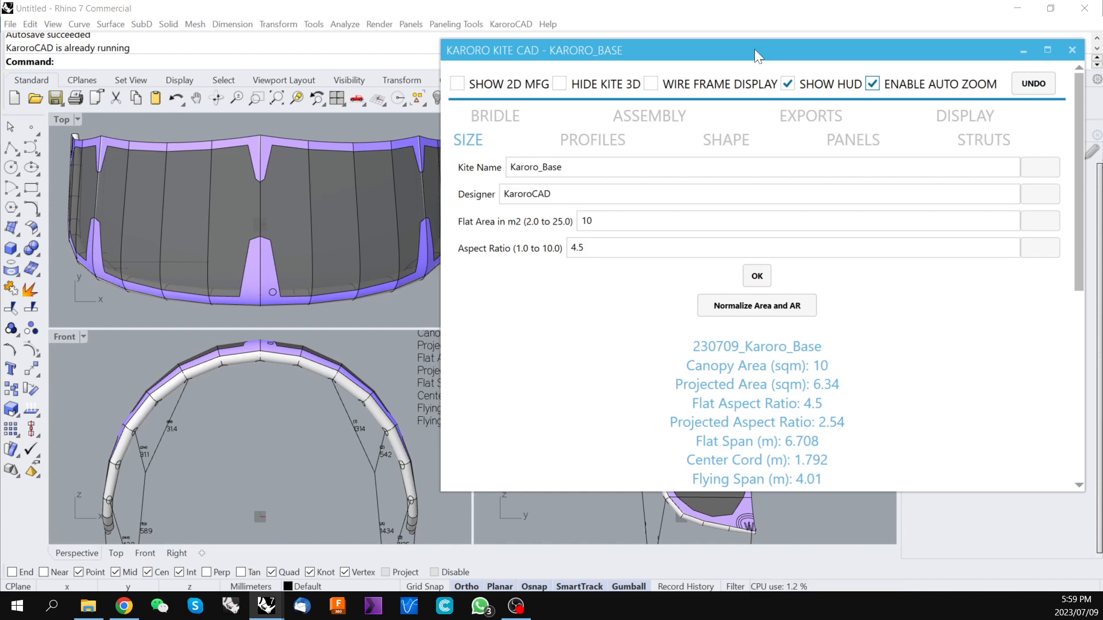
{"action": "mouse_move", "coordinate": [736, 70]}
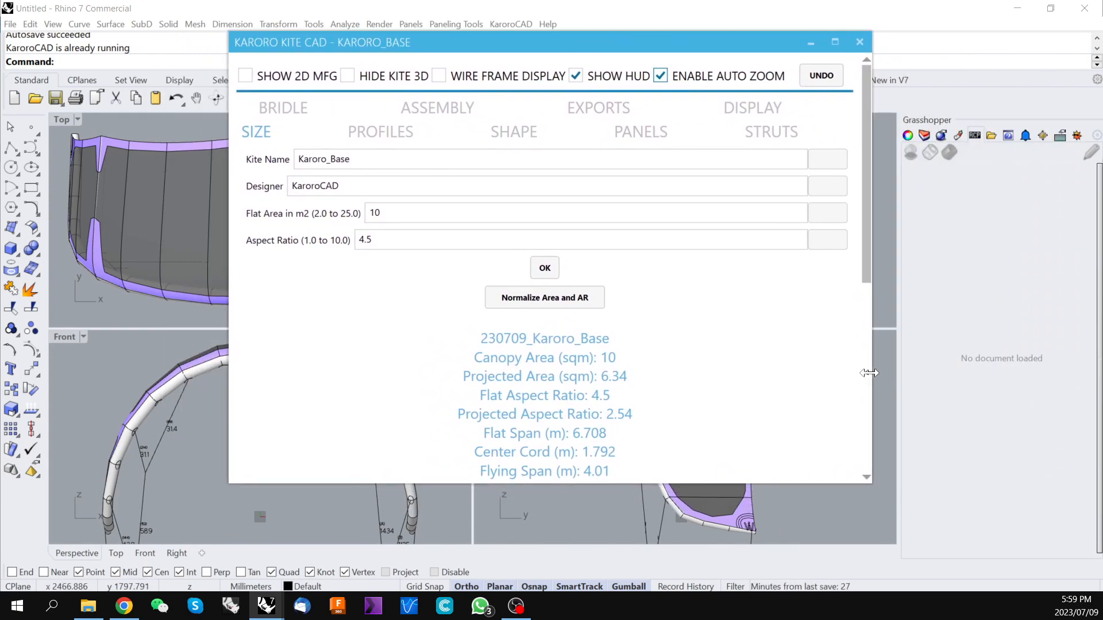
{"action": "left_click_drag", "start_coordinate": [322, 43], "coordinate": [778, 139]}
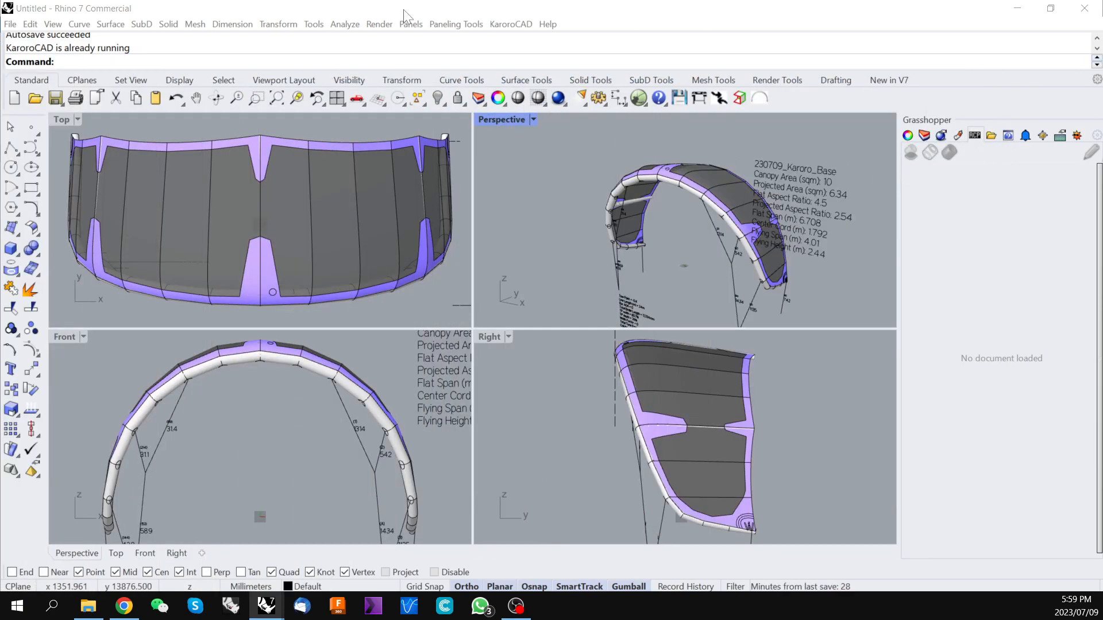
{"action": "mouse_move", "coordinate": [608, 160]}
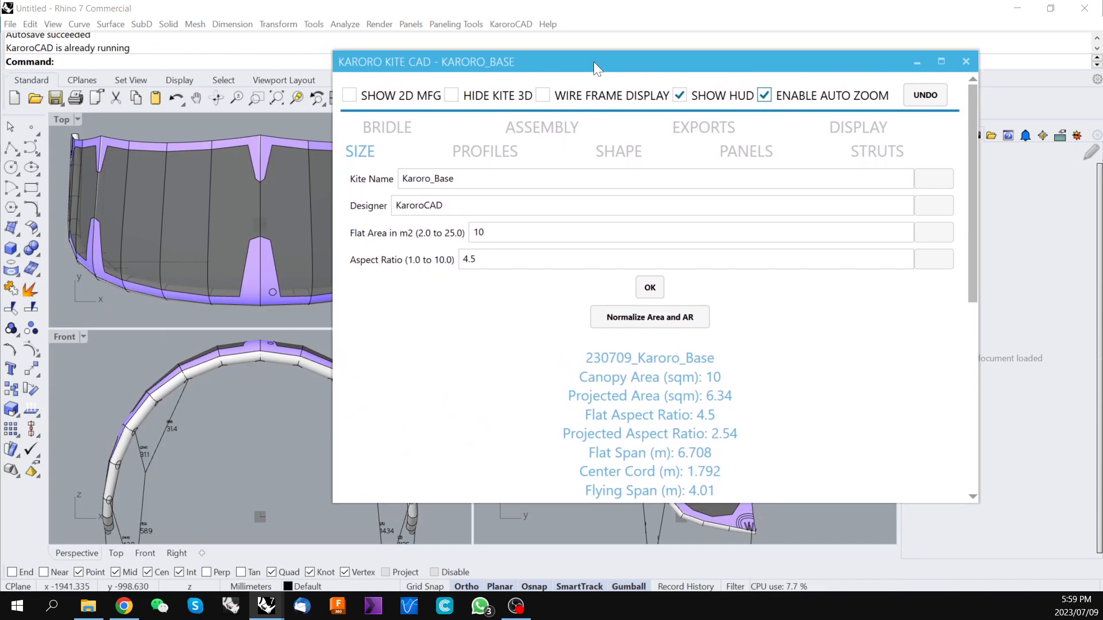
{"action": "mouse_move", "coordinate": [719, 67]}
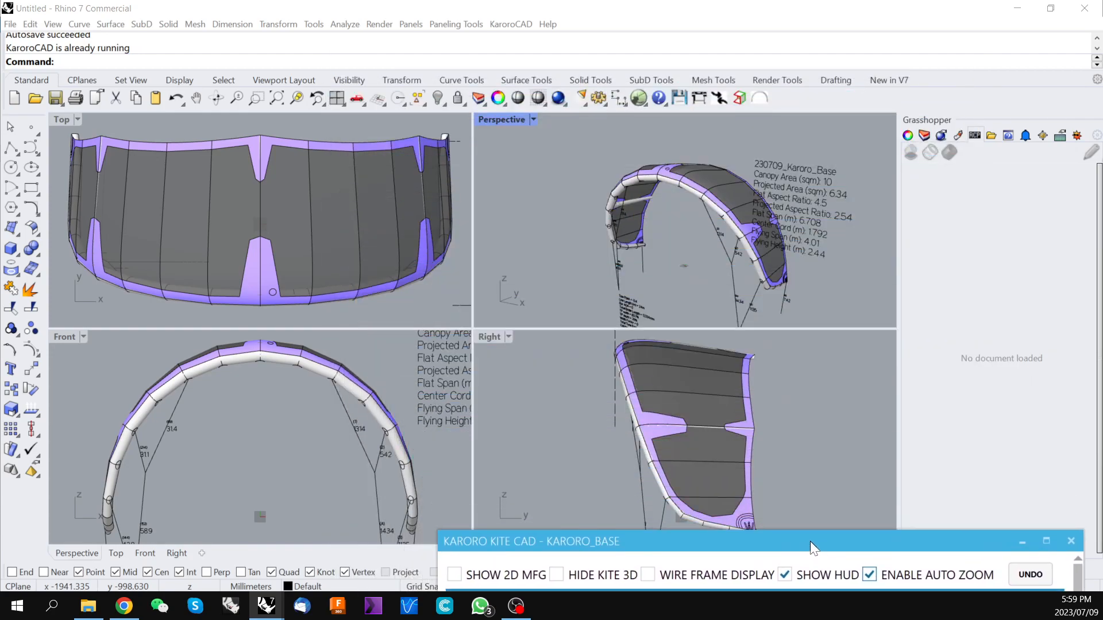
{"action": "mouse_move", "coordinate": [683, 547]}
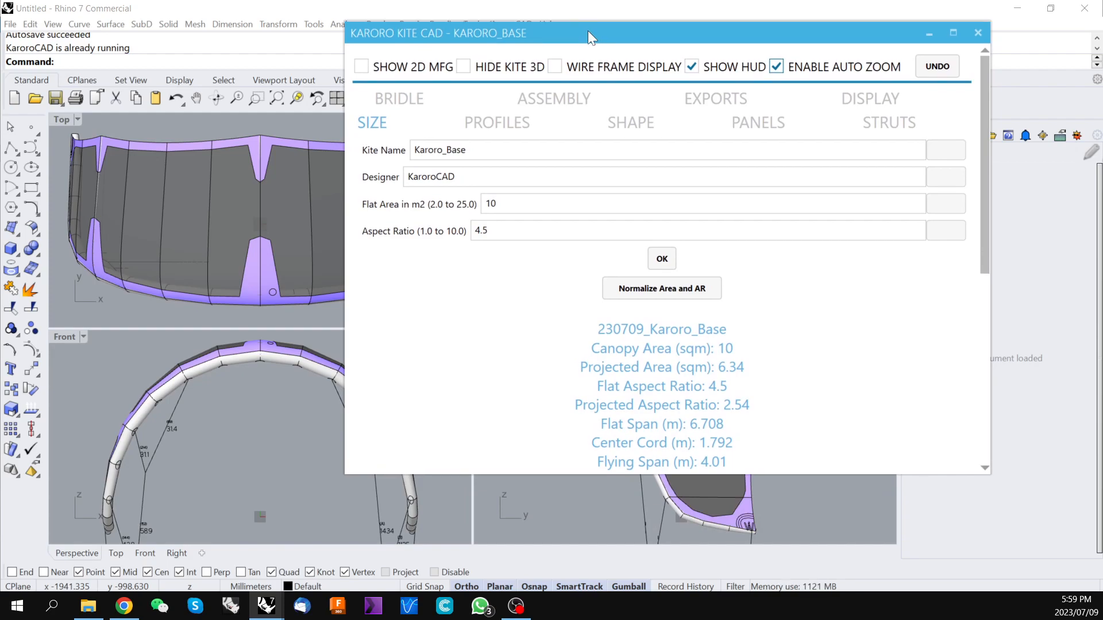
{"action": "left_click_drag", "start_coordinate": [590, 33], "coordinate": [573, 38]}
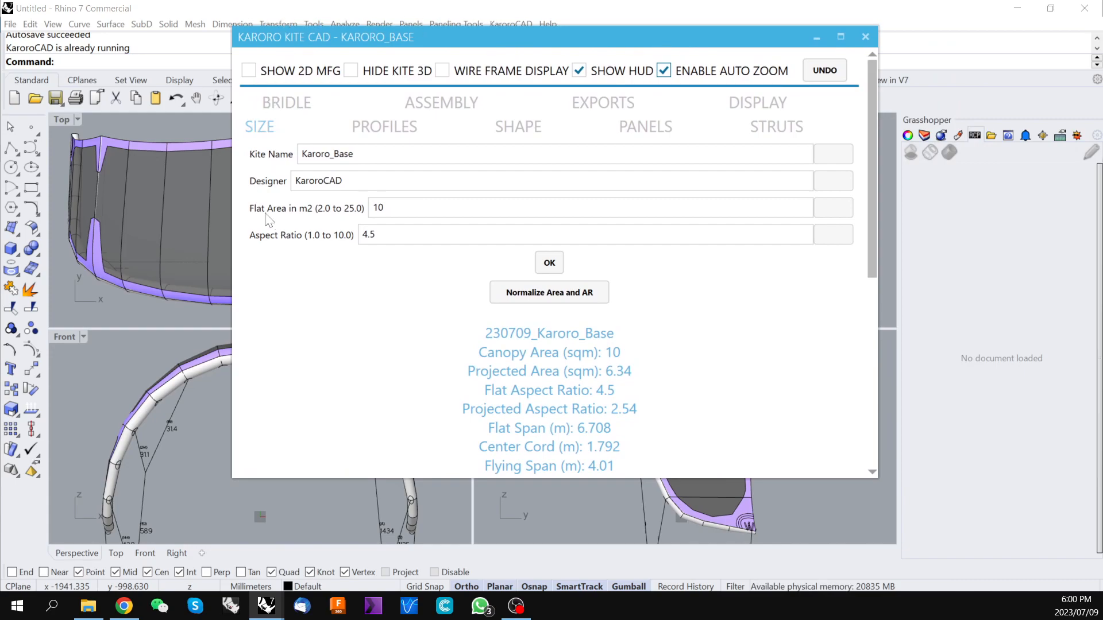
{"action": "mouse_move", "coordinate": [785, 438]}
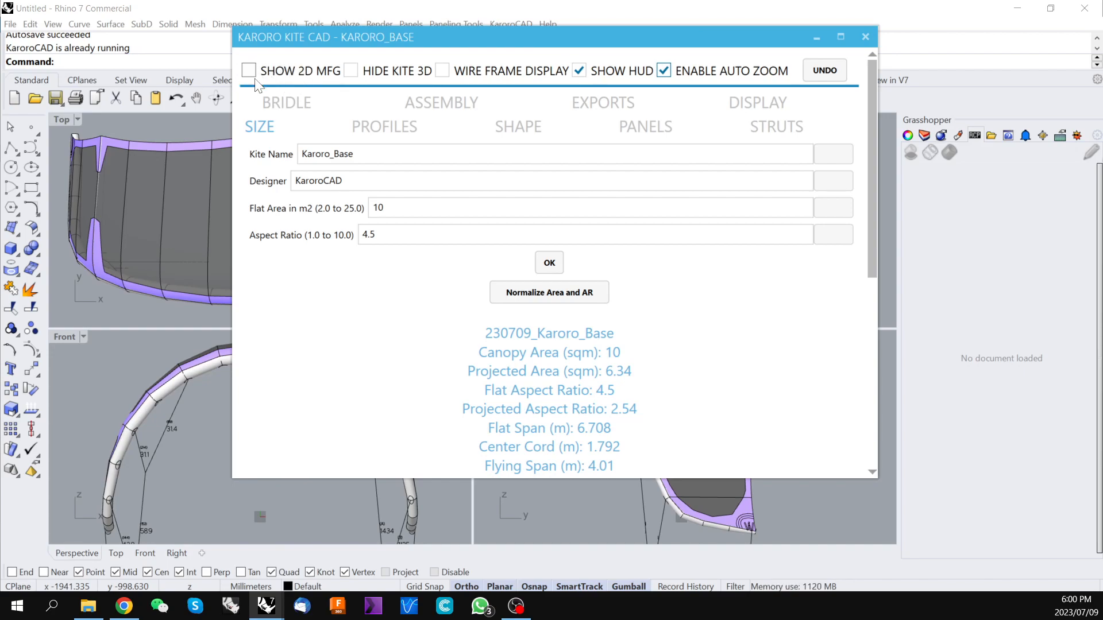
{"action": "mouse_move", "coordinate": [380, 64]}
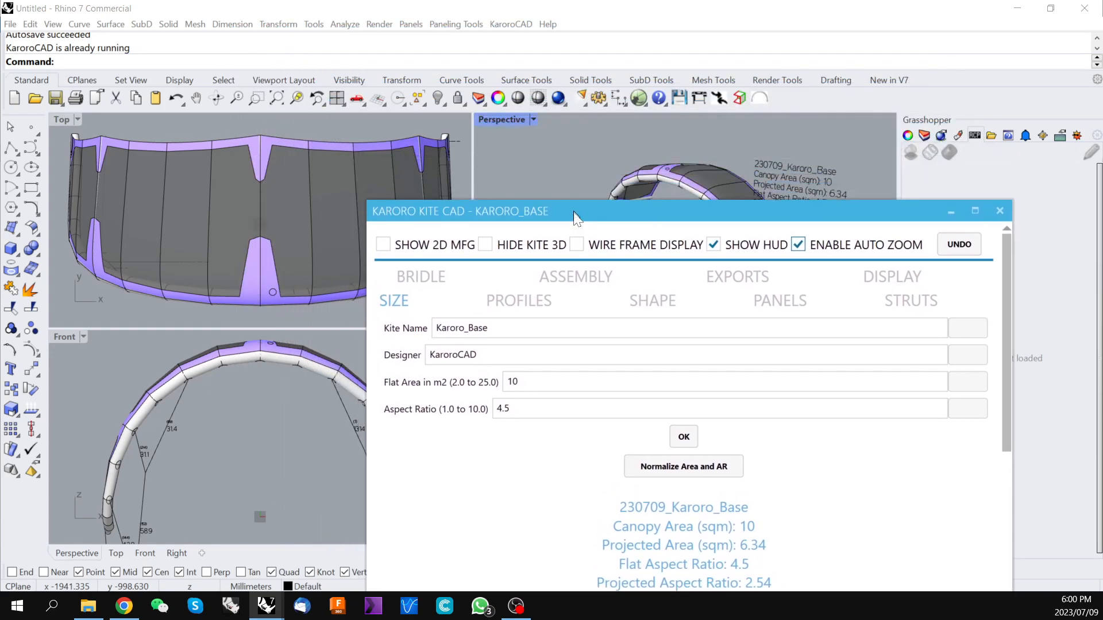
{"action": "left_click_drag", "start_coordinate": [461, 212], "coordinate": [453, 315]}
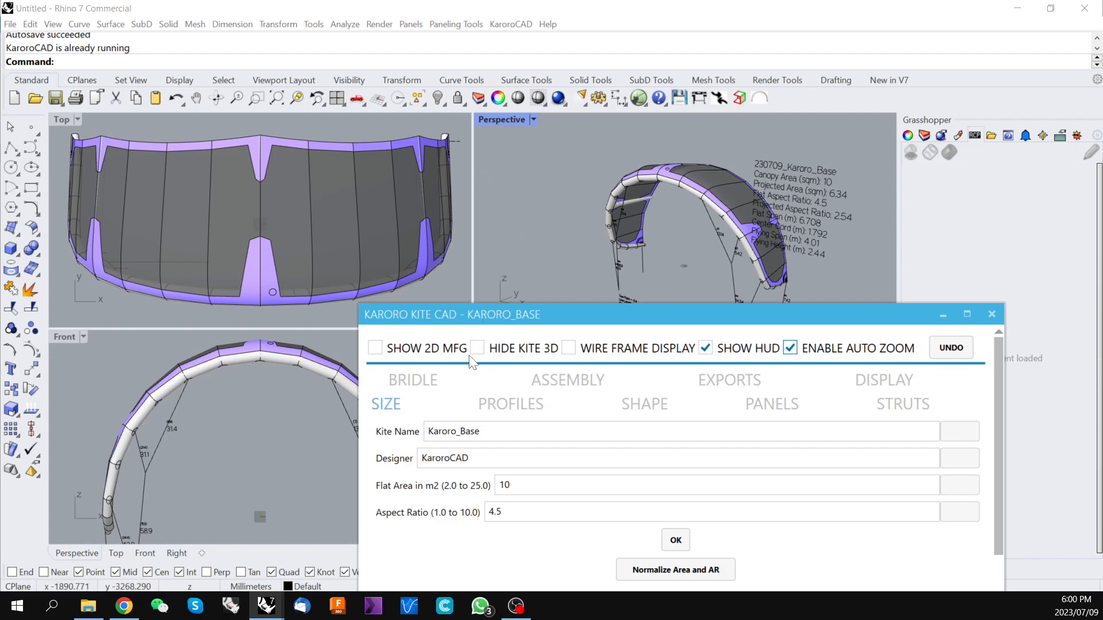
{"action": "left_click", "coordinate": [478, 348]}
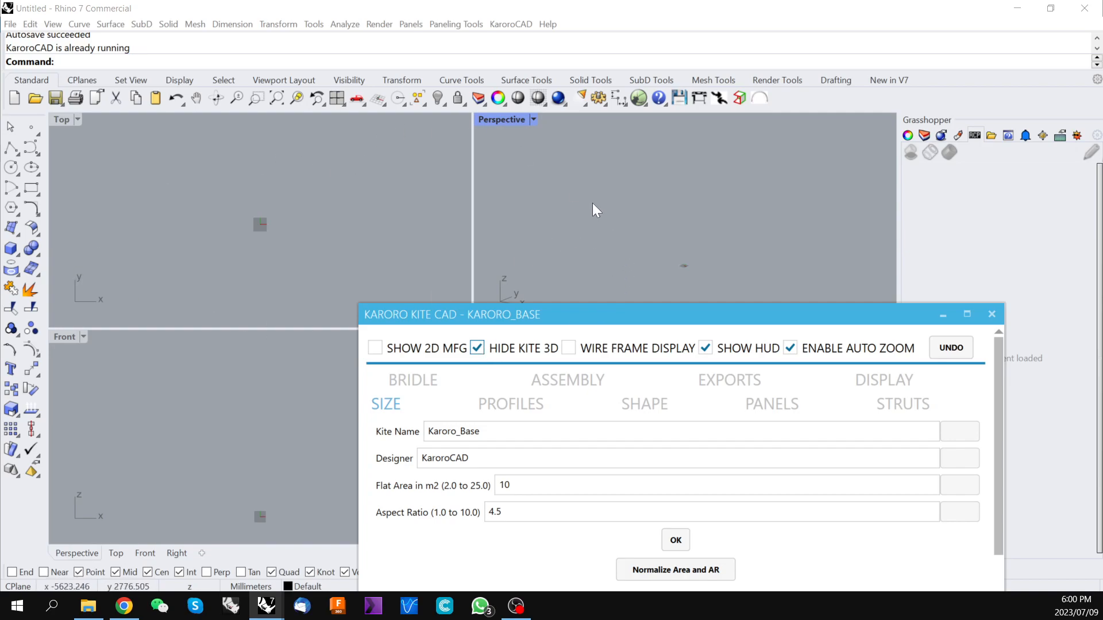
{"action": "mouse_move", "coordinate": [471, 186]}
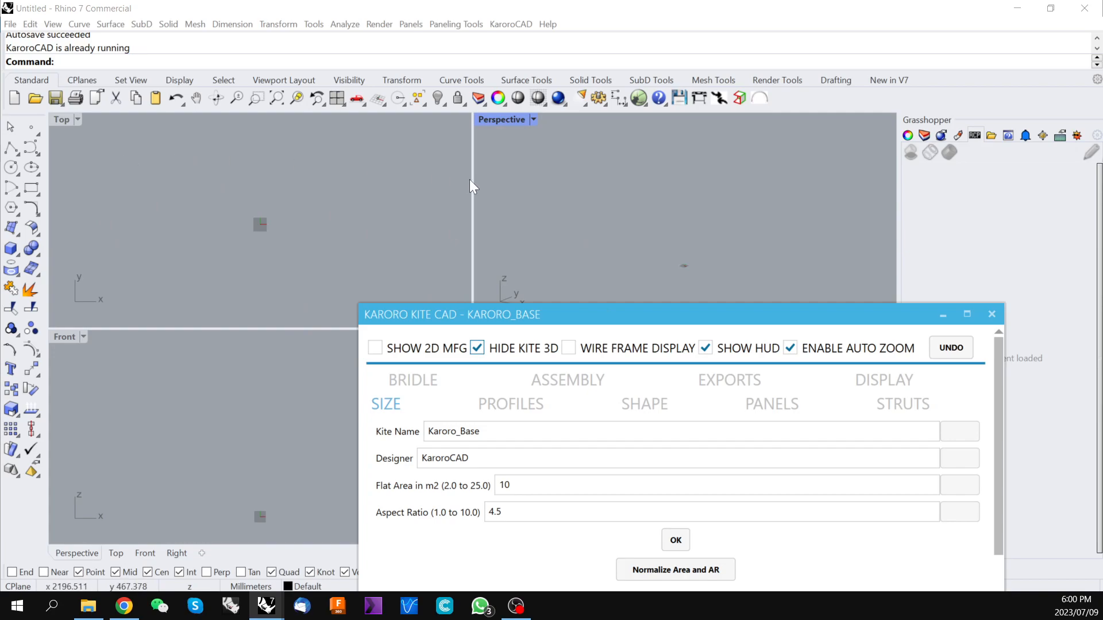
{"action": "mouse_move", "coordinate": [253, 177]}
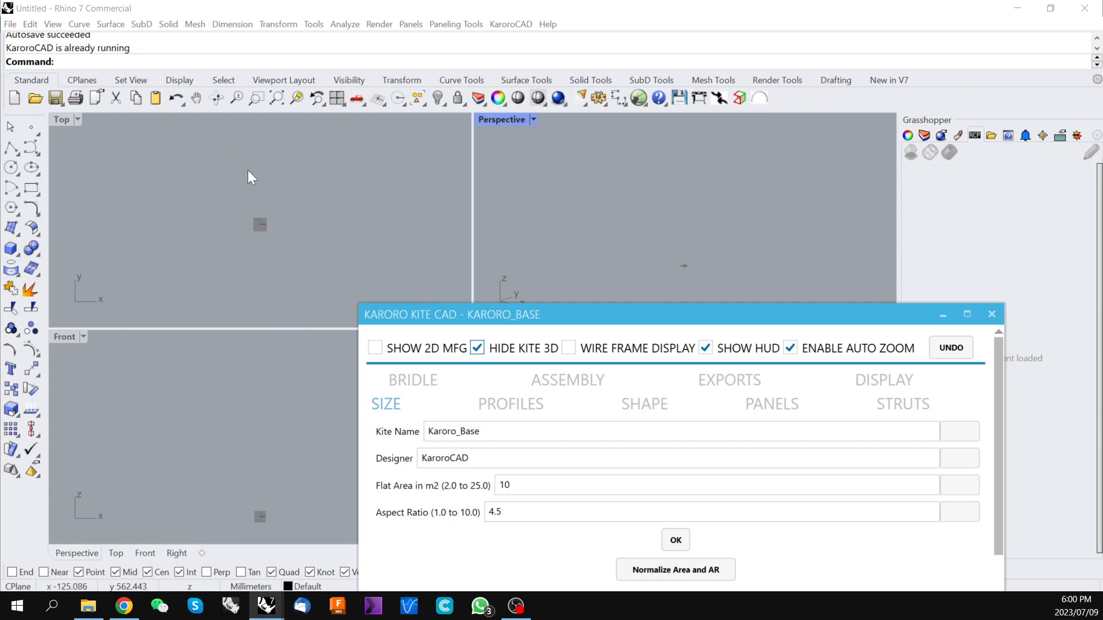
{"action": "mouse_move", "coordinate": [532, 246]}
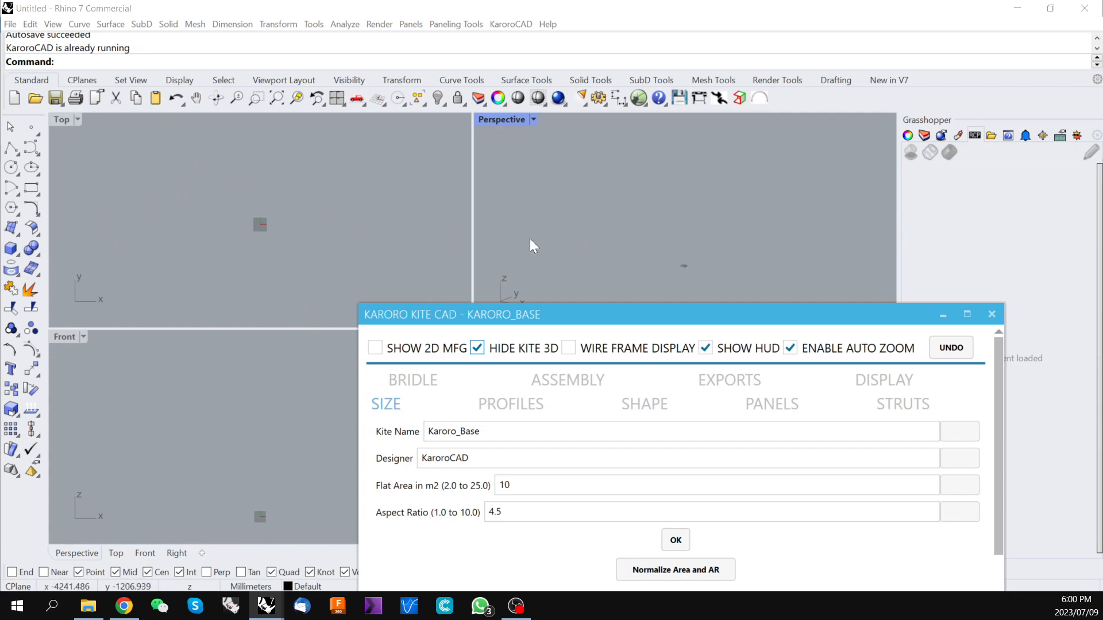
{"action": "mouse_move", "coordinate": [394, 230]}
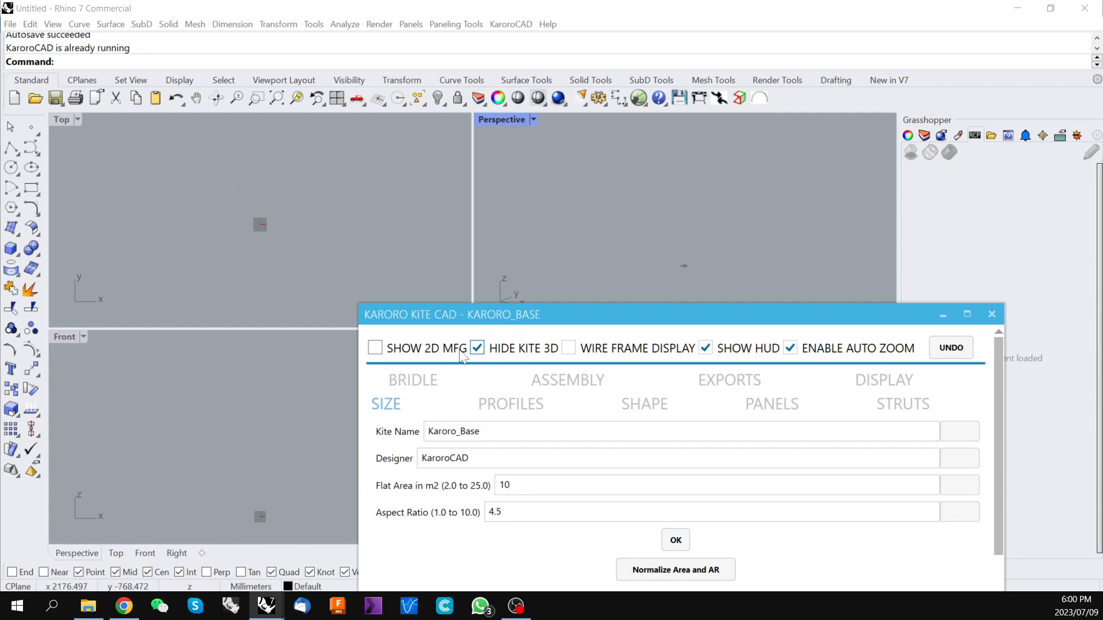
{"action": "left_click", "coordinate": [477, 347]}
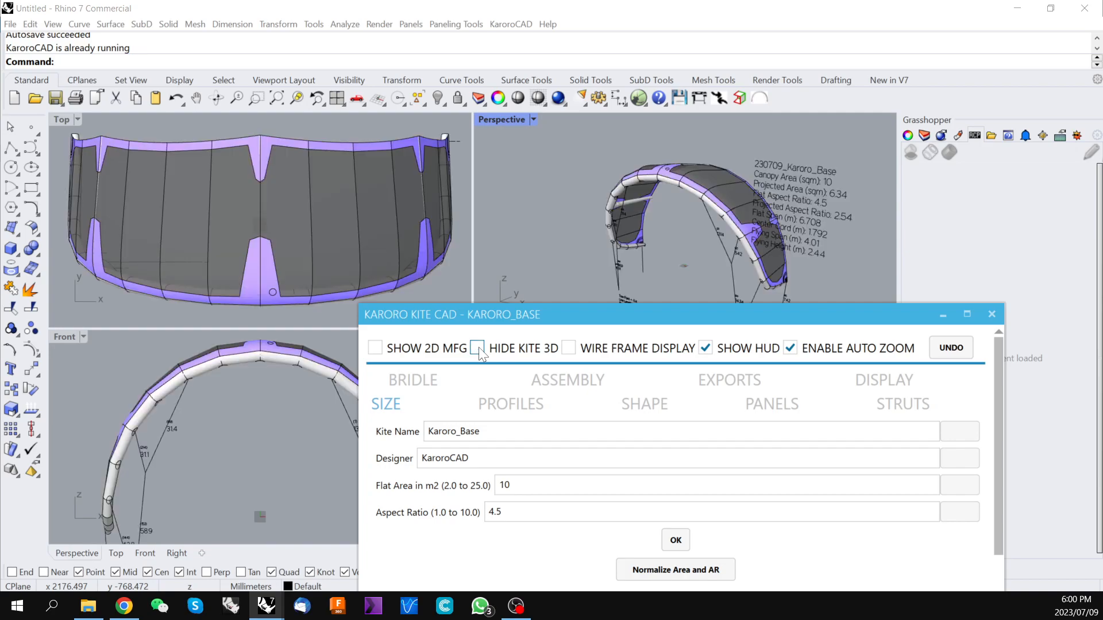
{"action": "mouse_move", "coordinate": [577, 360]}
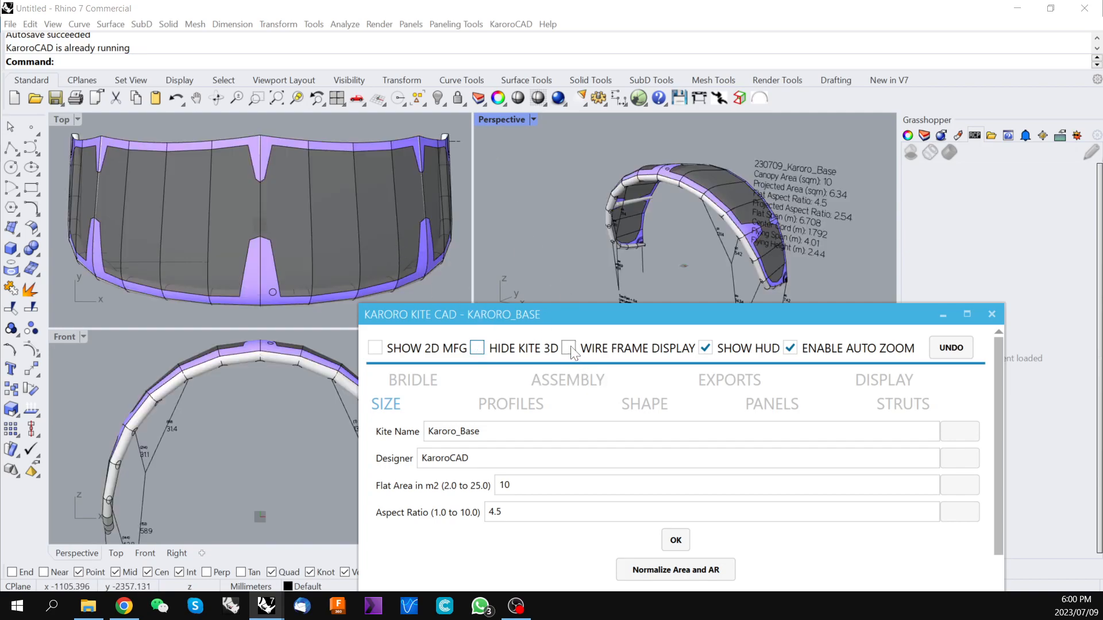
- Preview the kite with WIRE FRAME DISPLAY ticked, then return to shaded display
{"action": "left_click", "coordinate": [569, 348]}
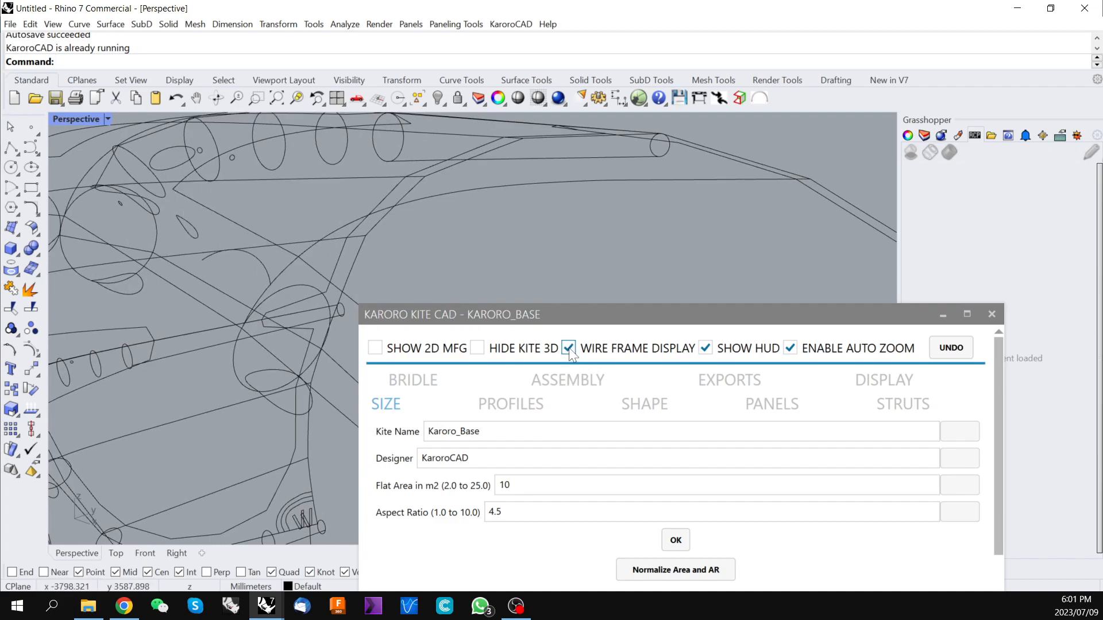
{"action": "left_click", "coordinate": [567, 348]}
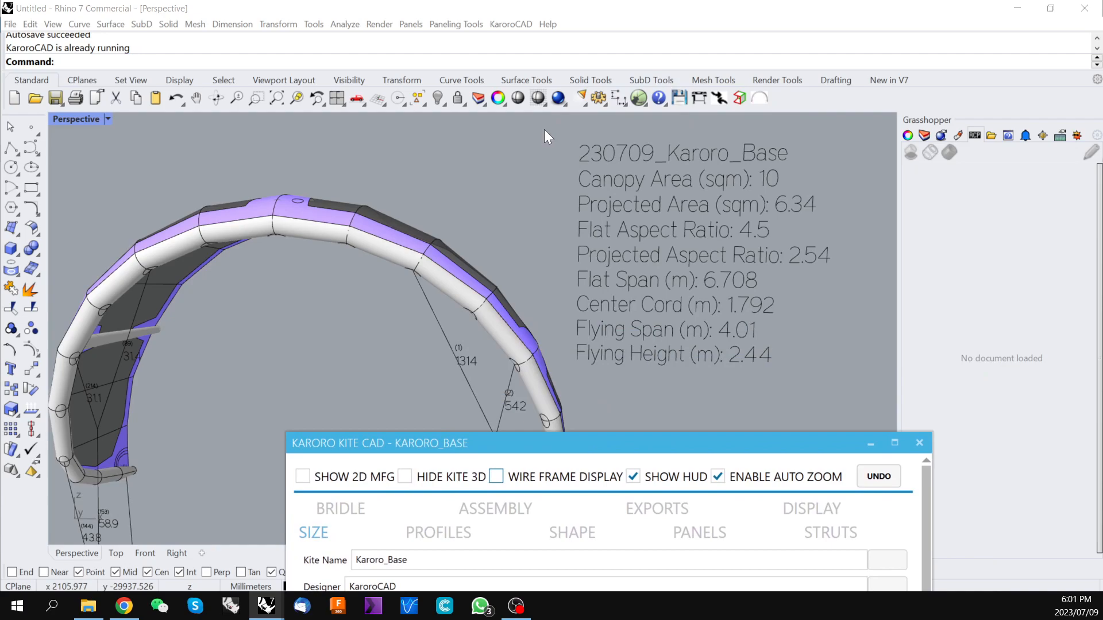
{"action": "mouse_move", "coordinate": [786, 387]}
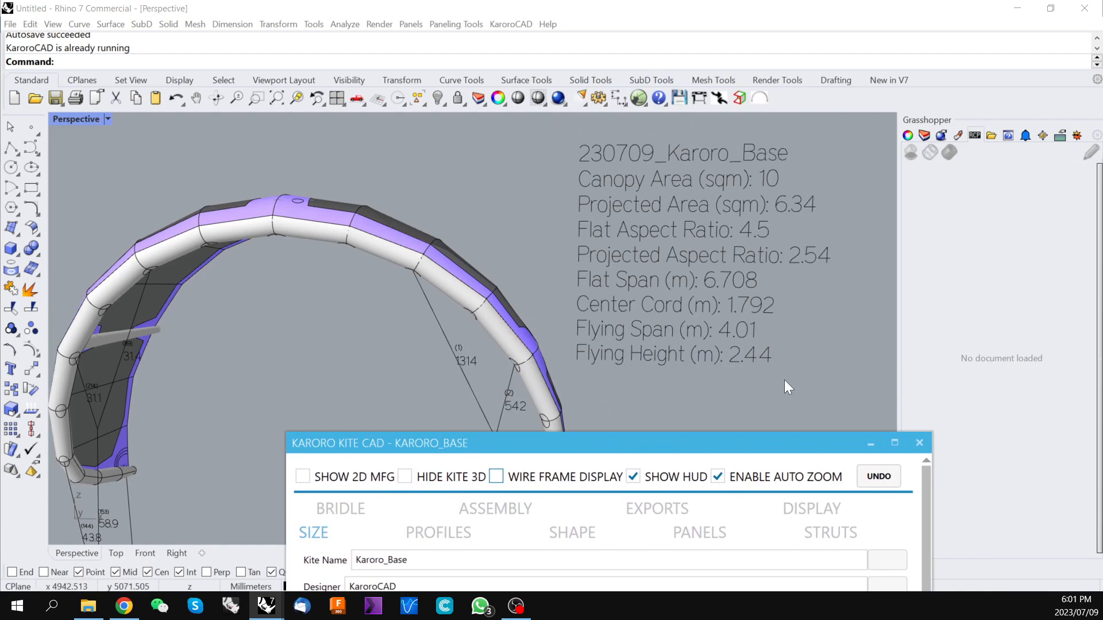
{"action": "mouse_move", "coordinate": [803, 158]}
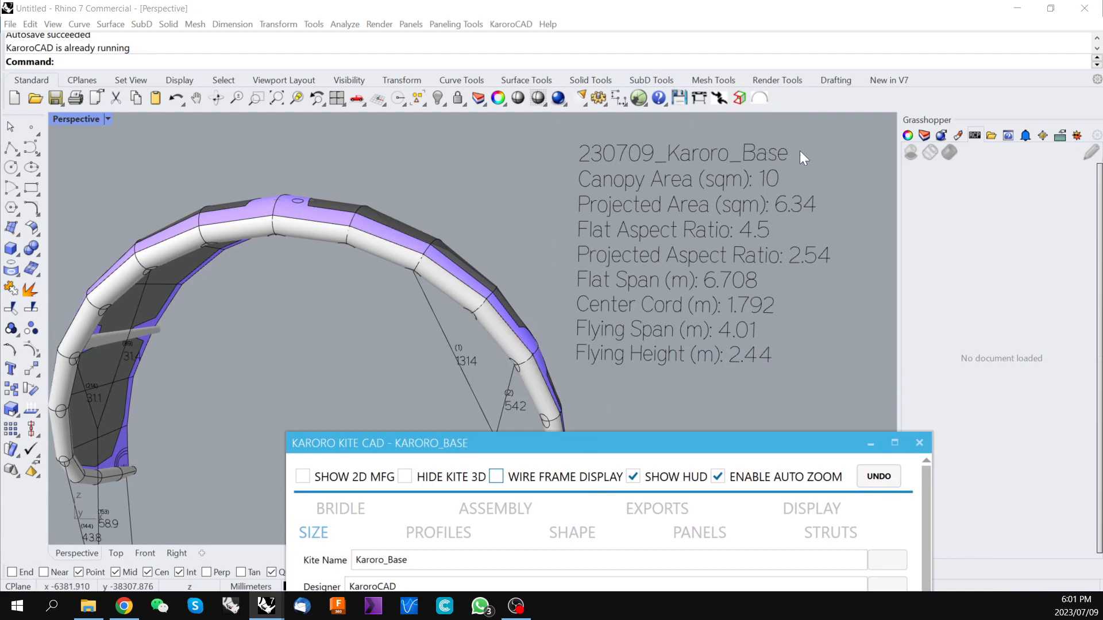
{"action": "mouse_move", "coordinate": [576, 168]}
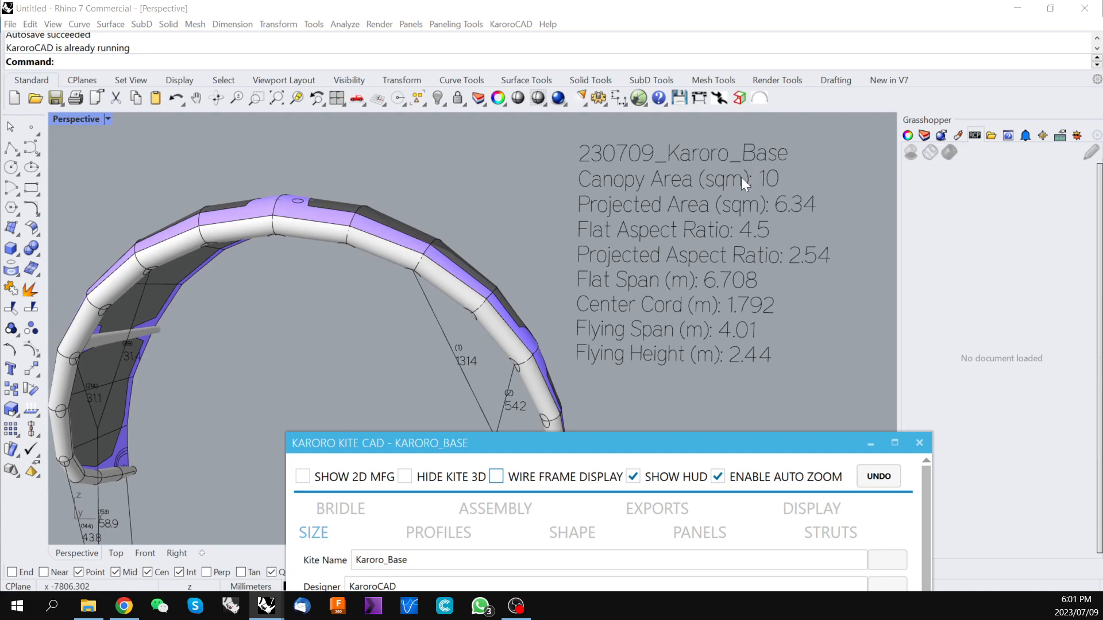
{"action": "mouse_move", "coordinate": [755, 239]}
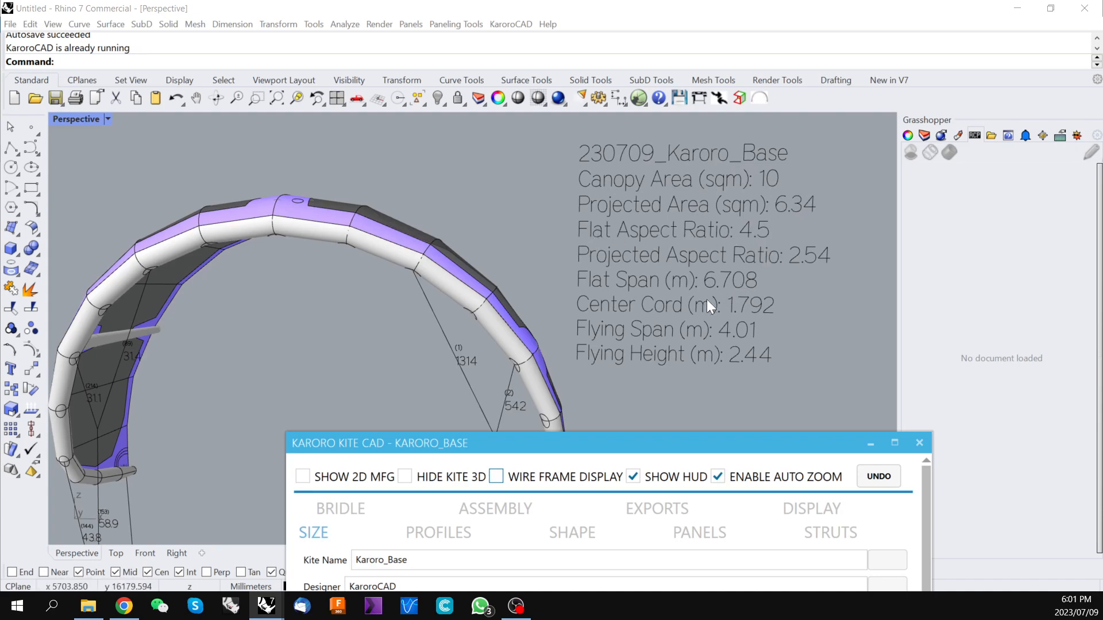
{"action": "mouse_move", "coordinate": [592, 136]}
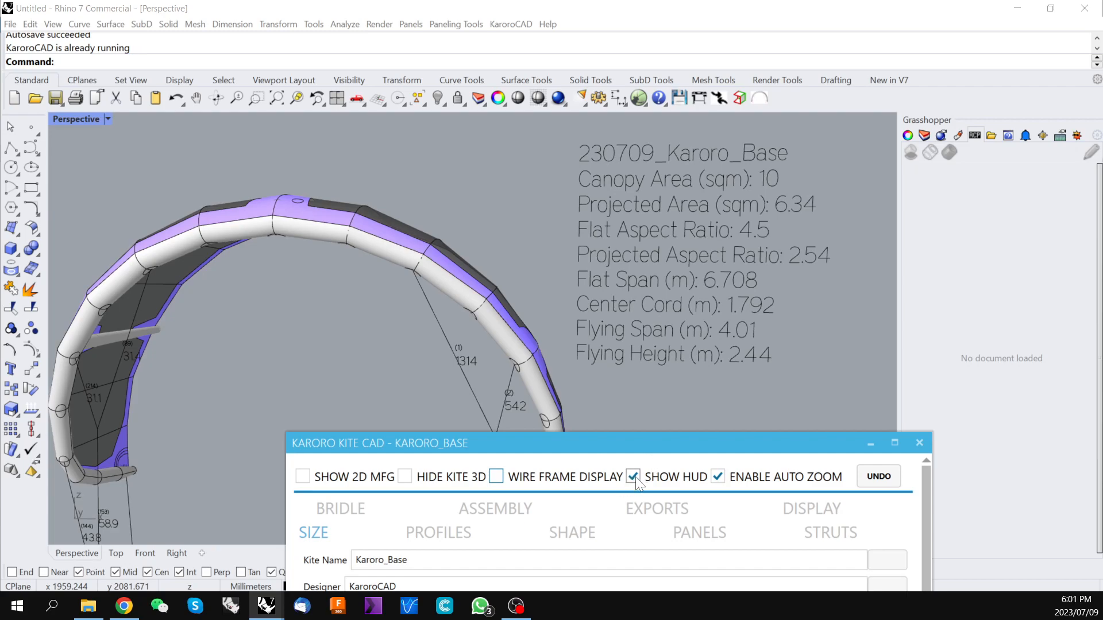
{"action": "left_click", "coordinate": [632, 477]}
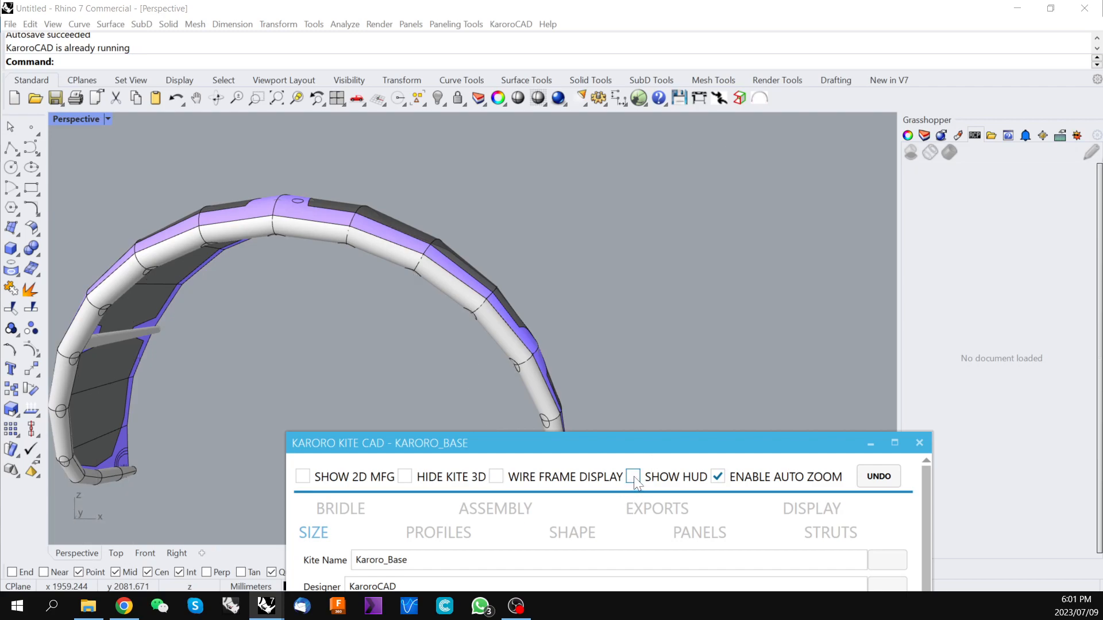
{"action": "left_click", "coordinate": [631, 475]}
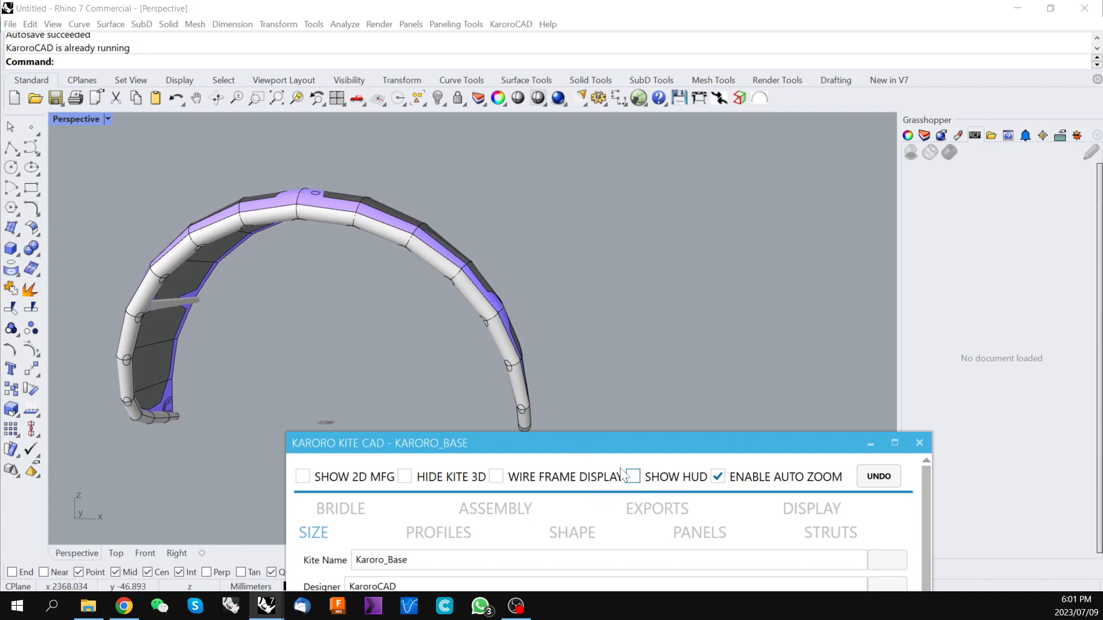
{"action": "left_click", "coordinate": [631, 477]}
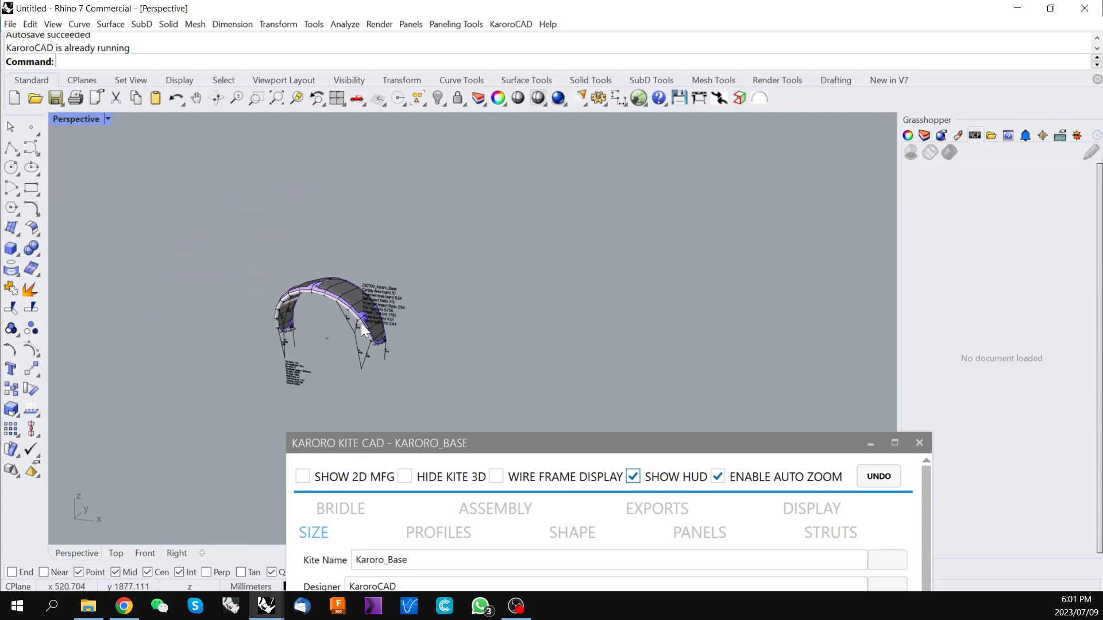
- Set Flat Area to 11 m² in the SIZE tab so the kite regenerates with projected area 6.98 m²
{"action": "left_click_drag", "start_coordinate": [380, 443], "coordinate": [636, 131]}
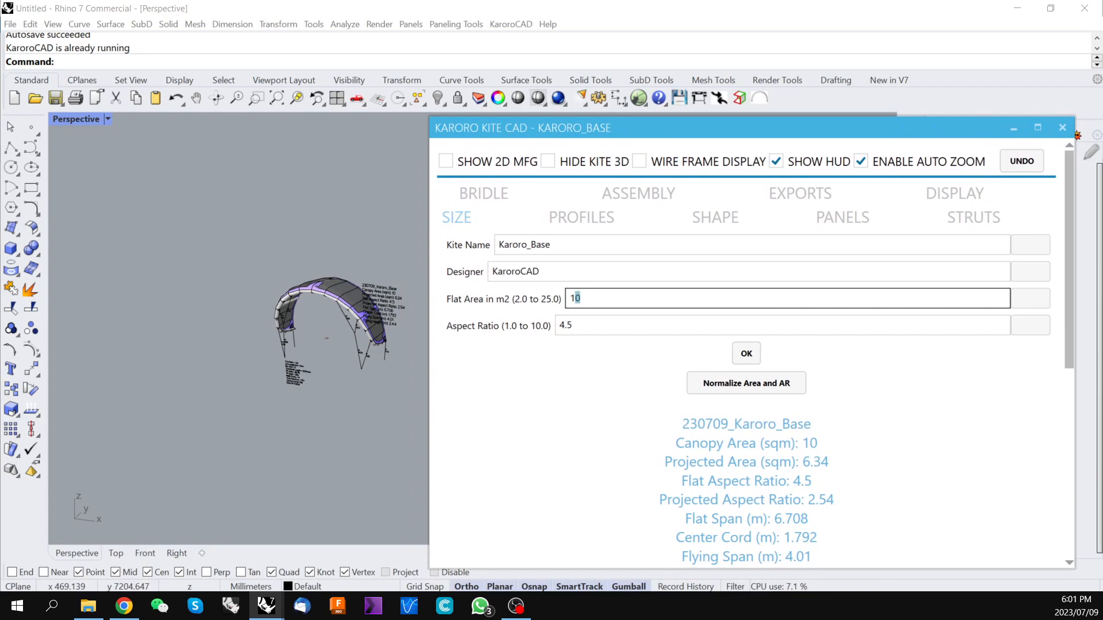
{"action": "type", "text": "1"}
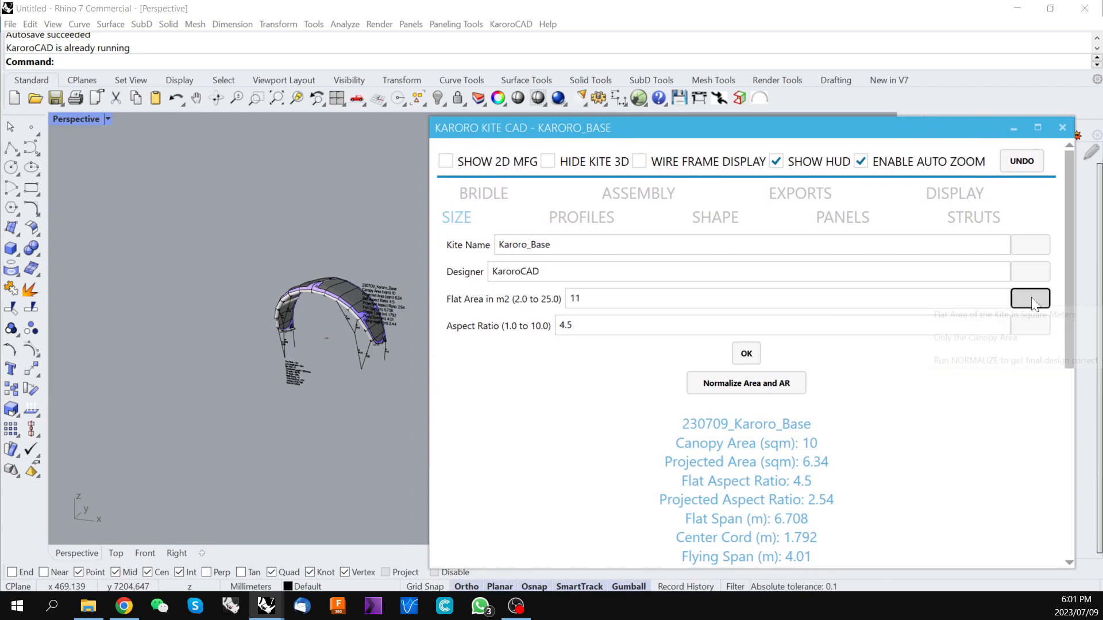
{"action": "left_click", "coordinate": [1029, 298]}
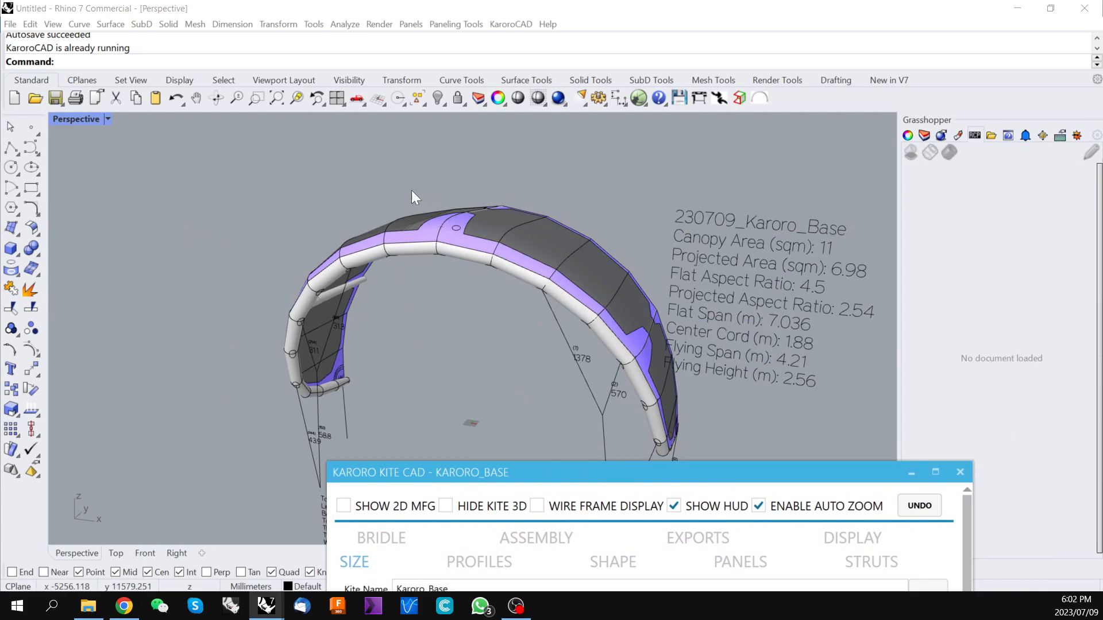
{"action": "mouse_move", "coordinate": [782, 353]}
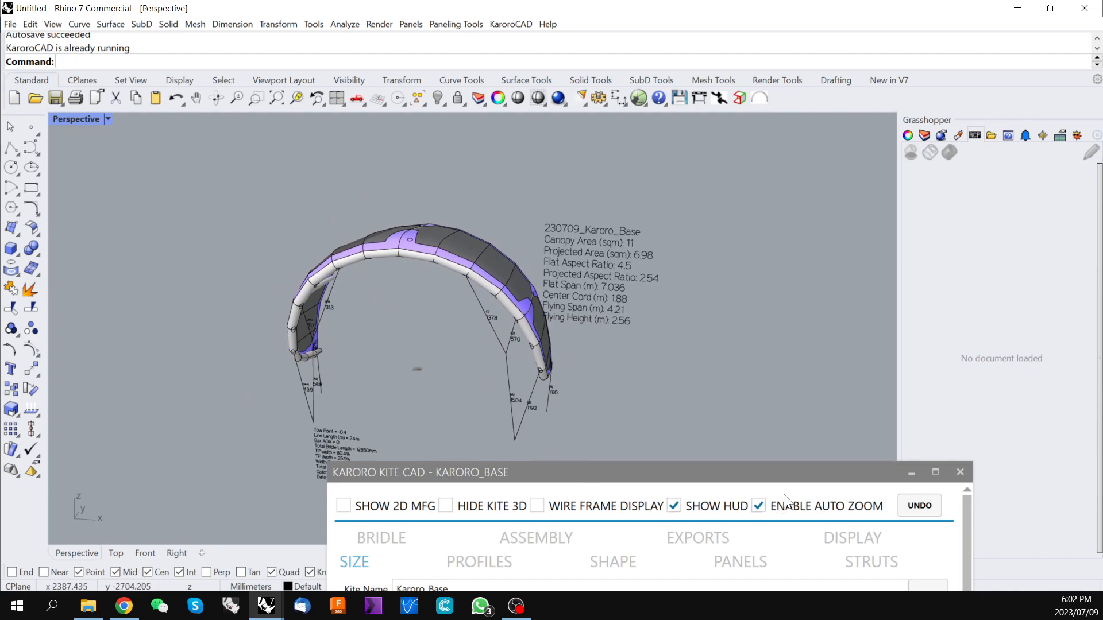
{"action": "left_click", "coordinate": [758, 507]}
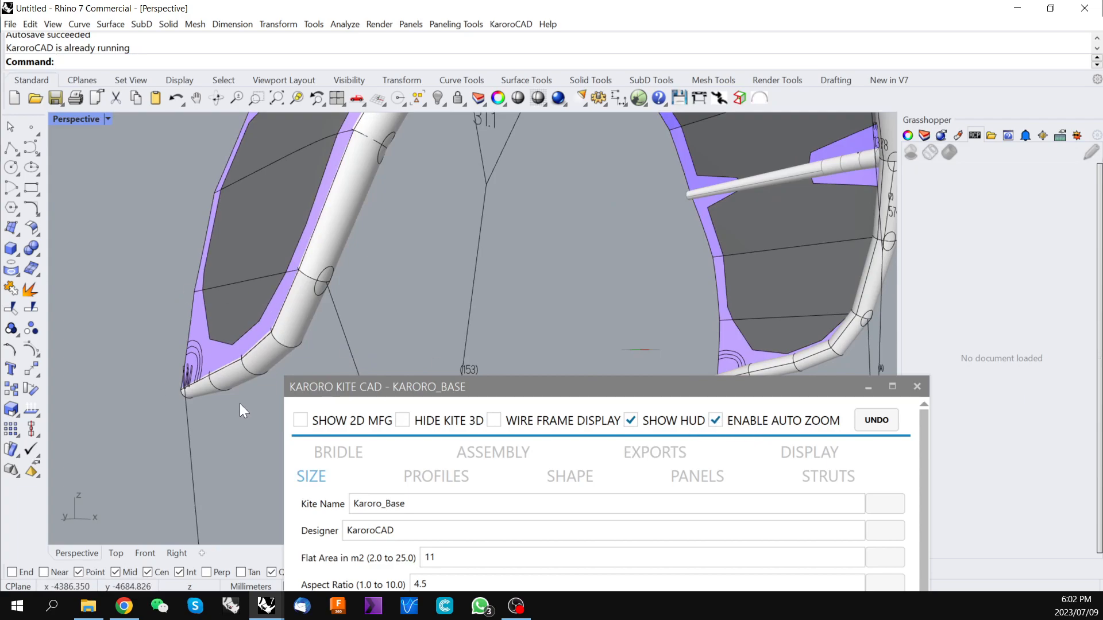
{"action": "mouse_move", "coordinate": [156, 384]}
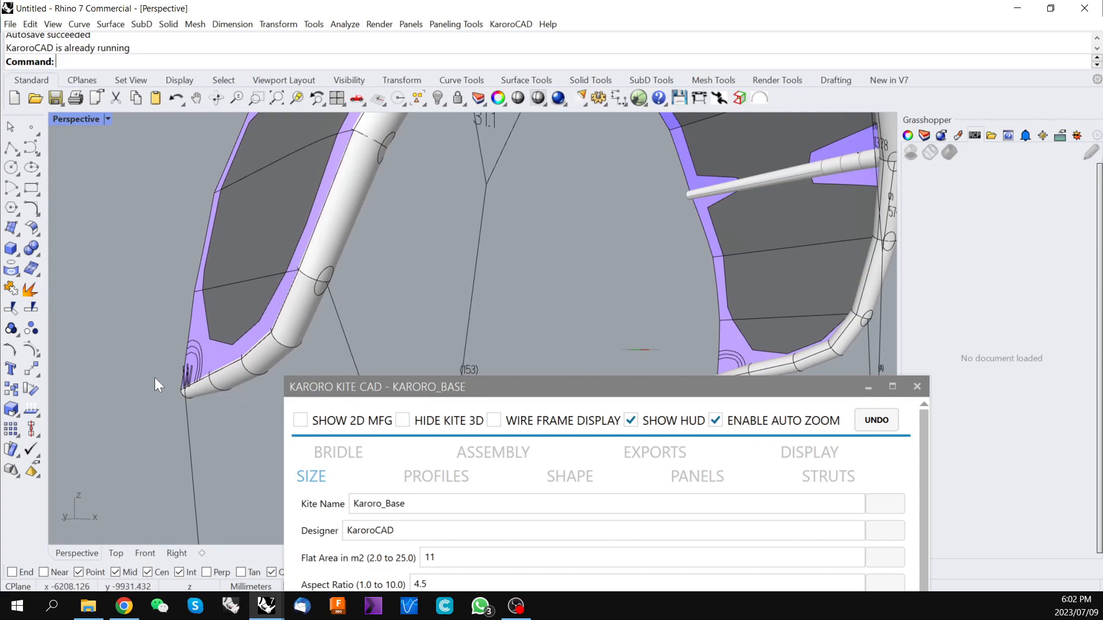
{"action": "left_click", "coordinate": [716, 420]}
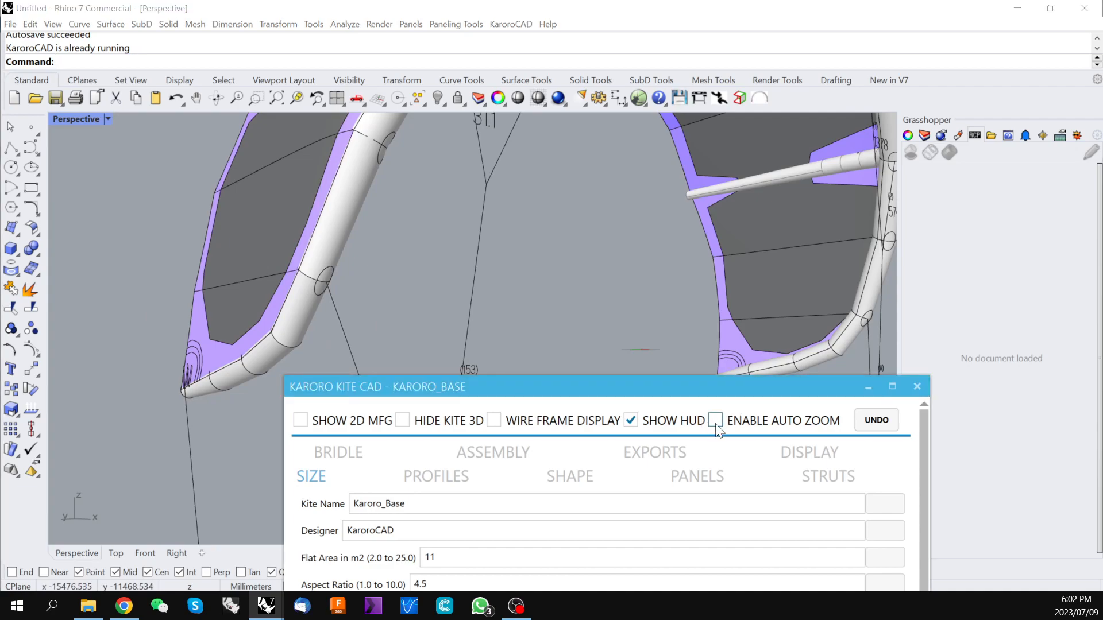
{"action": "left_click", "coordinate": [715, 421]}
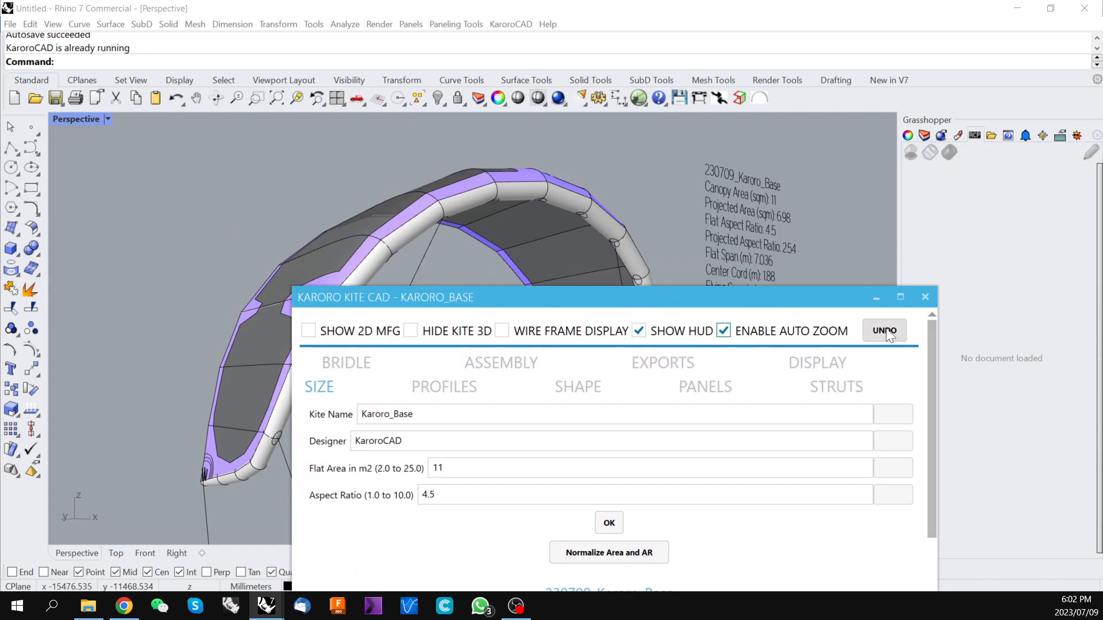
{"action": "mouse_move", "coordinate": [869, 338]}
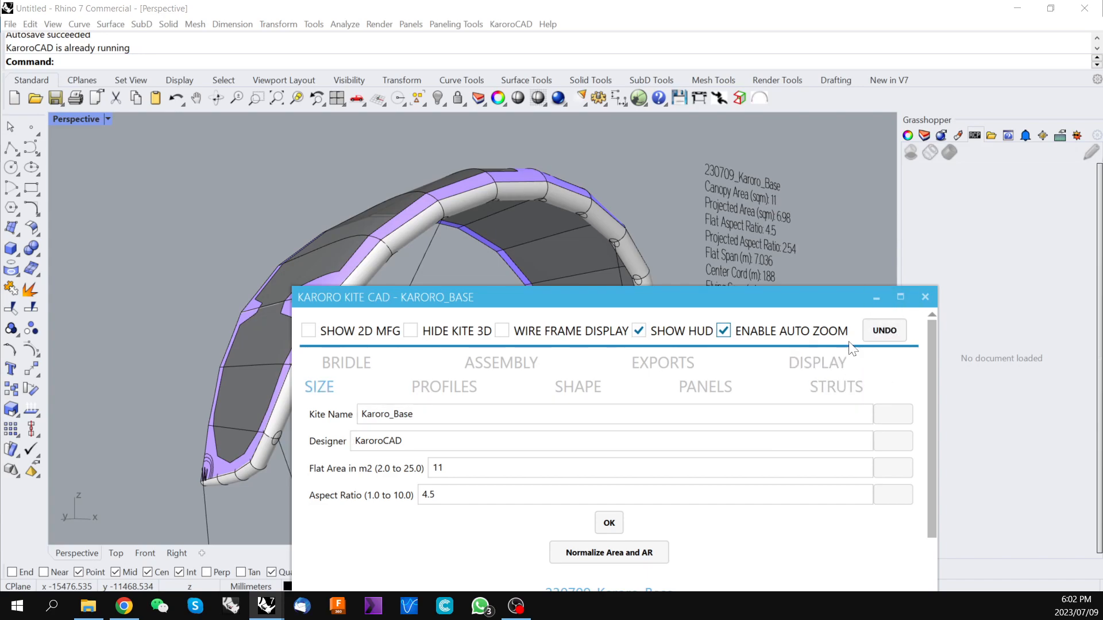
{"action": "left_click", "coordinate": [883, 331]}
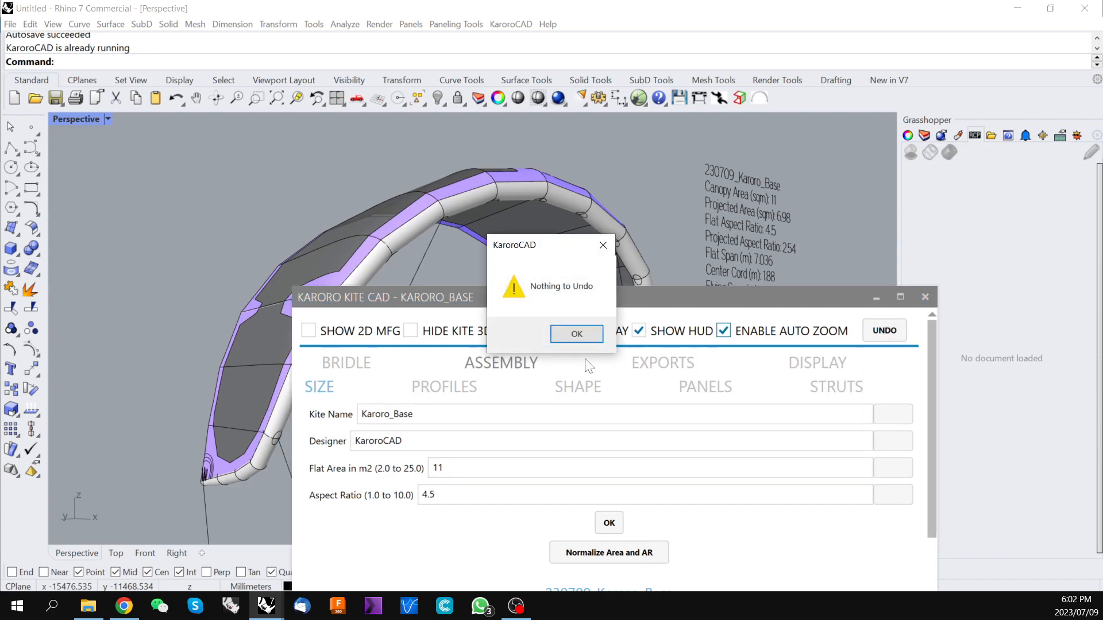
{"action": "left_click", "coordinate": [575, 333]}
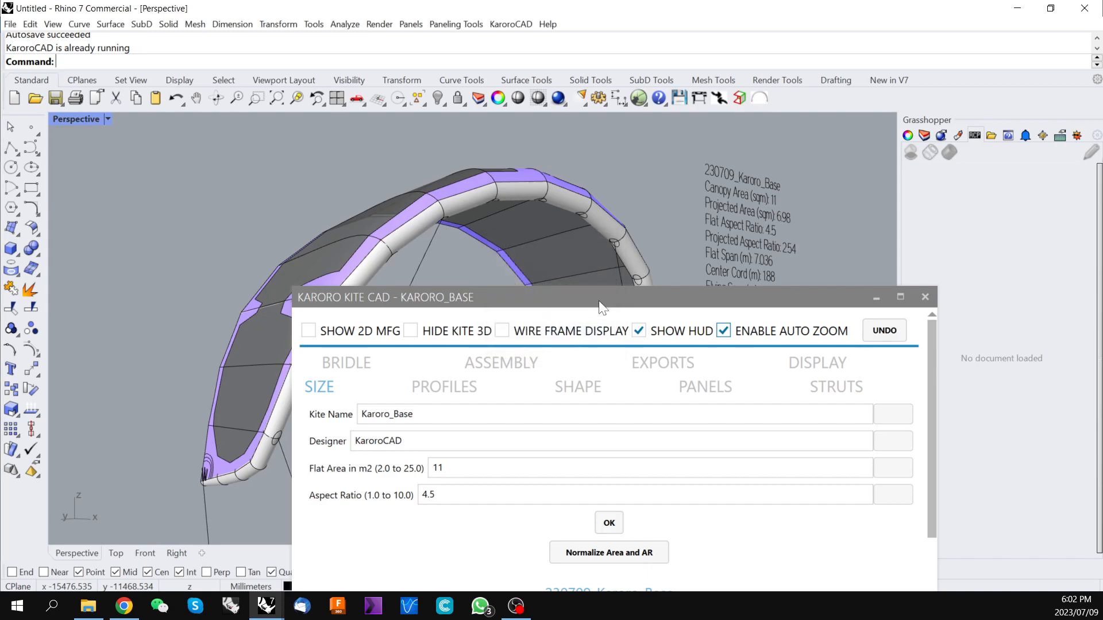
{"action": "left_click_drag", "start_coordinate": [601, 297], "coordinate": [609, 118]}
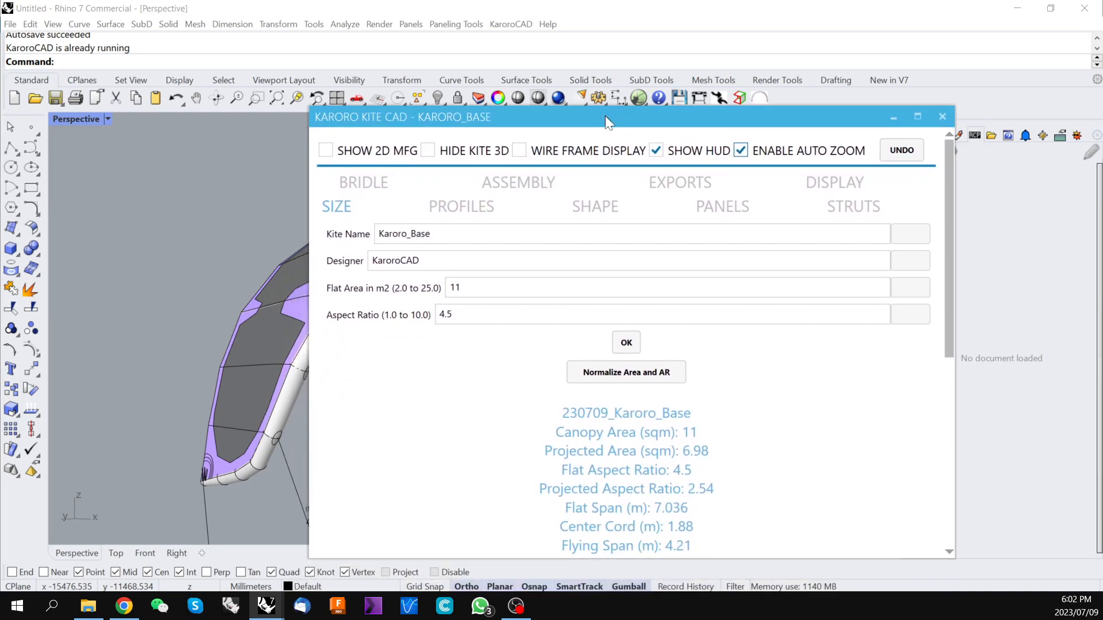
{"action": "left_click_drag", "start_coordinate": [607, 117], "coordinate": [703, 142]}
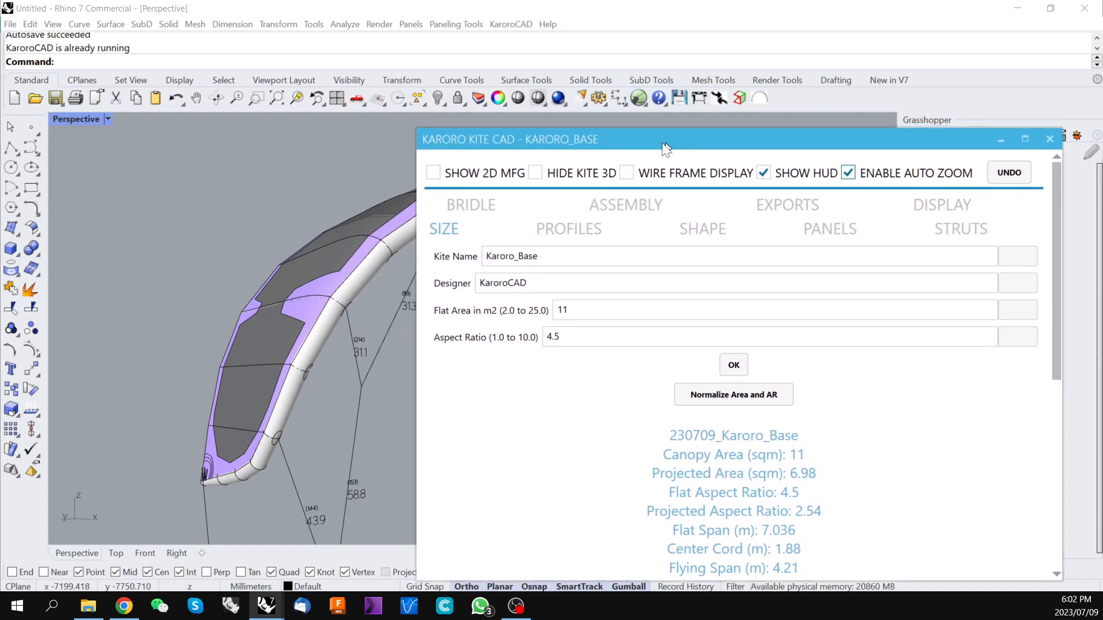
{"action": "left_click_drag", "start_coordinate": [666, 139], "coordinate": [666, 149]}
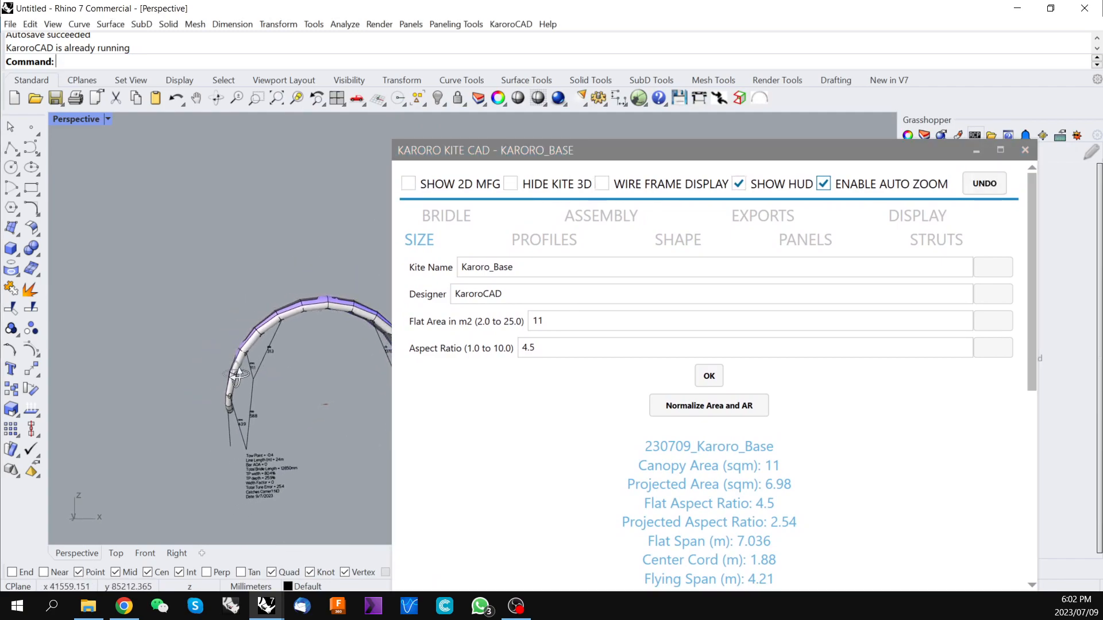
{"action": "left_click_drag", "start_coordinate": [485, 150], "coordinate": [533, 123]}
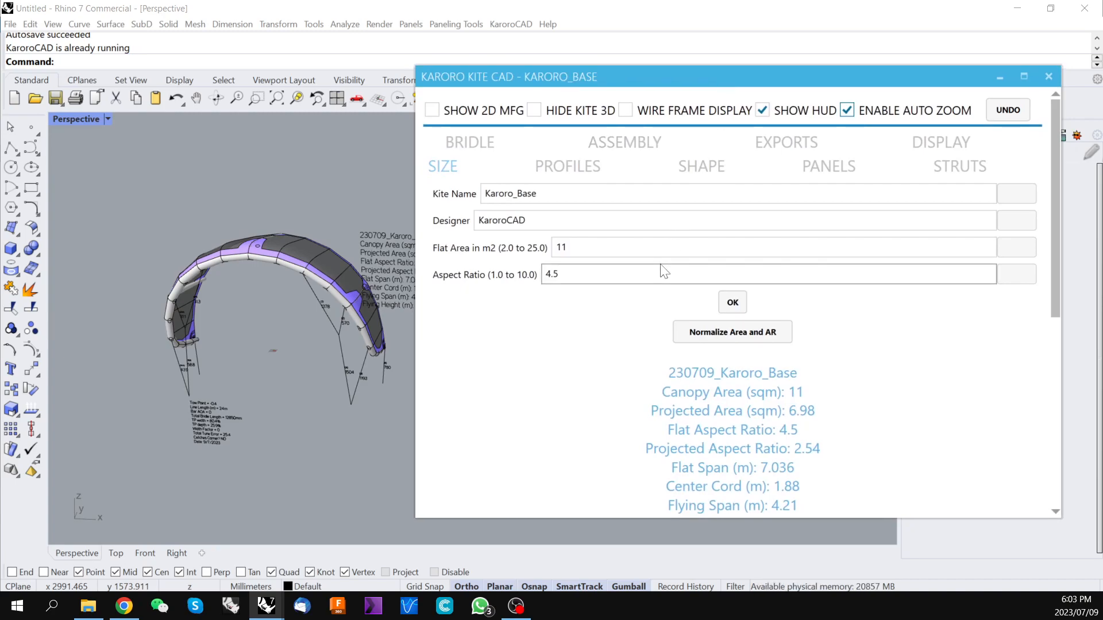
{"action": "mouse_move", "coordinate": [662, 273]}
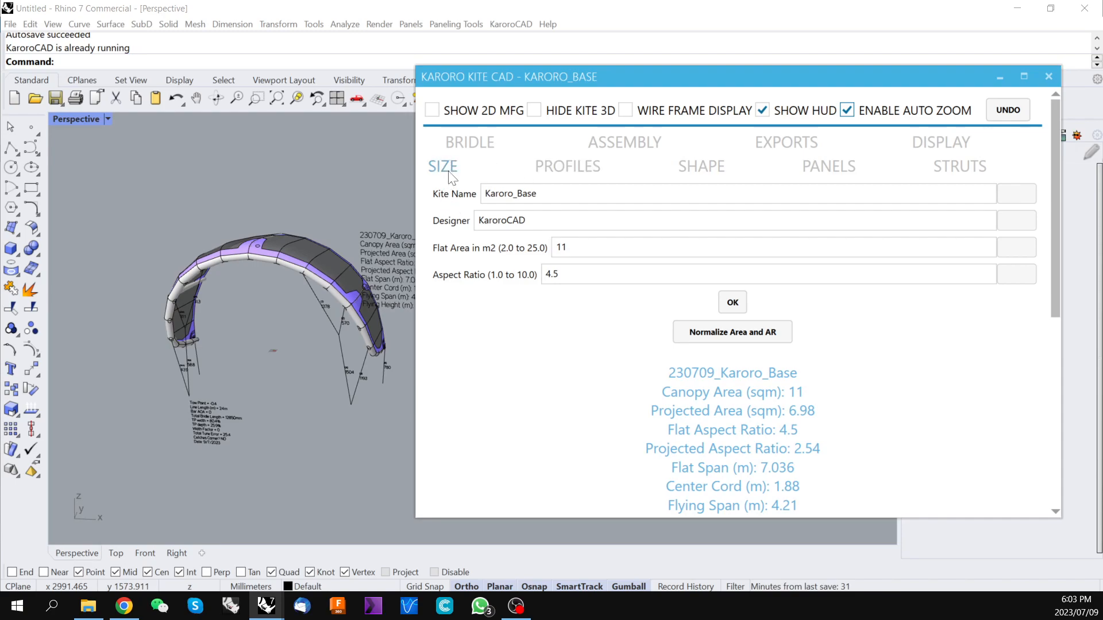
{"action": "left_click", "coordinate": [566, 165]}
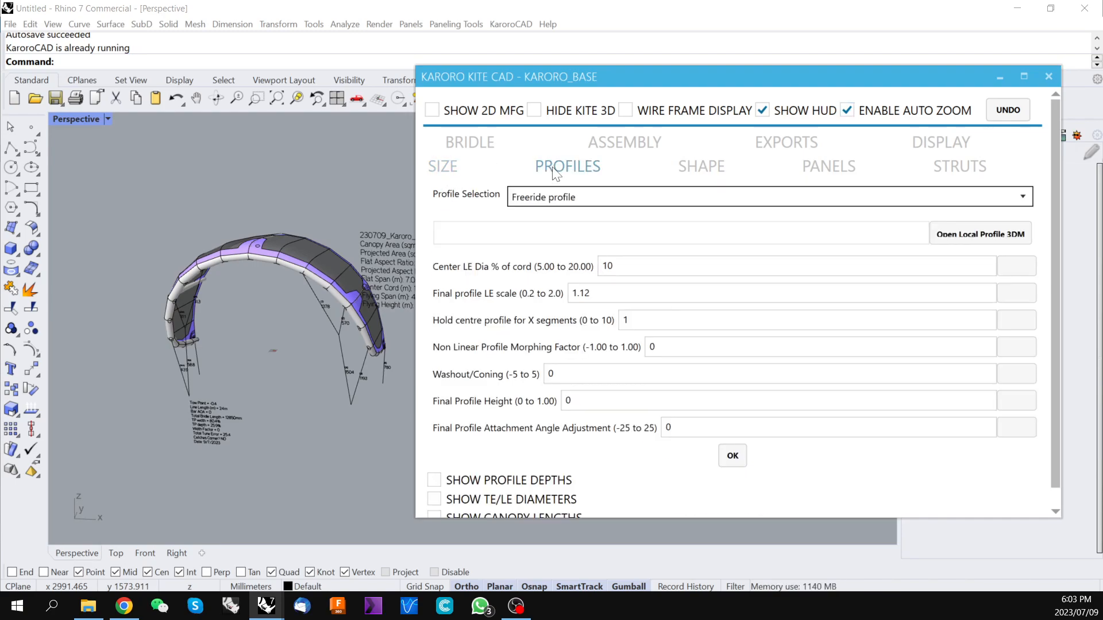
{"action": "left_click", "coordinate": [701, 165]}
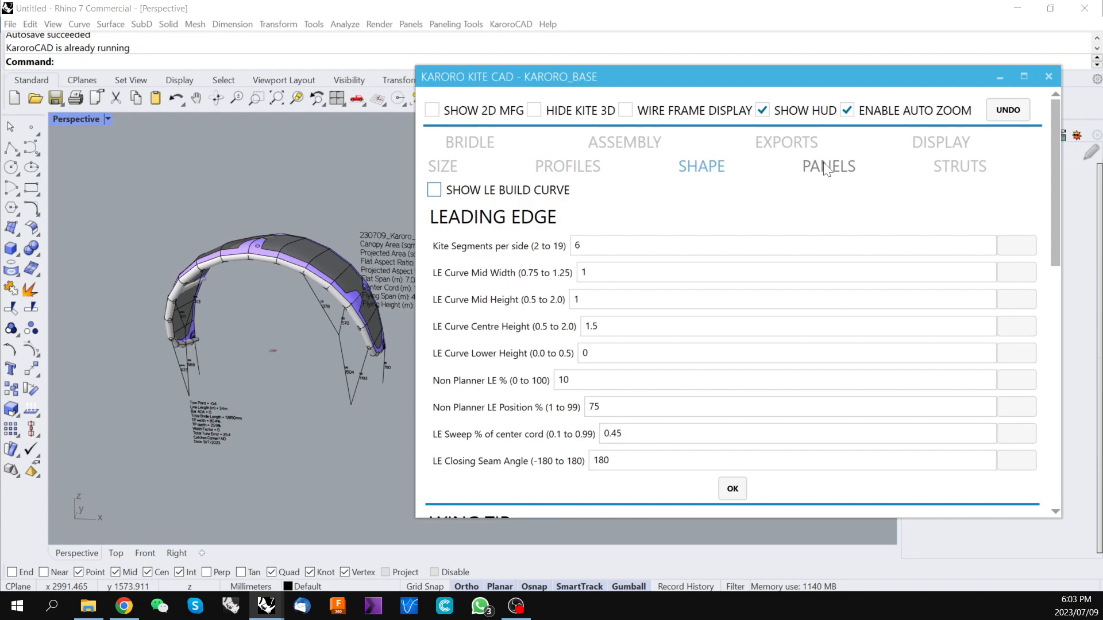
{"action": "left_click", "coordinate": [958, 165]}
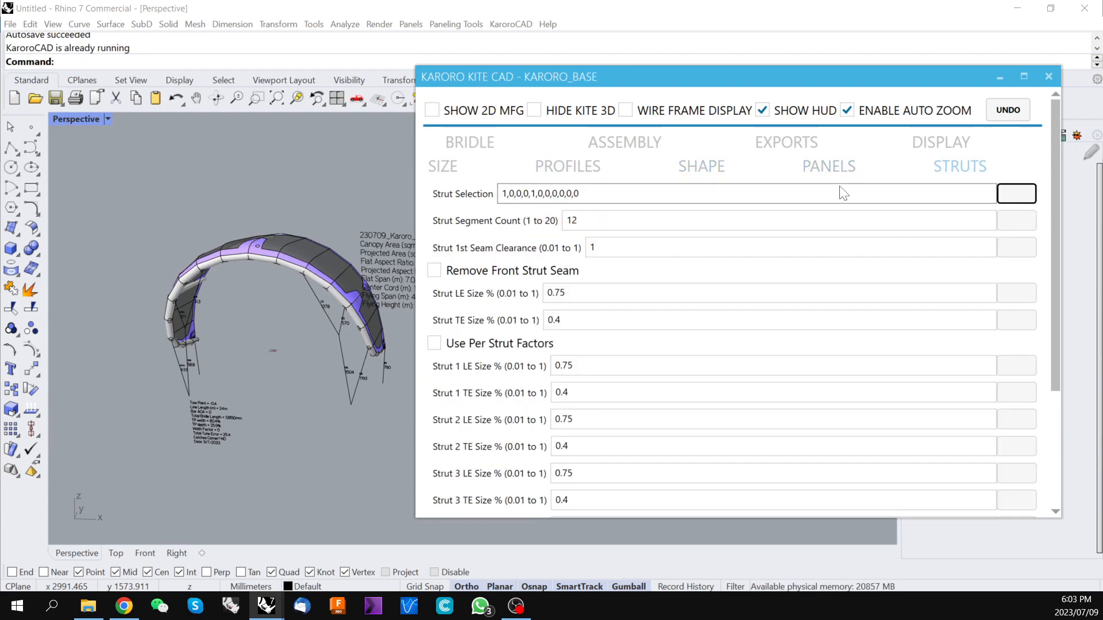
{"action": "left_click", "coordinate": [468, 166]}
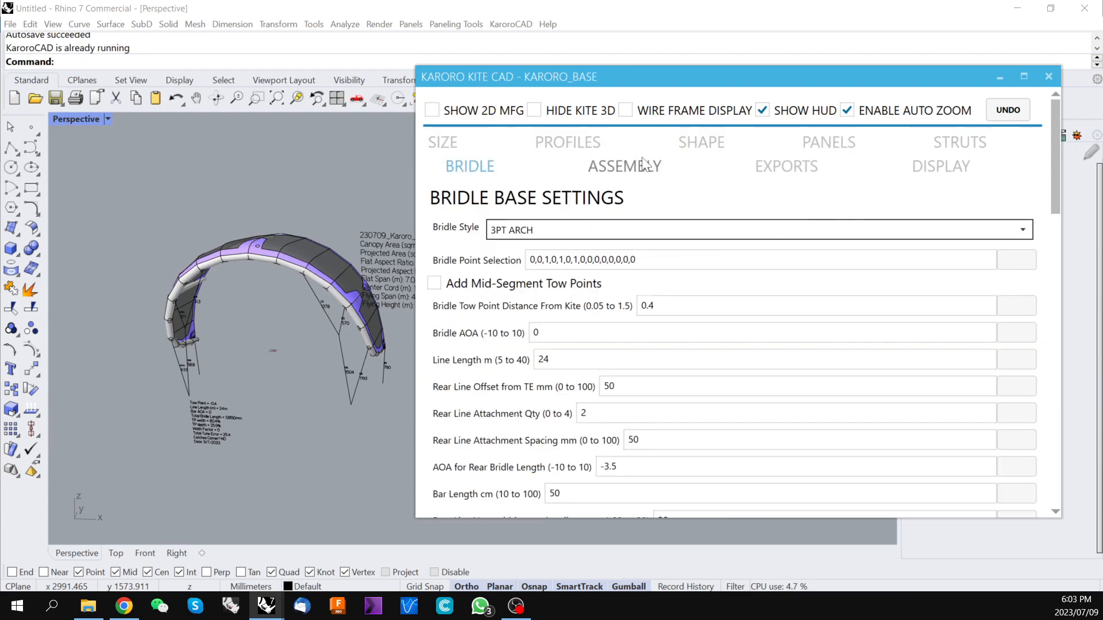
{"action": "left_click", "coordinate": [792, 165]}
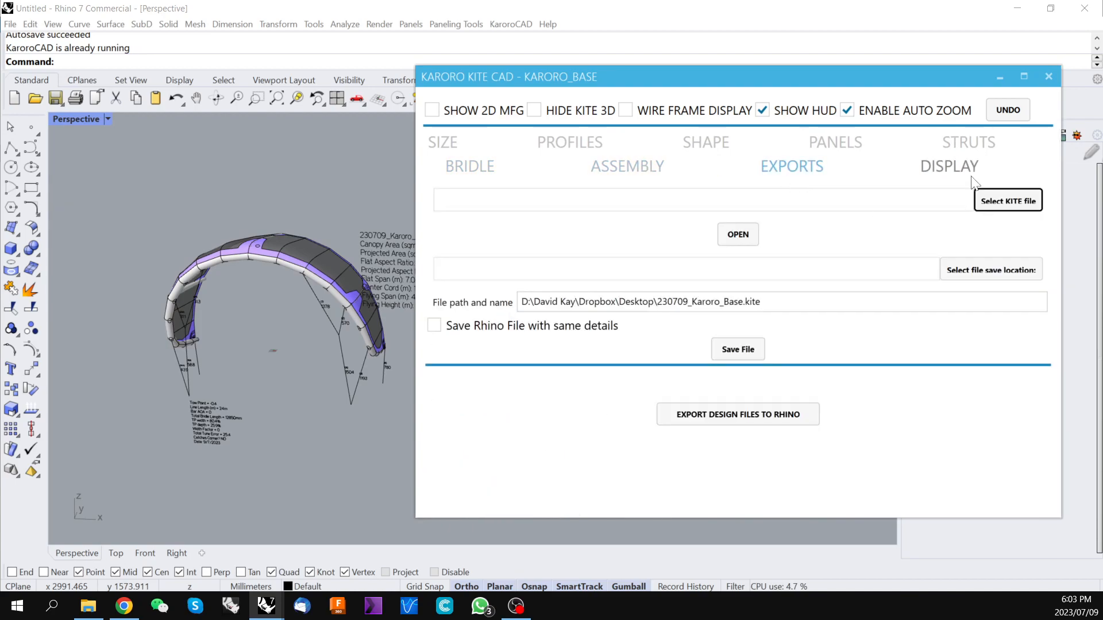
{"action": "left_click", "coordinate": [949, 165]}
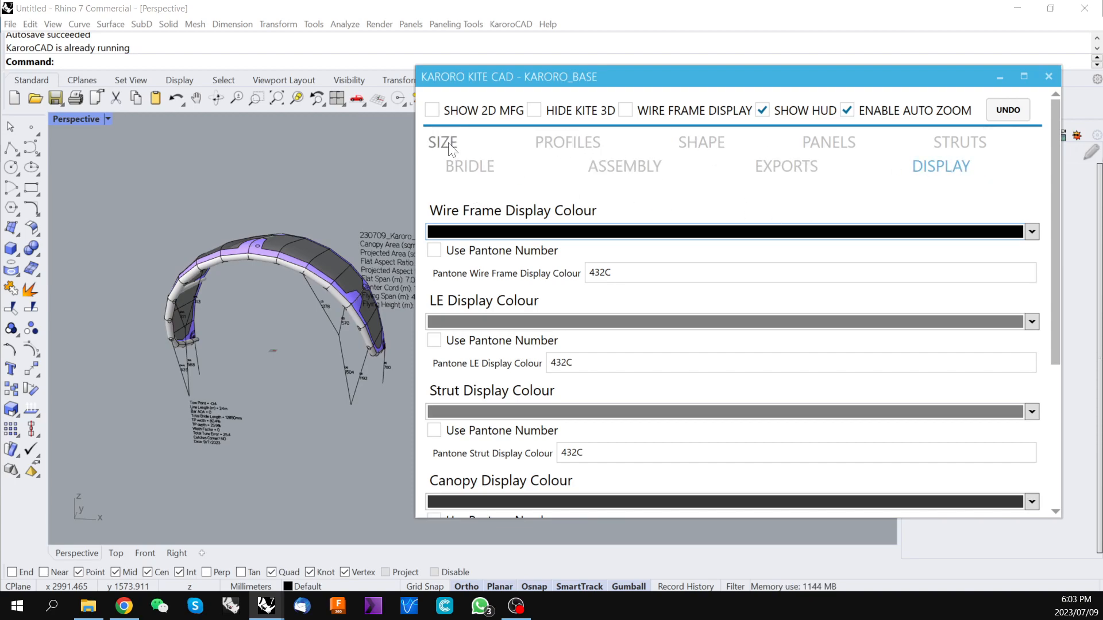
{"action": "left_click", "coordinate": [442, 141]}
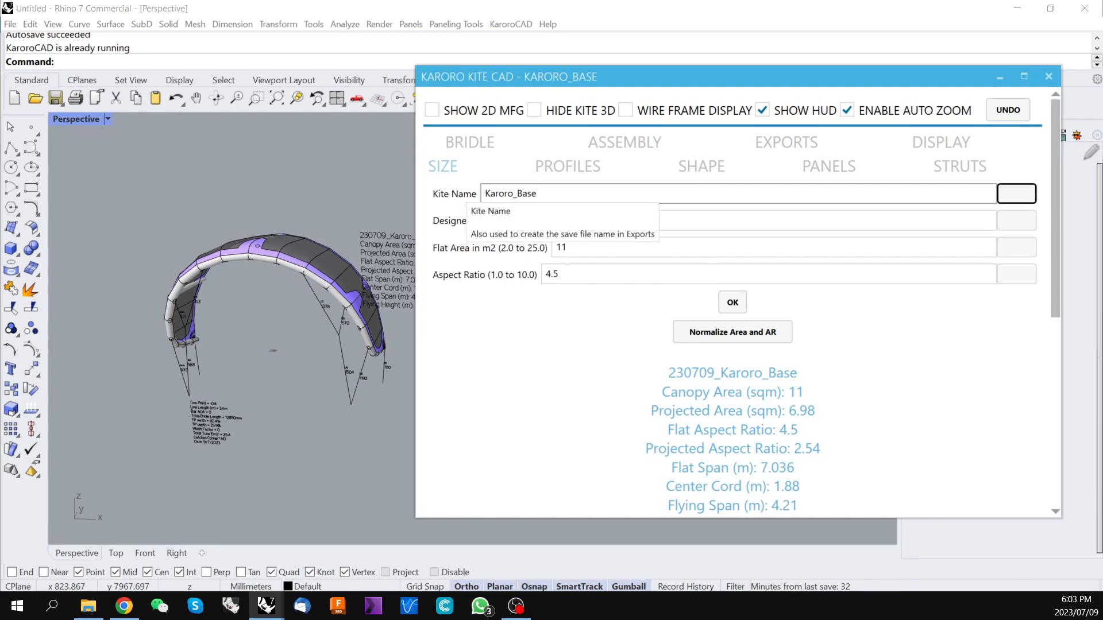
- Change the Kite Name to Karoro_Number1 and apply it
{"action": "double_click", "coordinate": [526, 193]}
{"action": "type", "text": "Number"}
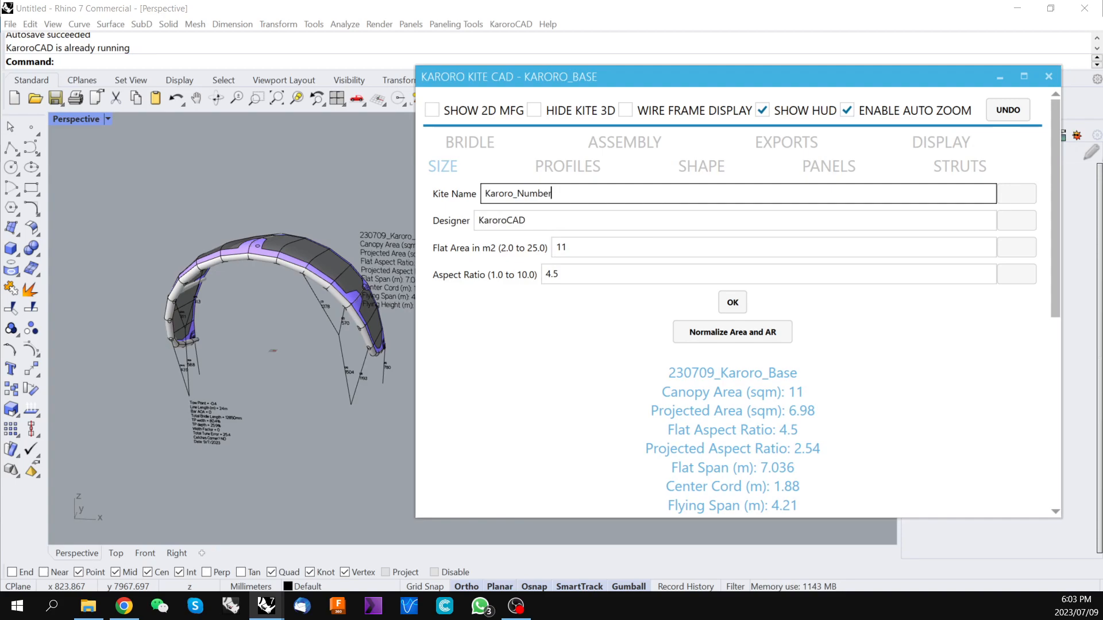
{"action": "type", "text": "1"}
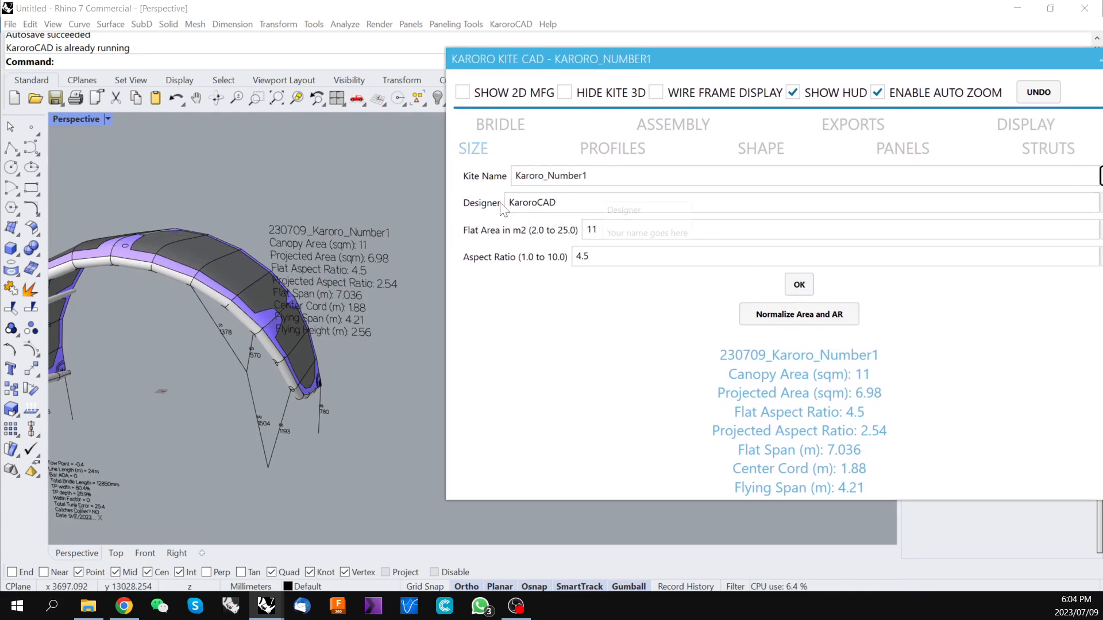
{"action": "left_click", "coordinate": [798, 284]}
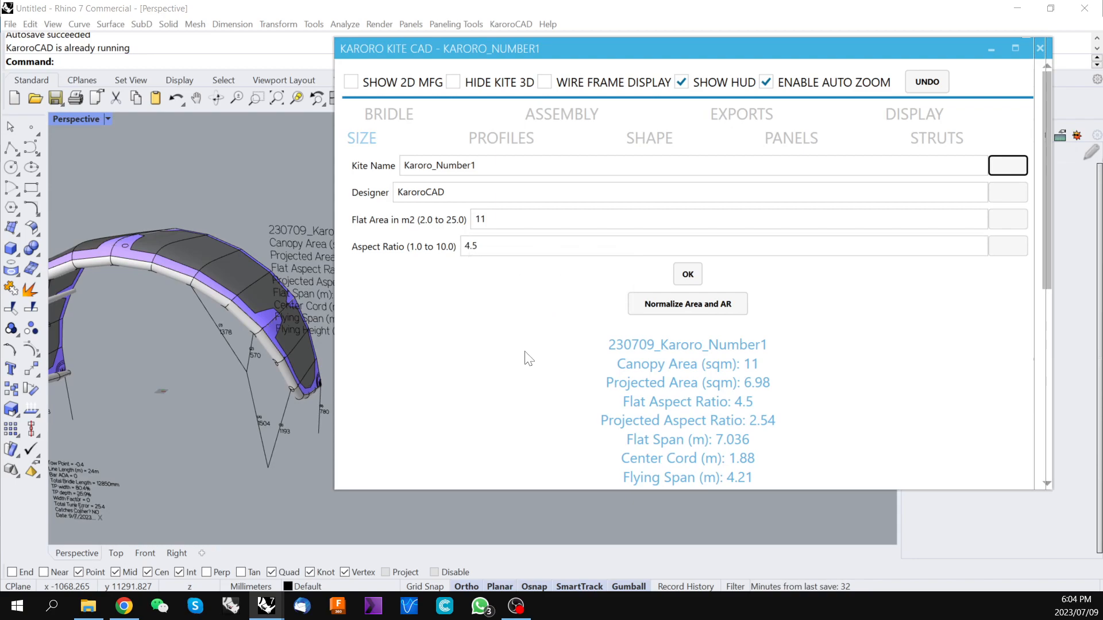
{"action": "mouse_move", "coordinate": [456, 211]}
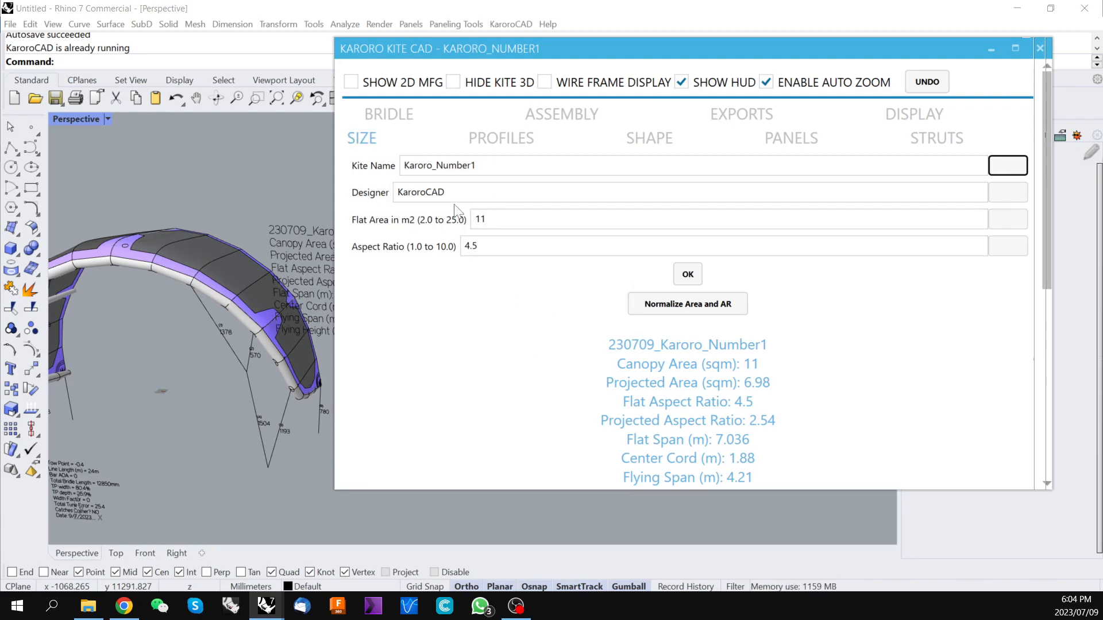
{"action": "mouse_move", "coordinate": [227, 355]}
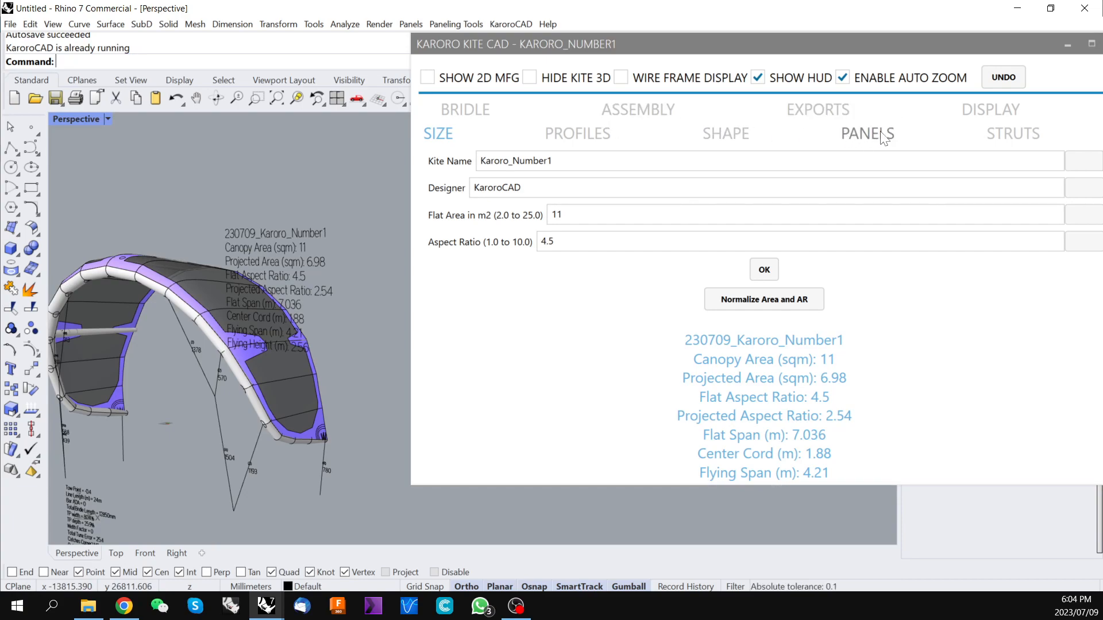
- Set TE Curve Between Struts % to 6 under TE SCALLOP in the Shape settings
{"action": "left_click", "coordinate": [866, 133]}
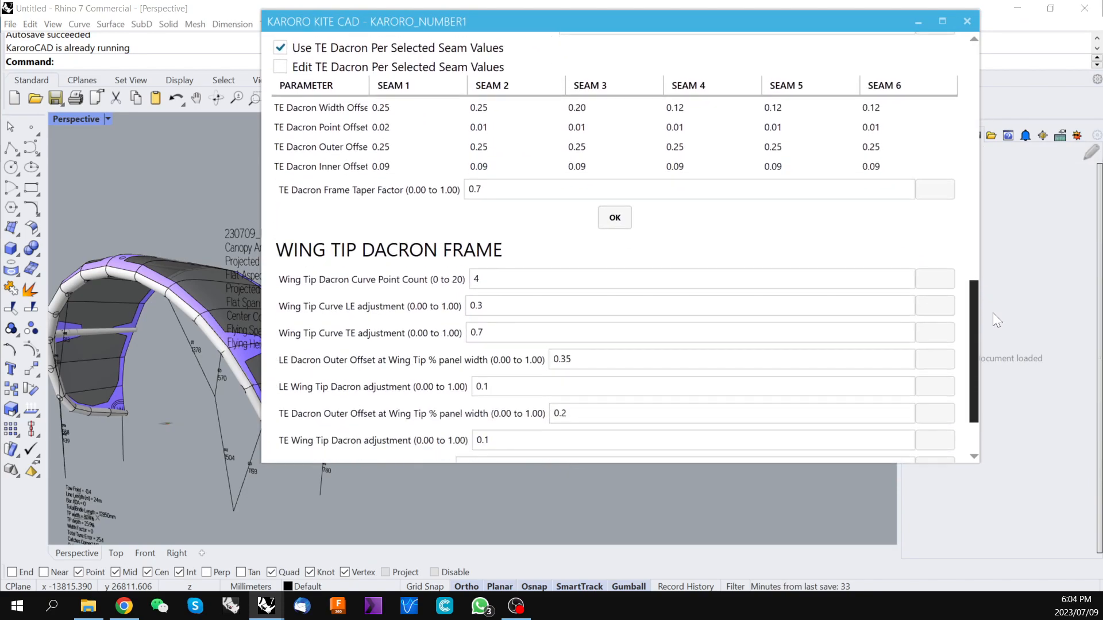
{"action": "scroll", "scroll_direction": "down", "scroll_amount": 3}
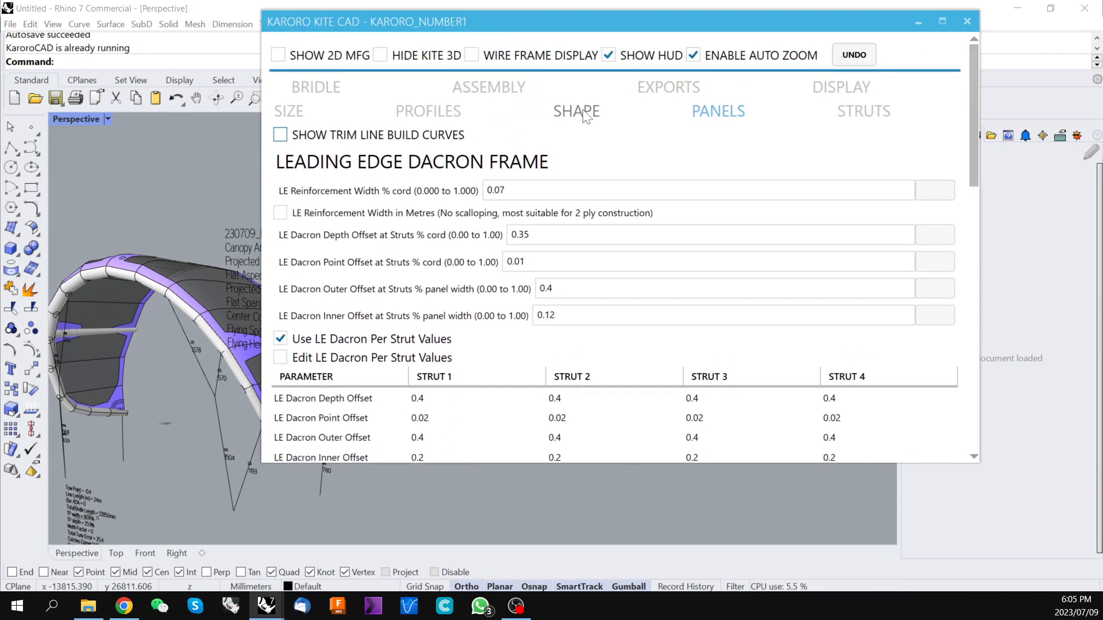
{"action": "scroll", "scroll_direction": "down", "scroll_amount": 3}
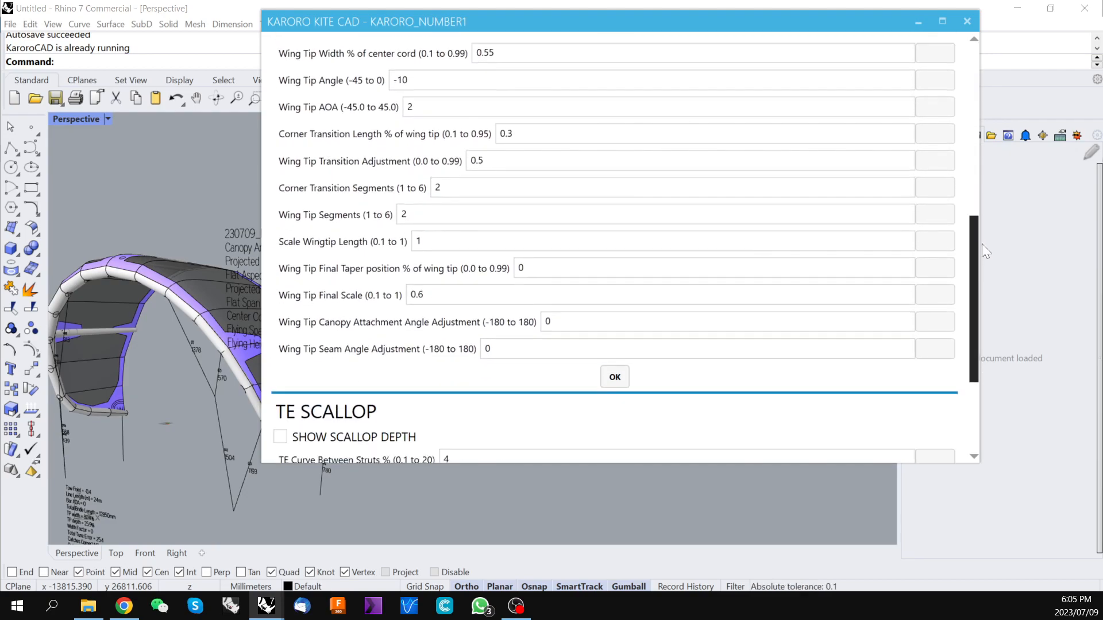
{"action": "scroll", "scroll_direction": "down", "scroll_amount": 3}
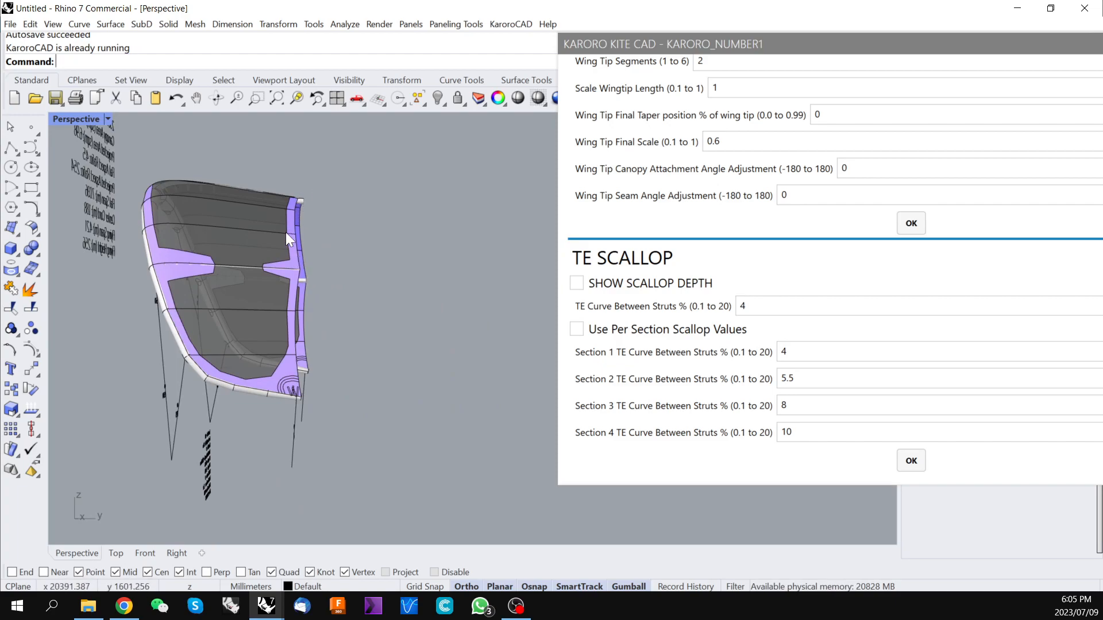
{"action": "mouse_move", "coordinate": [295, 255]}
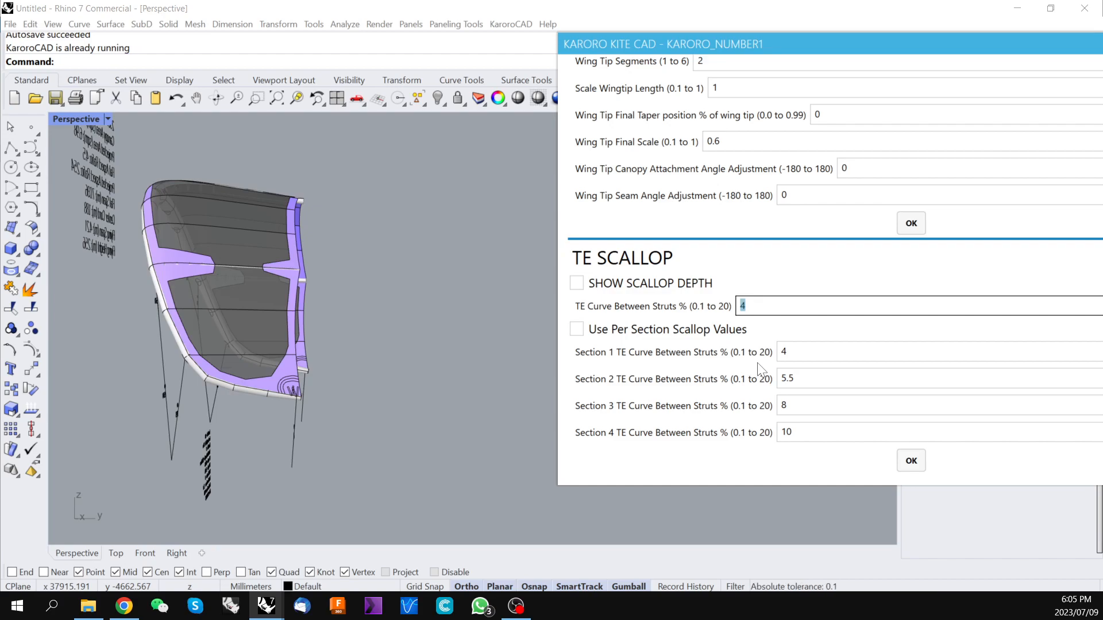
{"action": "type", "text": "6"}
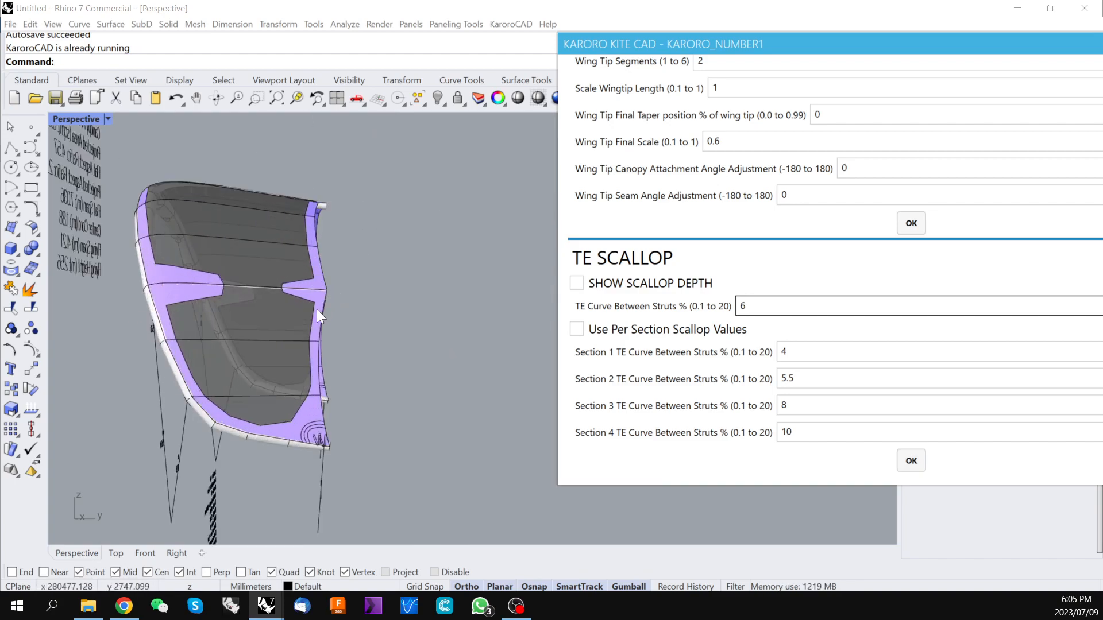
{"action": "left_click_drag", "start_coordinate": [662, 43], "coordinate": [612, 59]}
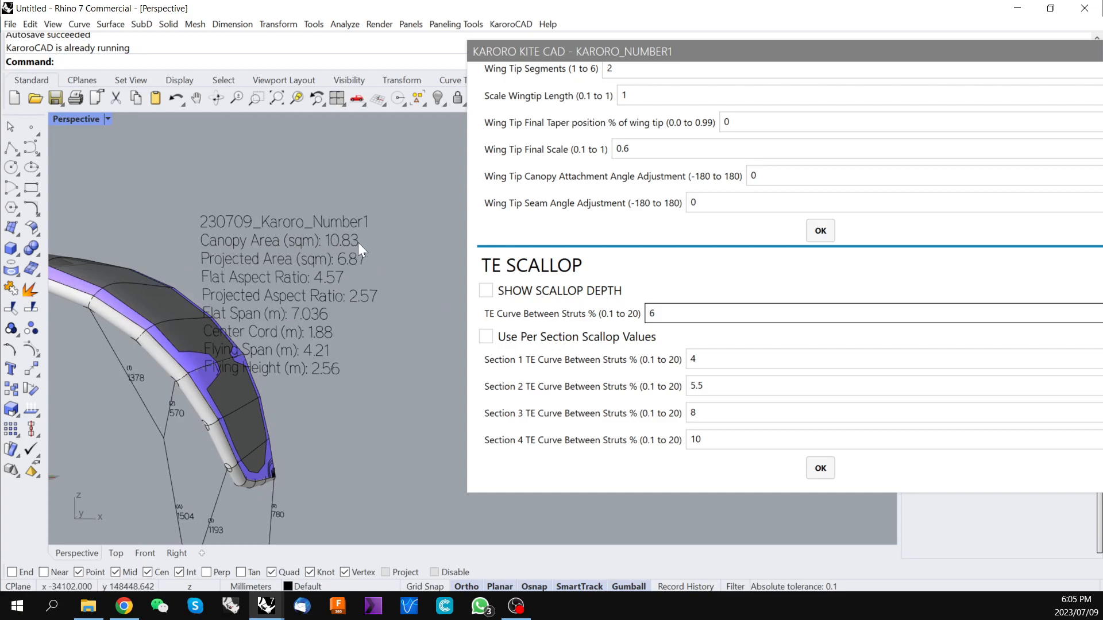
{"action": "mouse_move", "coordinate": [335, 253]}
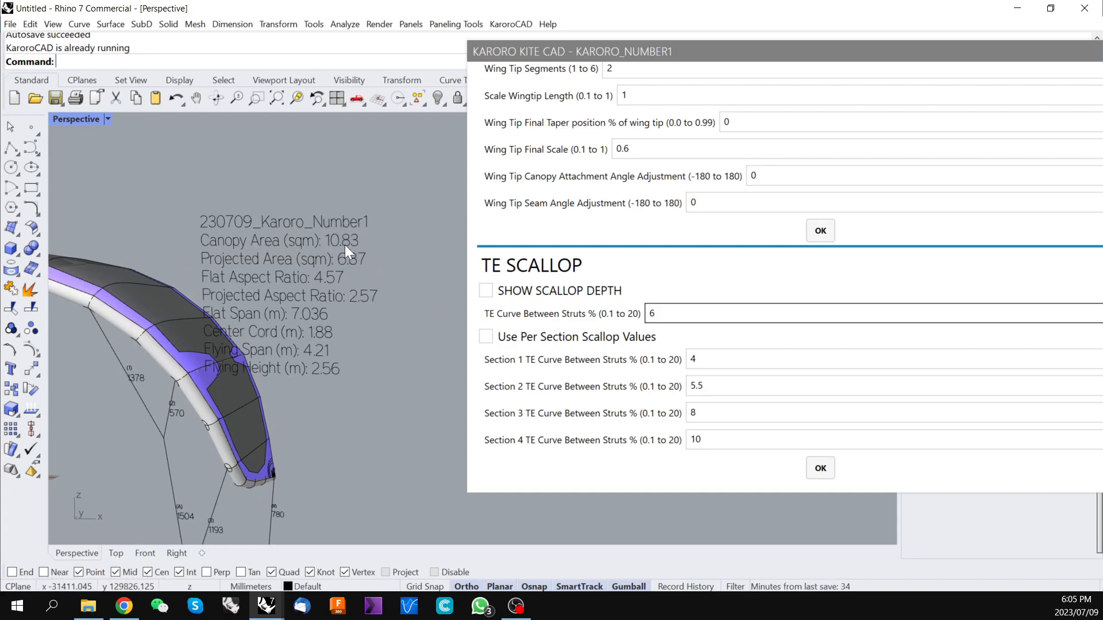
{"action": "mouse_move", "coordinate": [394, 239]}
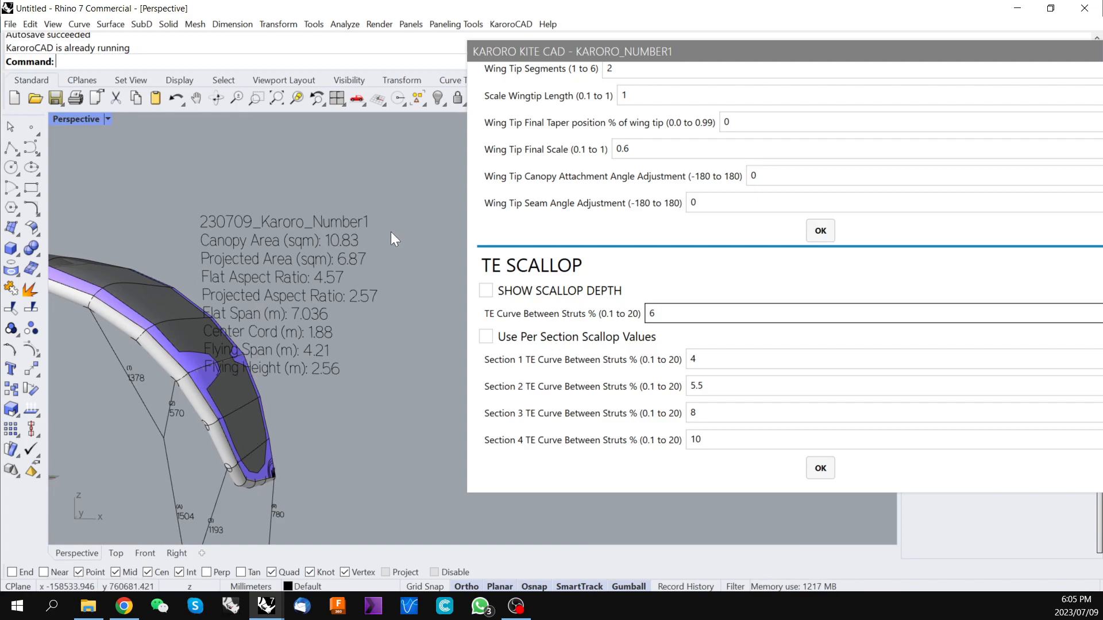
{"action": "mouse_move", "coordinate": [760, 55]}
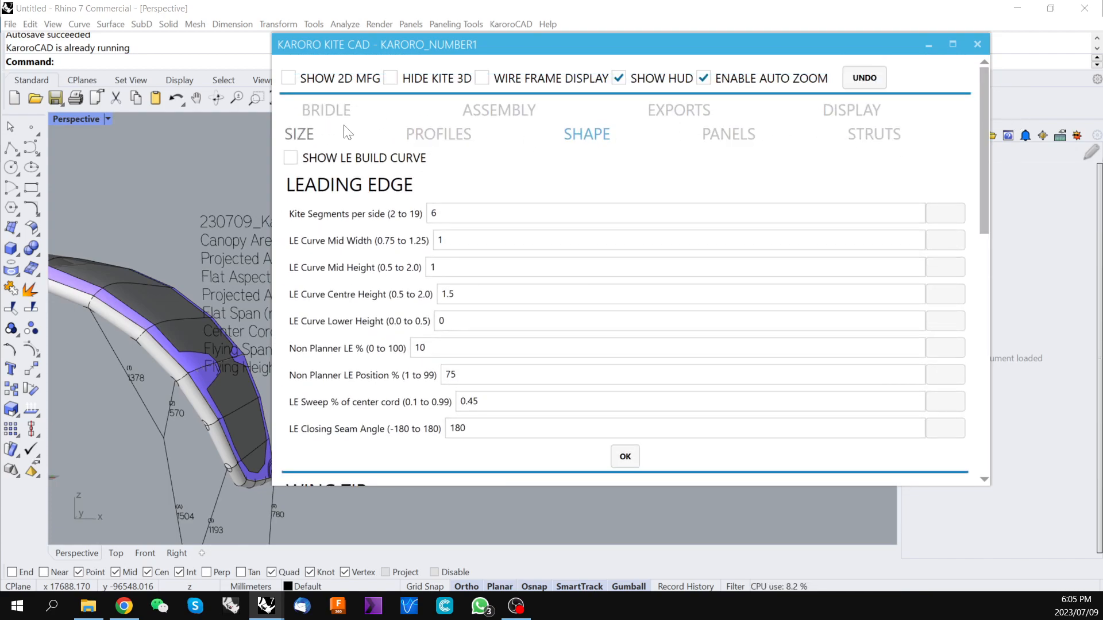
- Normalize Area and AR to an exact 11 m² canopy at aspect ratio 4.5, with ENABLE AUTO ZOOM unticked
{"action": "left_click", "coordinate": [298, 133]}
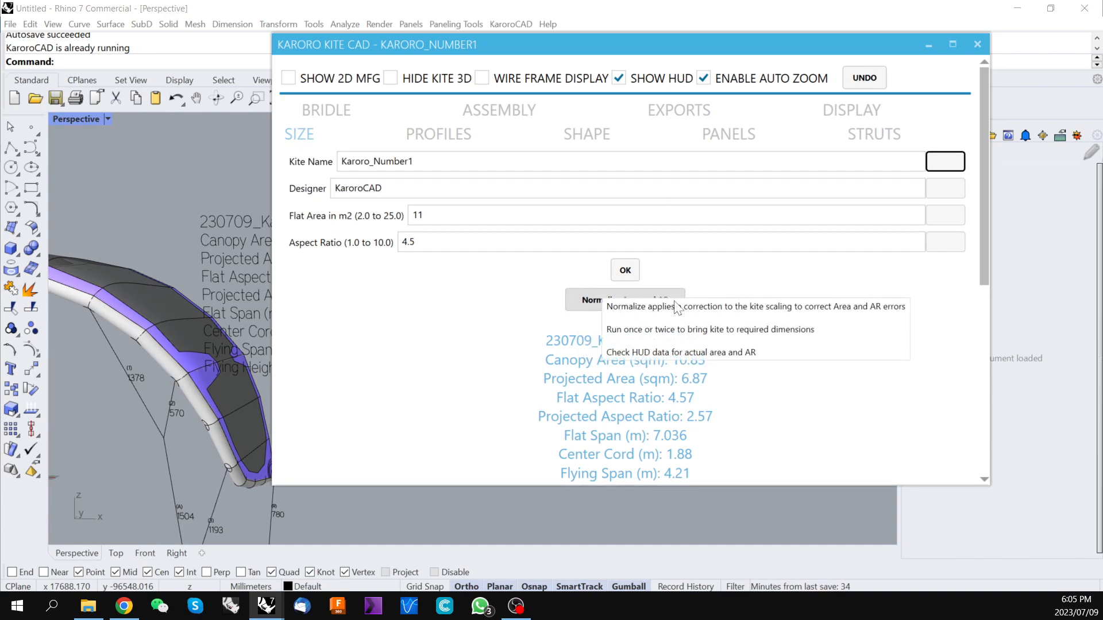
{"action": "mouse_move", "coordinate": [734, 323]}
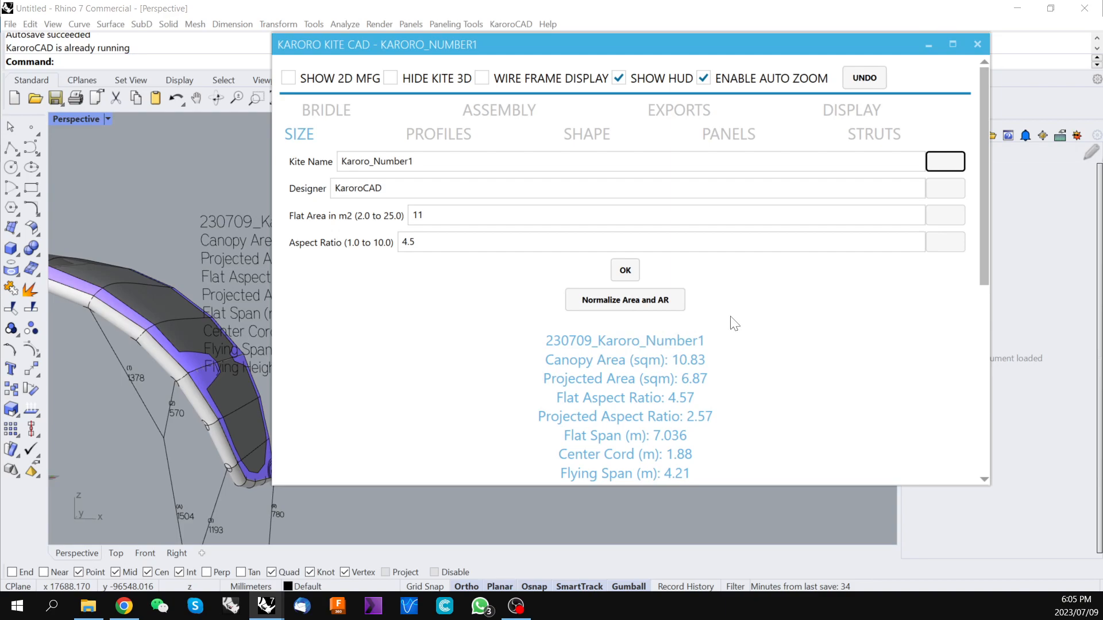
{"action": "mouse_move", "coordinate": [719, 408]}
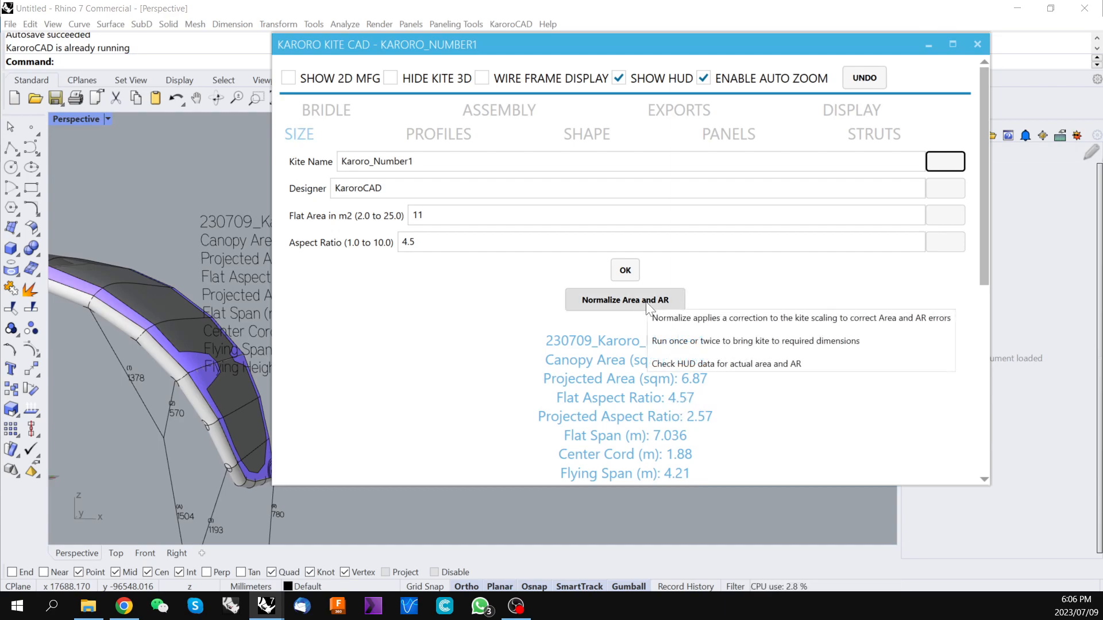
{"action": "left_click", "coordinate": [625, 300]}
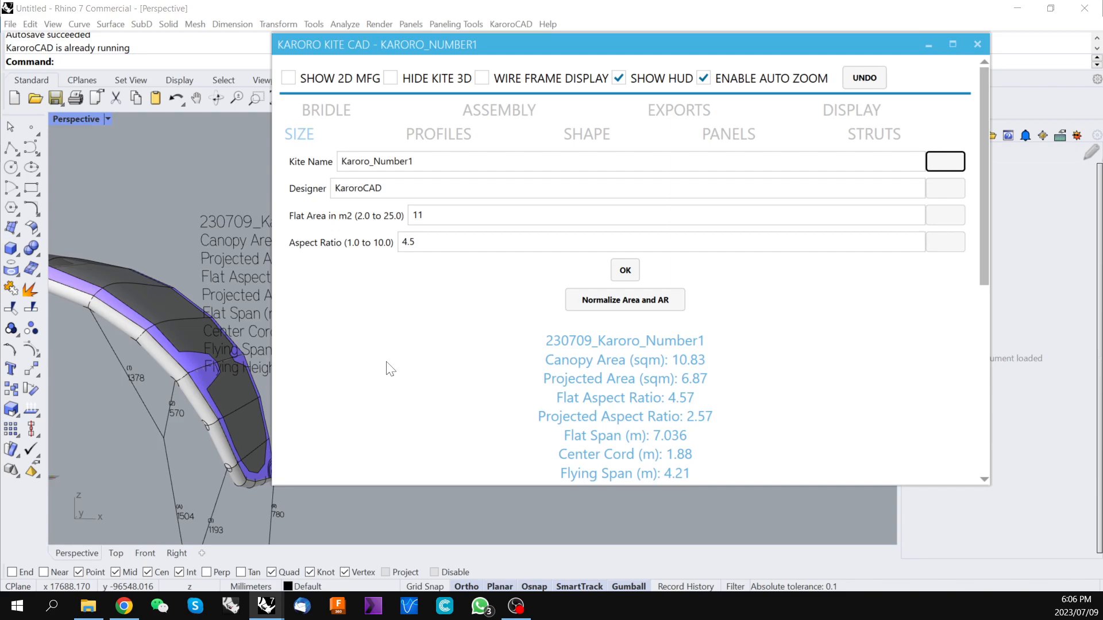
{"action": "mouse_move", "coordinate": [200, 372]}
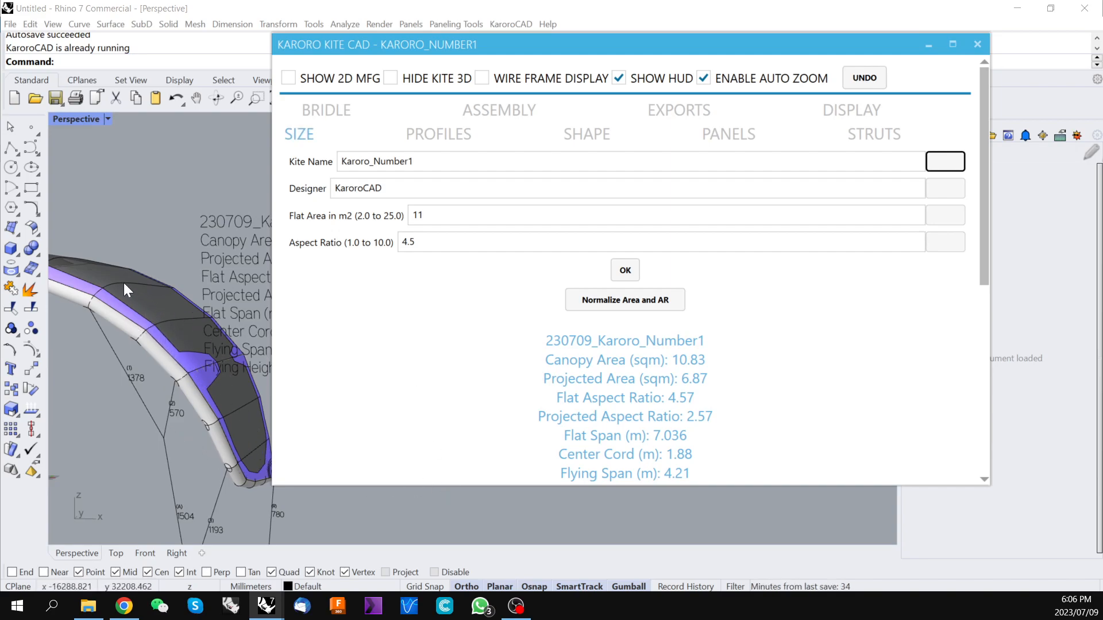
{"action": "mouse_move", "coordinate": [252, 427]}
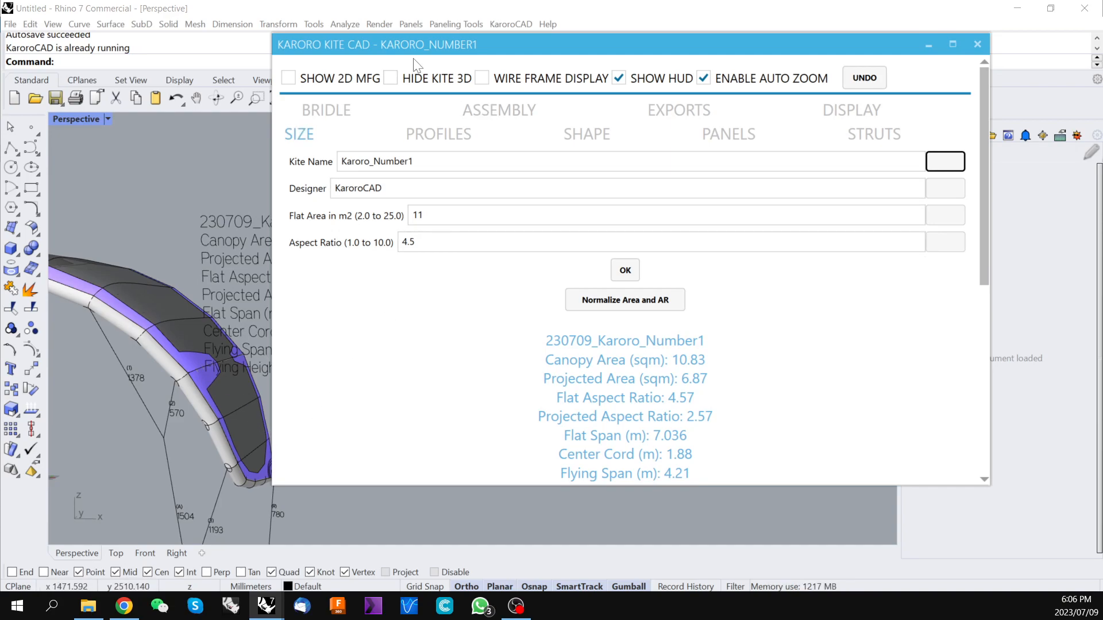
{"action": "left_click_drag", "start_coordinate": [377, 44], "coordinate": [500, 39]}
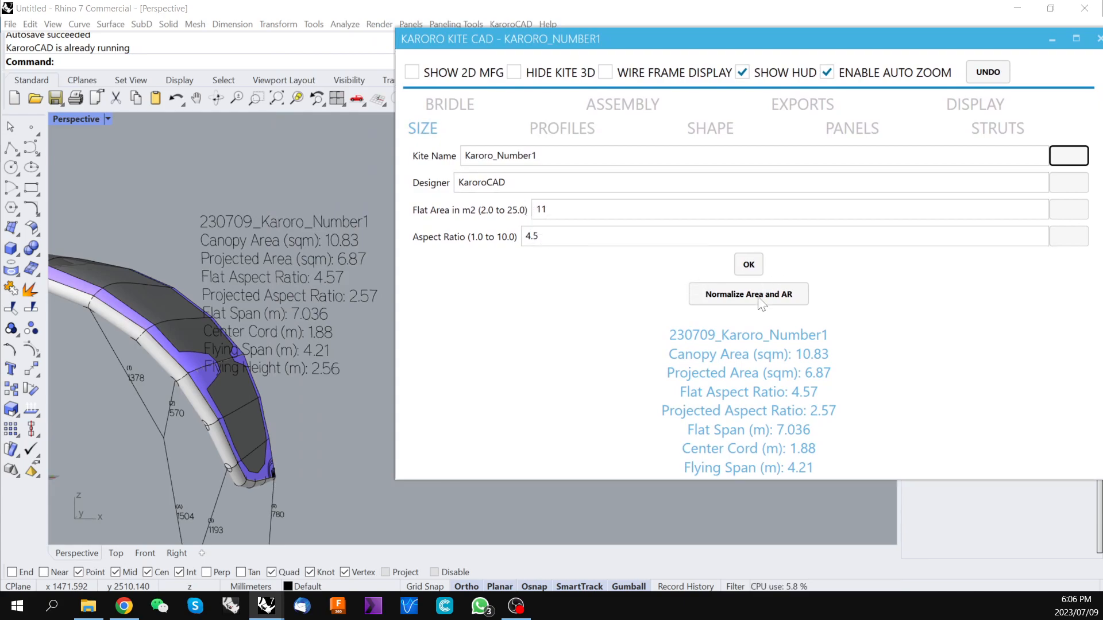
{"action": "mouse_move", "coordinate": [748, 294]}
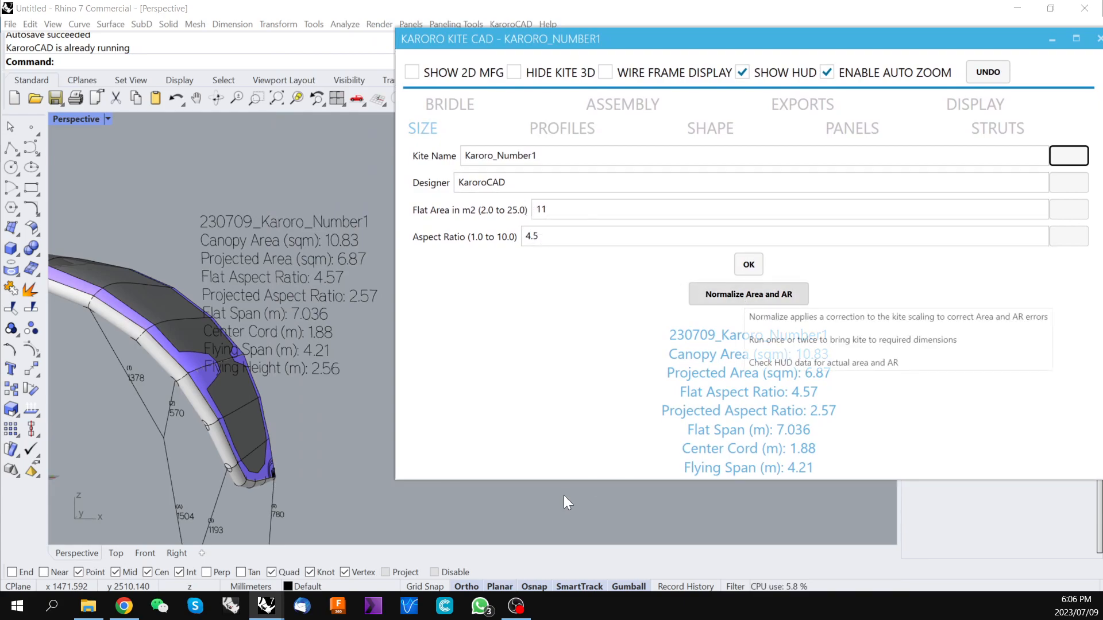
{"action": "left_click", "coordinate": [748, 294]}
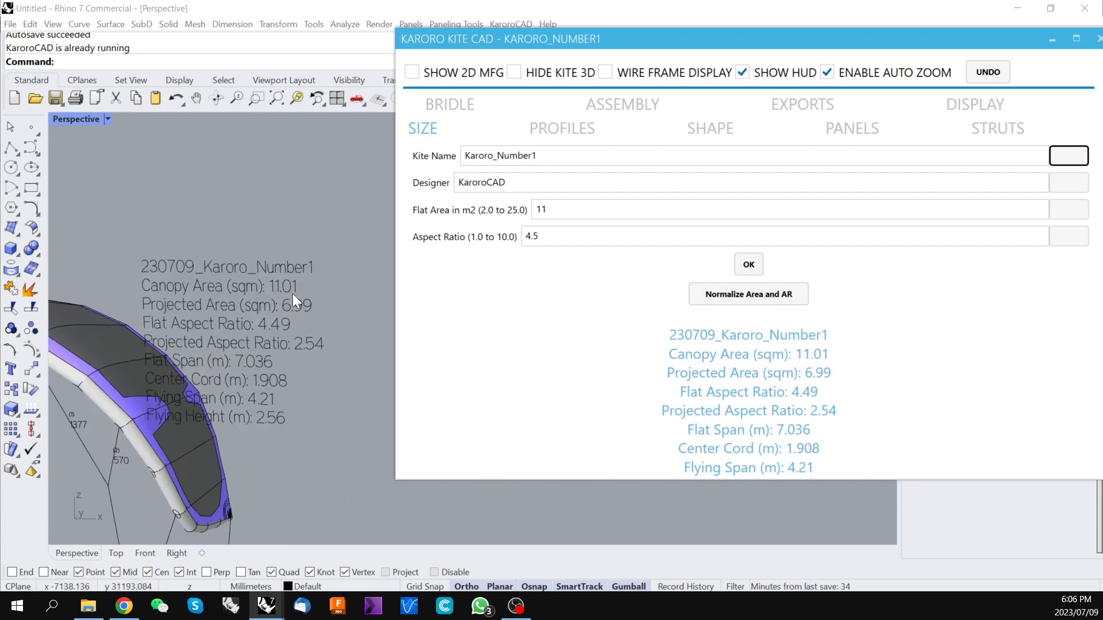
{"action": "mouse_move", "coordinate": [284, 335]}
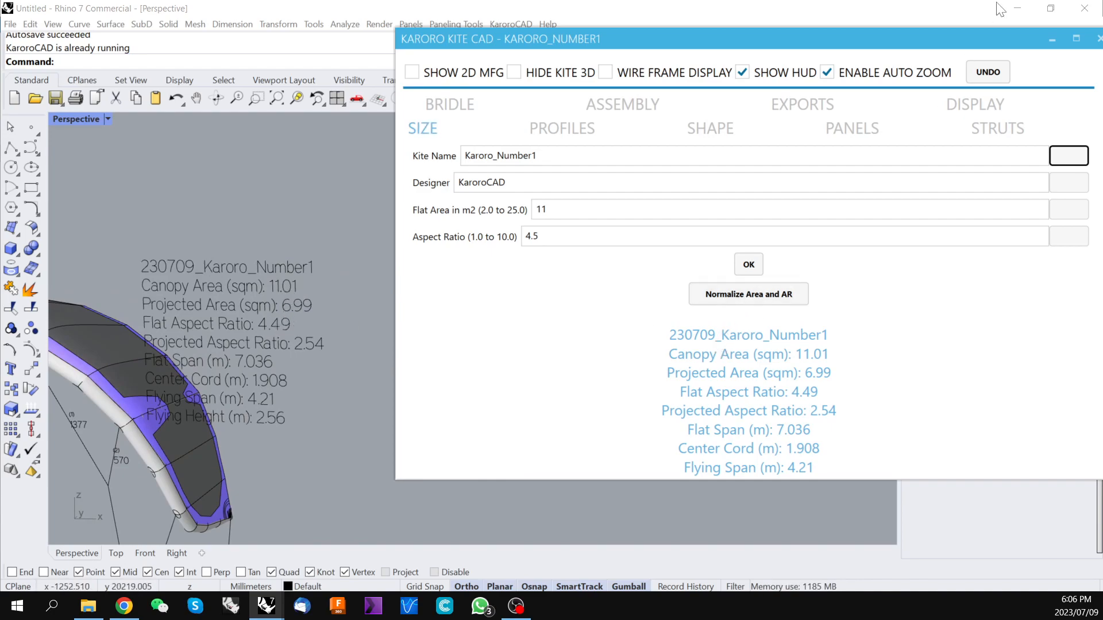
{"action": "left_click", "coordinate": [827, 72]}
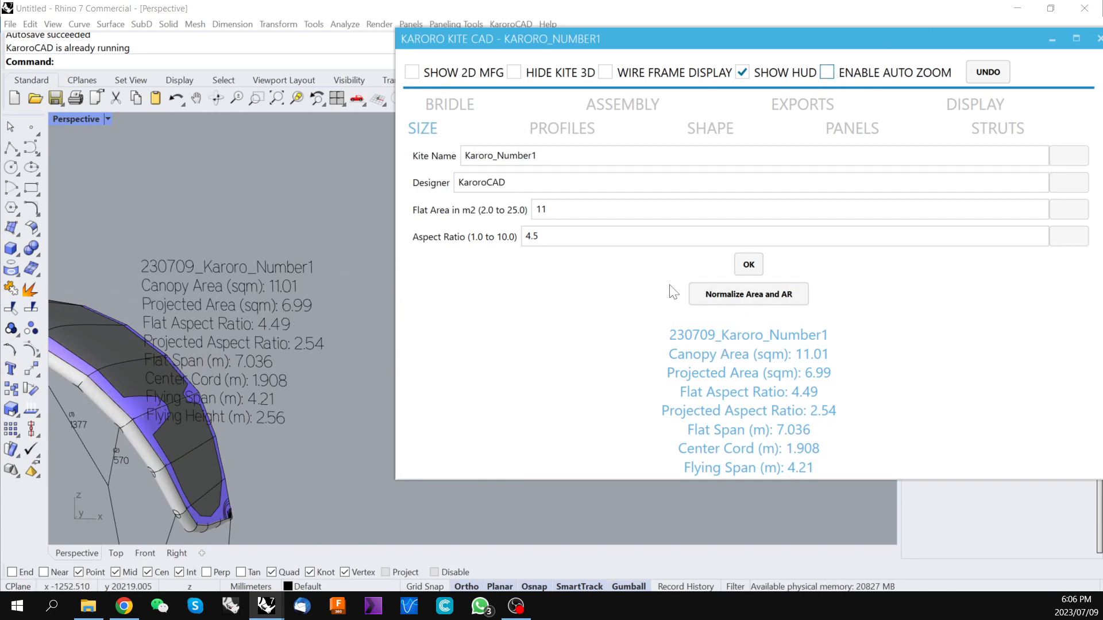
{"action": "mouse_move", "coordinate": [748, 294]}
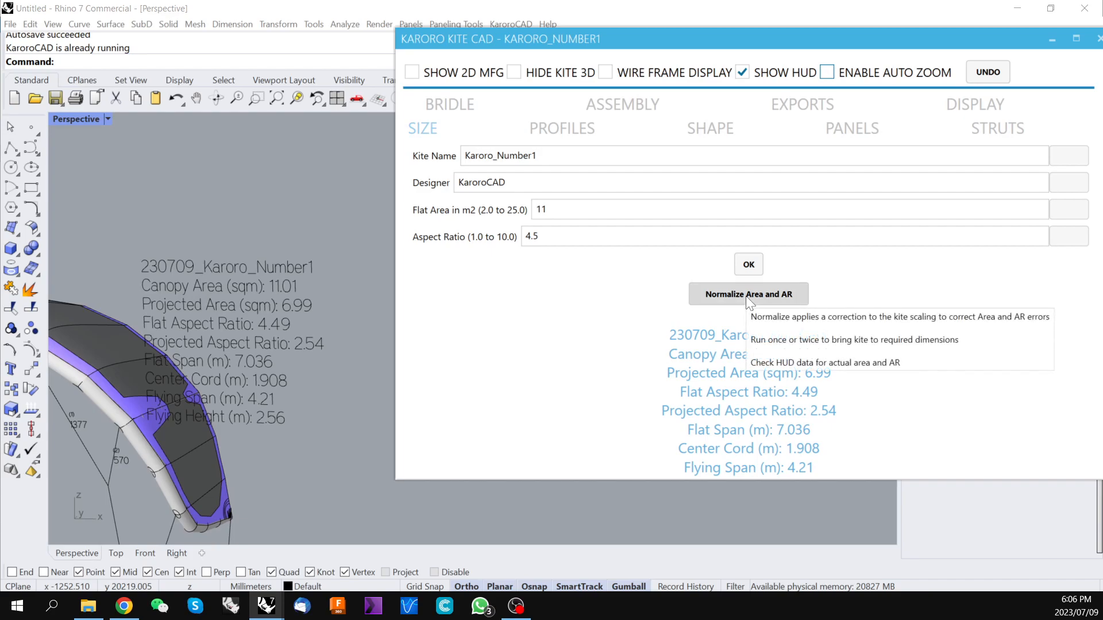
{"action": "left_click", "coordinate": [748, 294]}
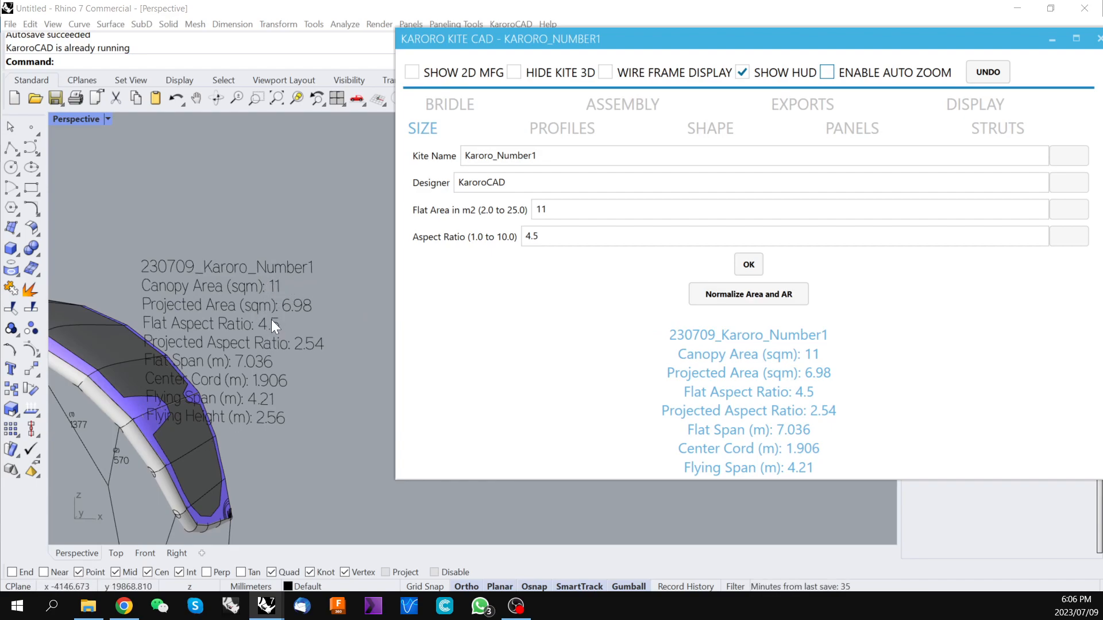
{"action": "mouse_move", "coordinate": [794, 337]}
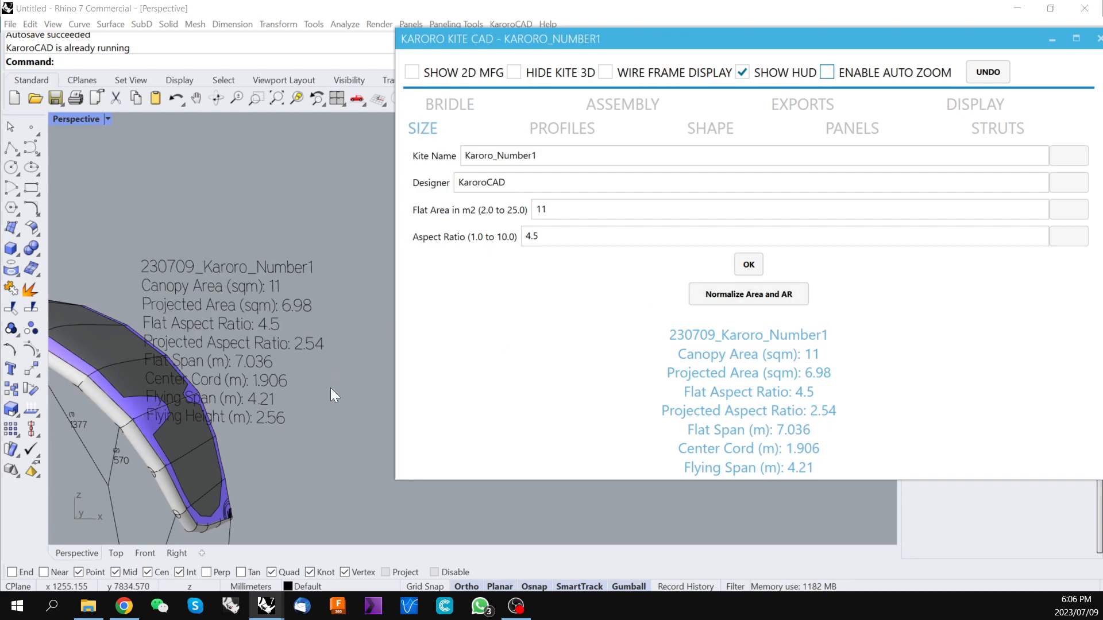
{"action": "mouse_move", "coordinate": [335, 353]}
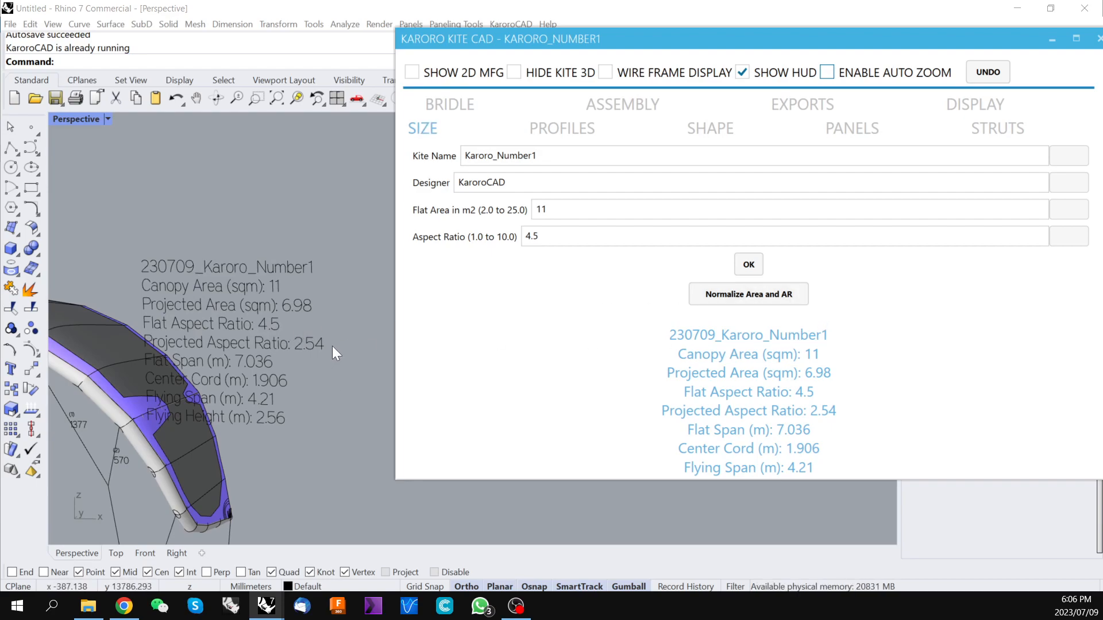
{"action": "mouse_move", "coordinate": [205, 252]}
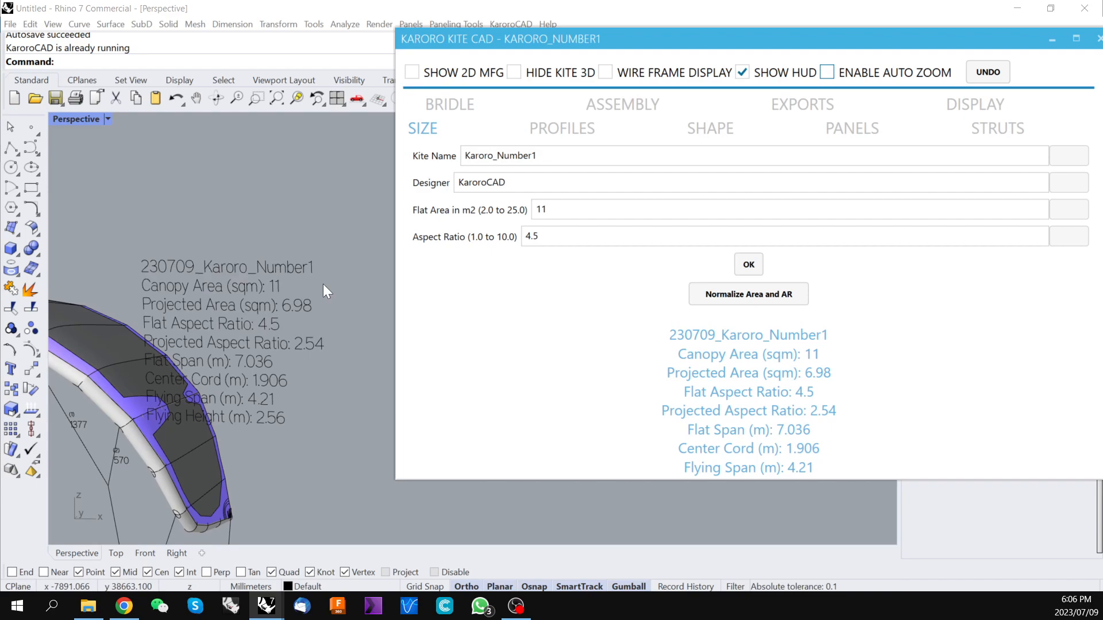
{"action": "mouse_move", "coordinate": [390, 324]}
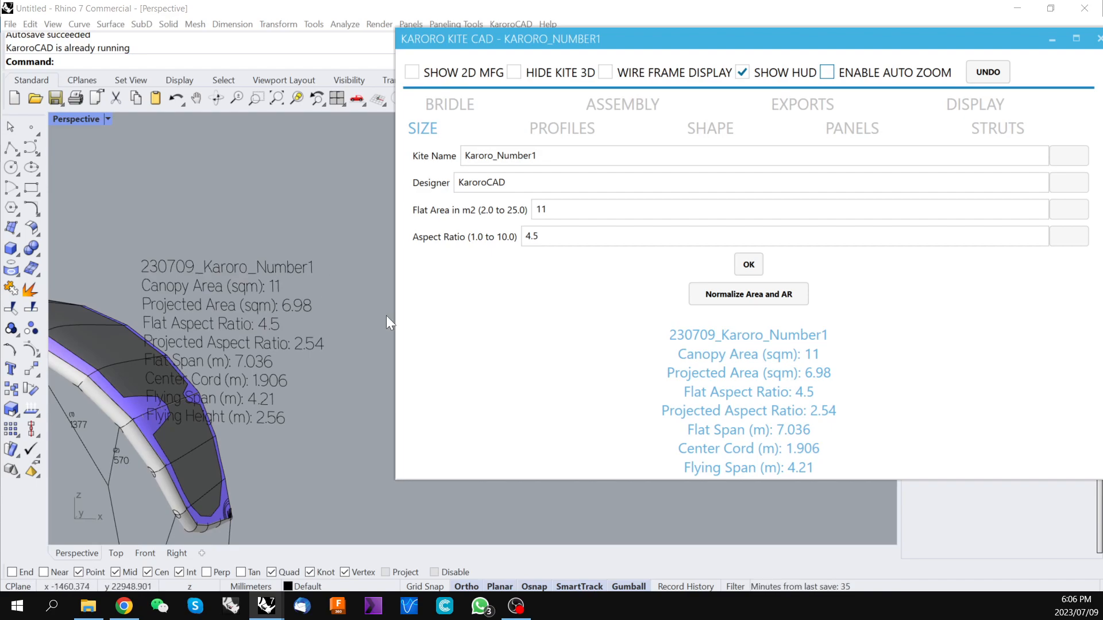
{"action": "mouse_move", "coordinate": [570, 364]}
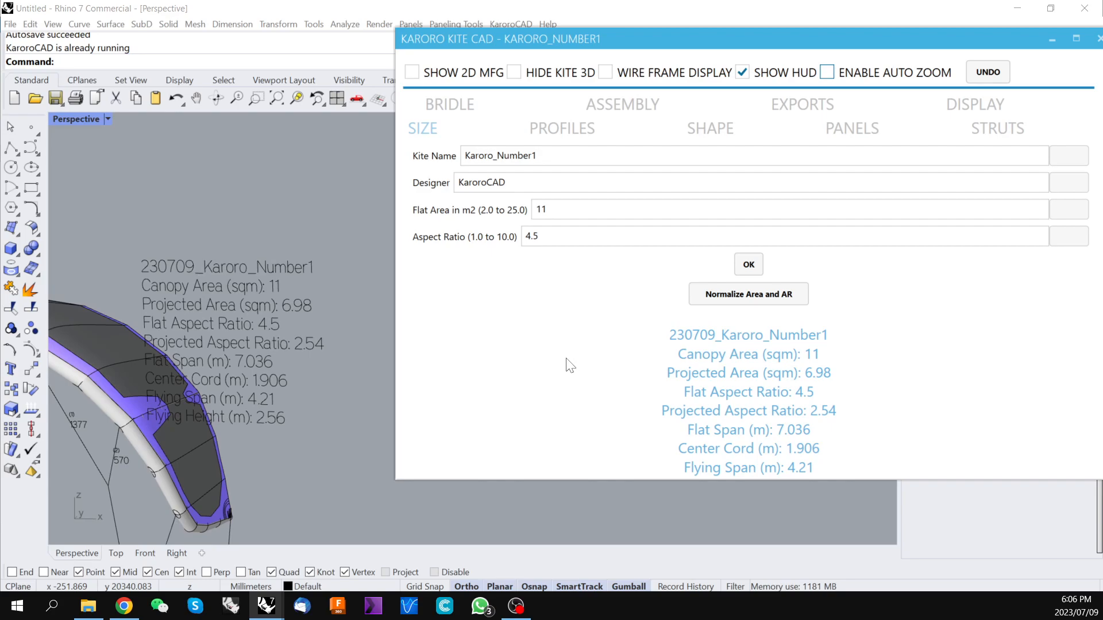
{"action": "mouse_move", "coordinate": [747, 294]}
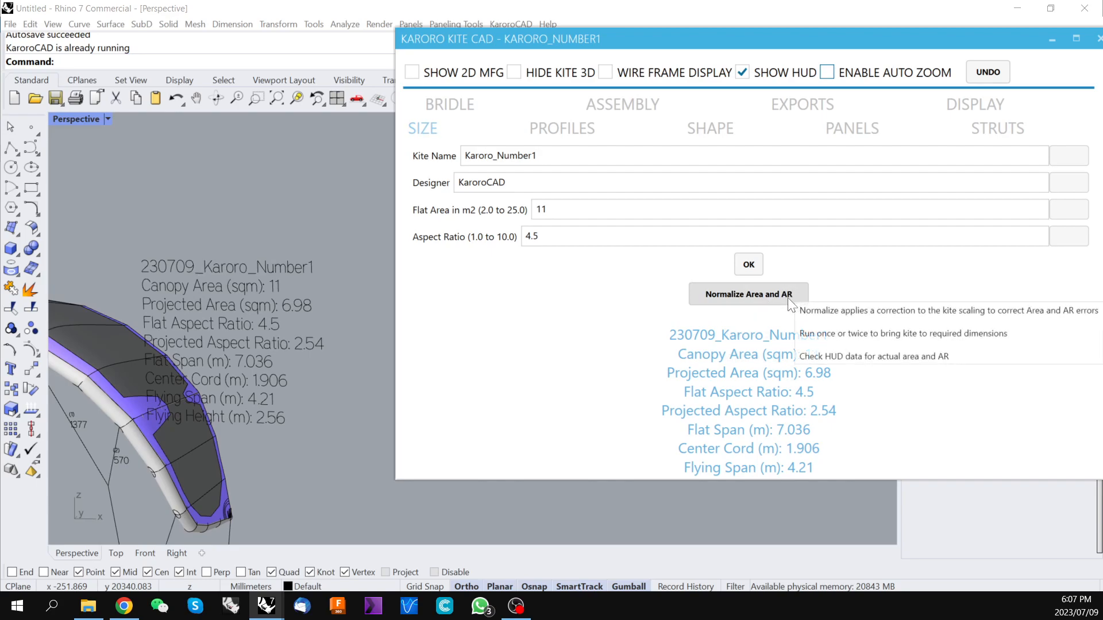
{"action": "mouse_move", "coordinate": [510, 372]}
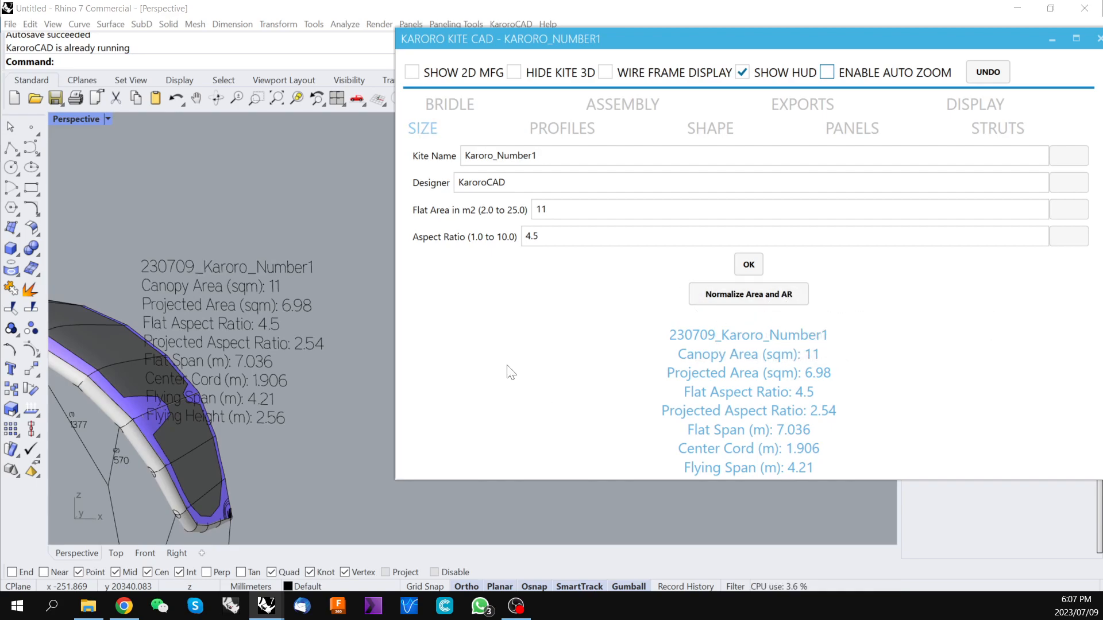
{"action": "left_click_drag", "start_coordinate": [500, 39], "coordinate": [612, 16]}
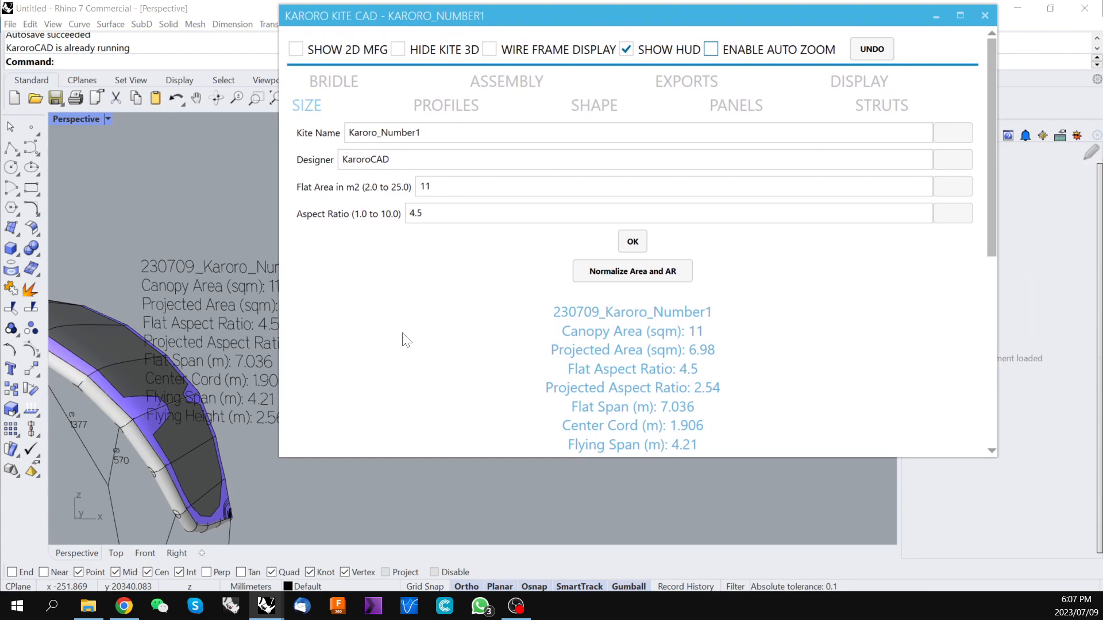
- Enable SHOW 2D MFG to lay out the manufacturing panels and view them in the Top viewport
{"action": "left_click_drag", "start_coordinate": [385, 15], "coordinate": [609, 33]}
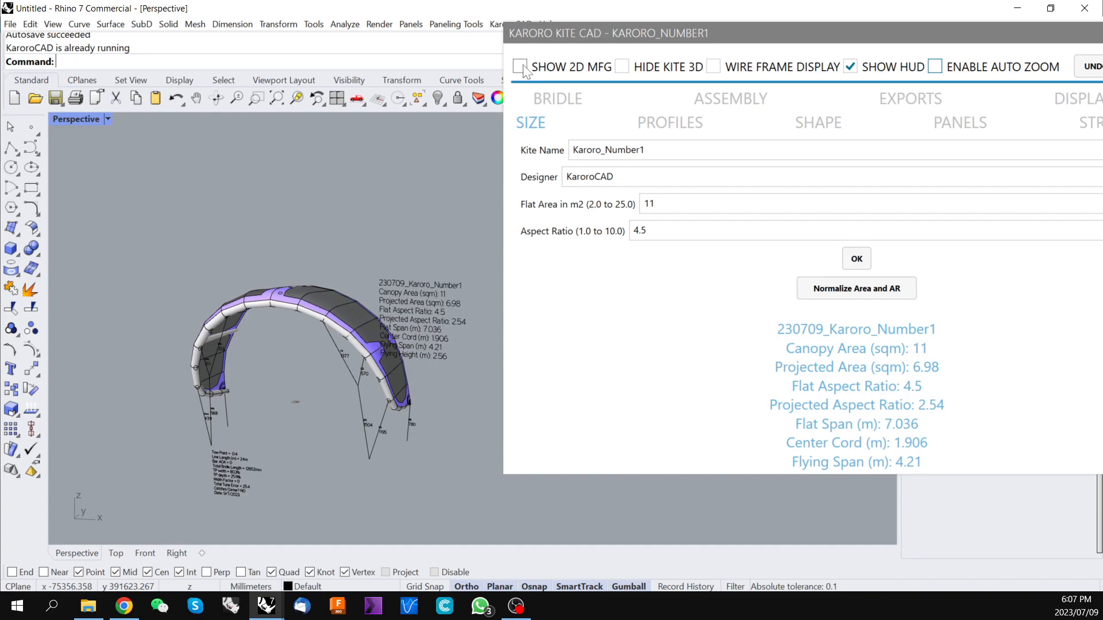
{"action": "left_click", "coordinate": [521, 67]}
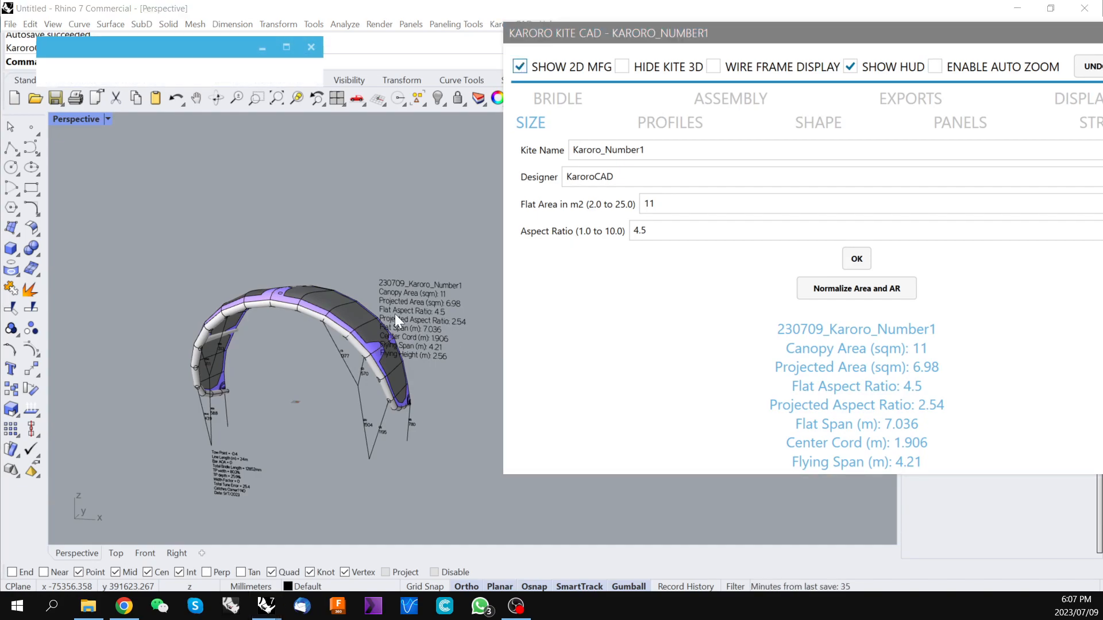
{"action": "mouse_move", "coordinate": [344, 325]}
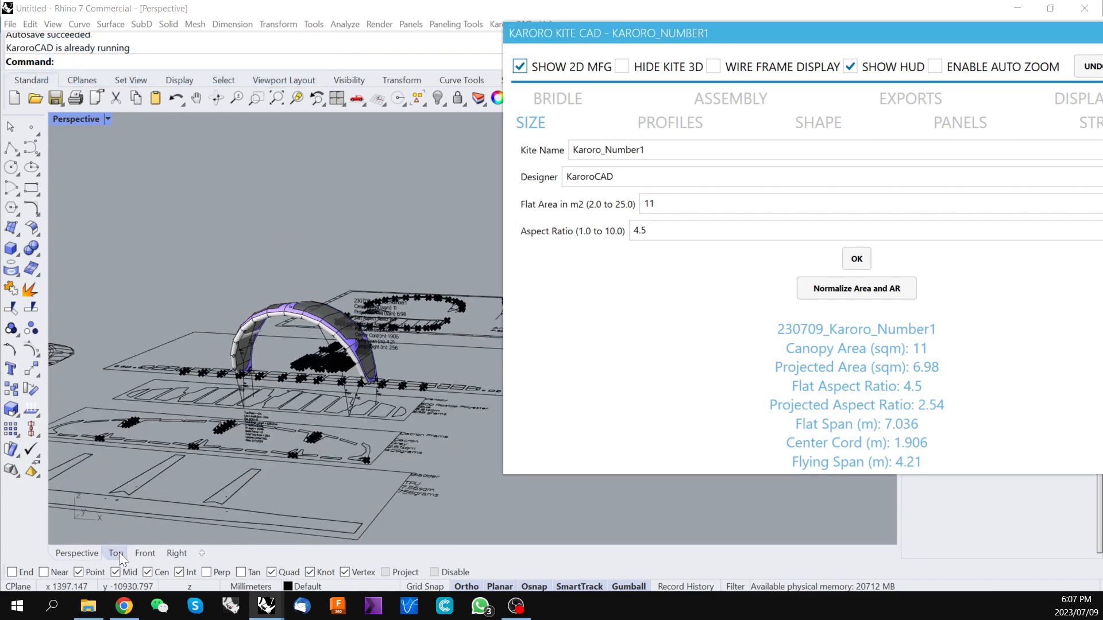
{"action": "left_click", "coordinate": [115, 552]}
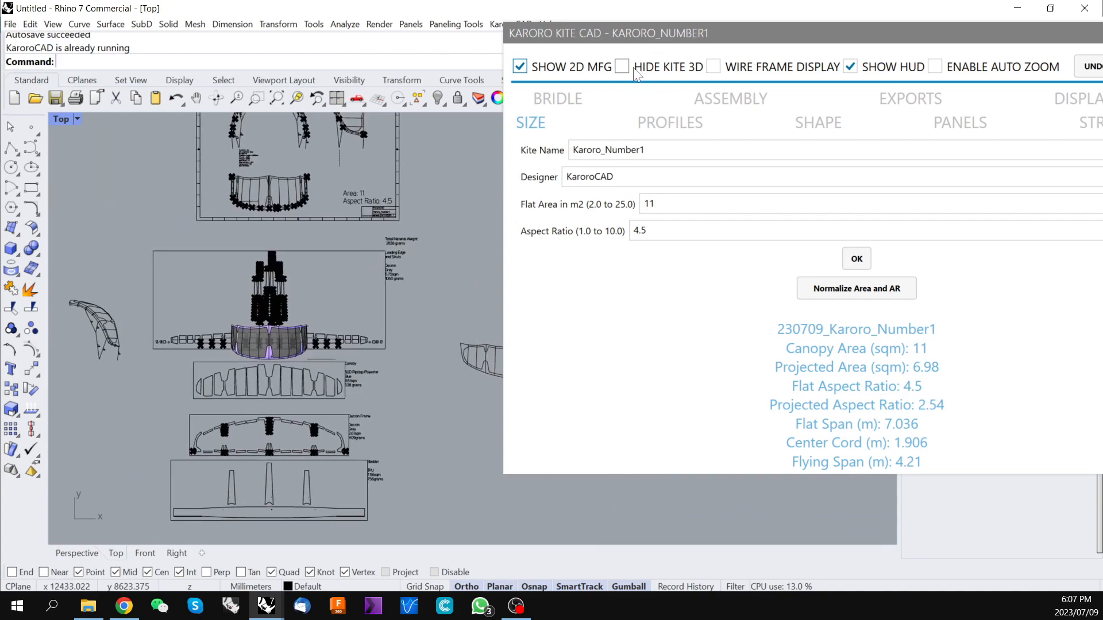
- Tick HIDE KITE 3D so only the flat panels remain, centred in the view
{"action": "left_click", "coordinate": [620, 67]}
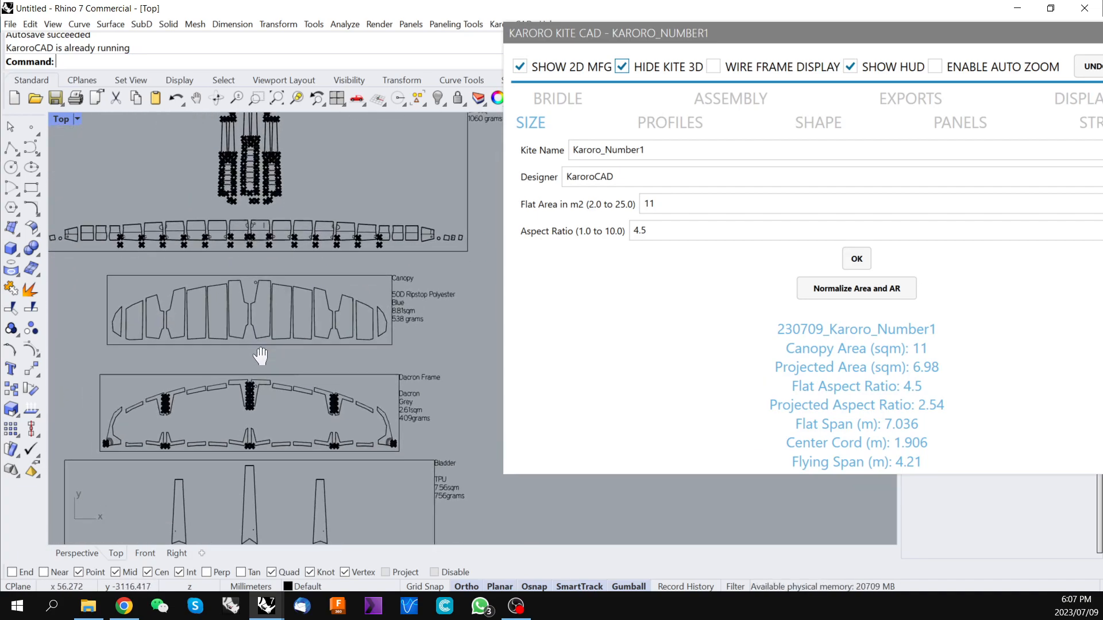
{"action": "mouse_move", "coordinate": [371, 411]}
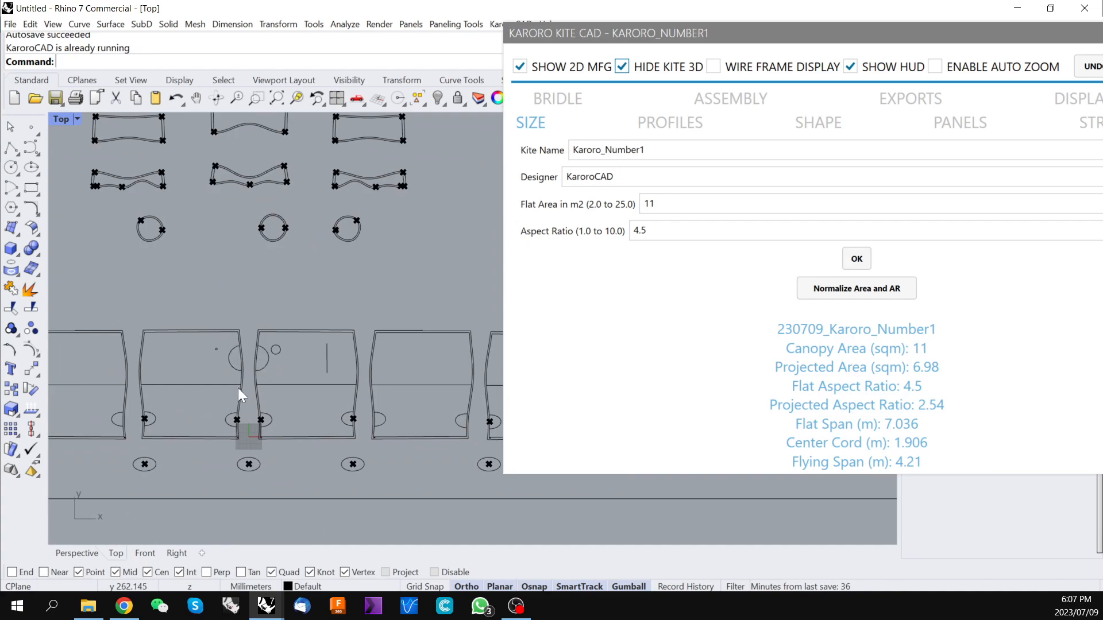
{"action": "mouse_move", "coordinate": [252, 367]}
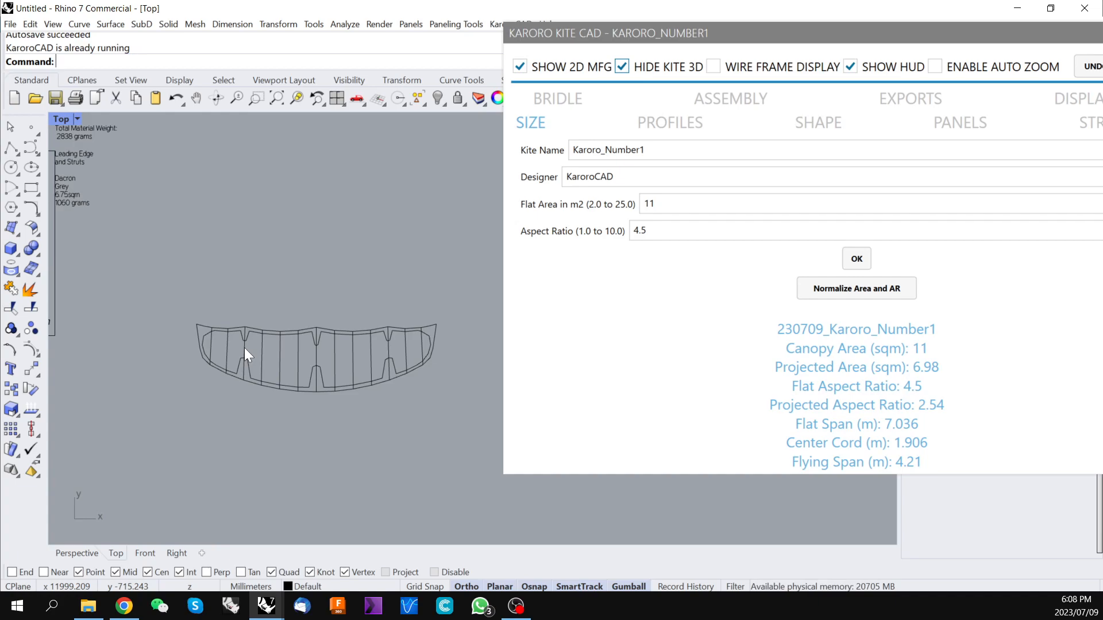
{"action": "mouse_move", "coordinate": [261, 296]}
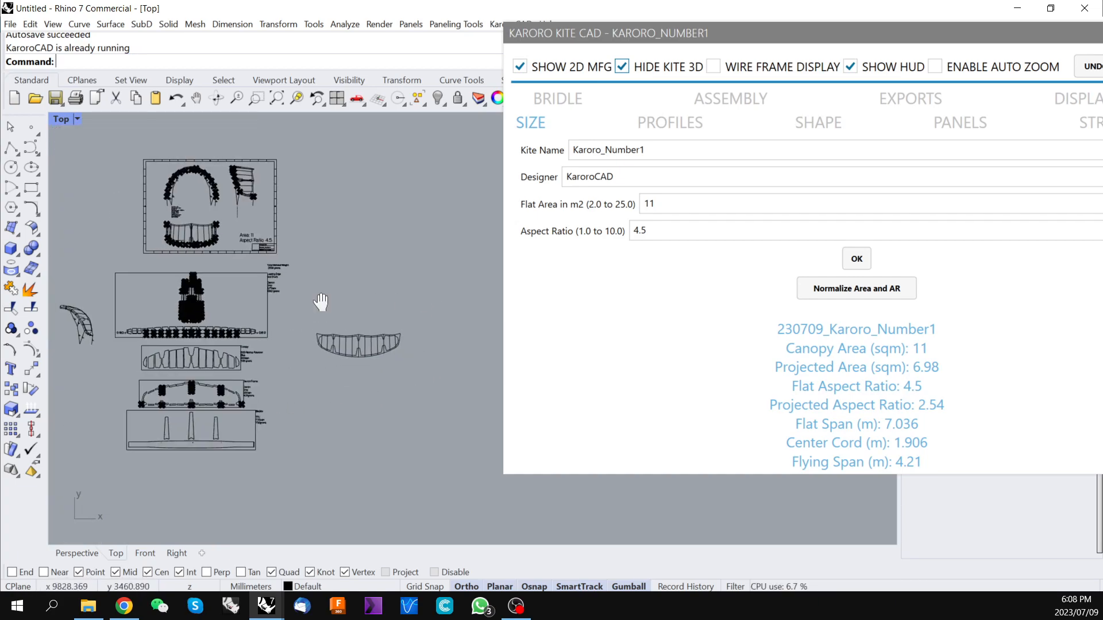
{"action": "left_click_drag", "start_coordinate": [321, 301], "coordinate": [124, 472]}
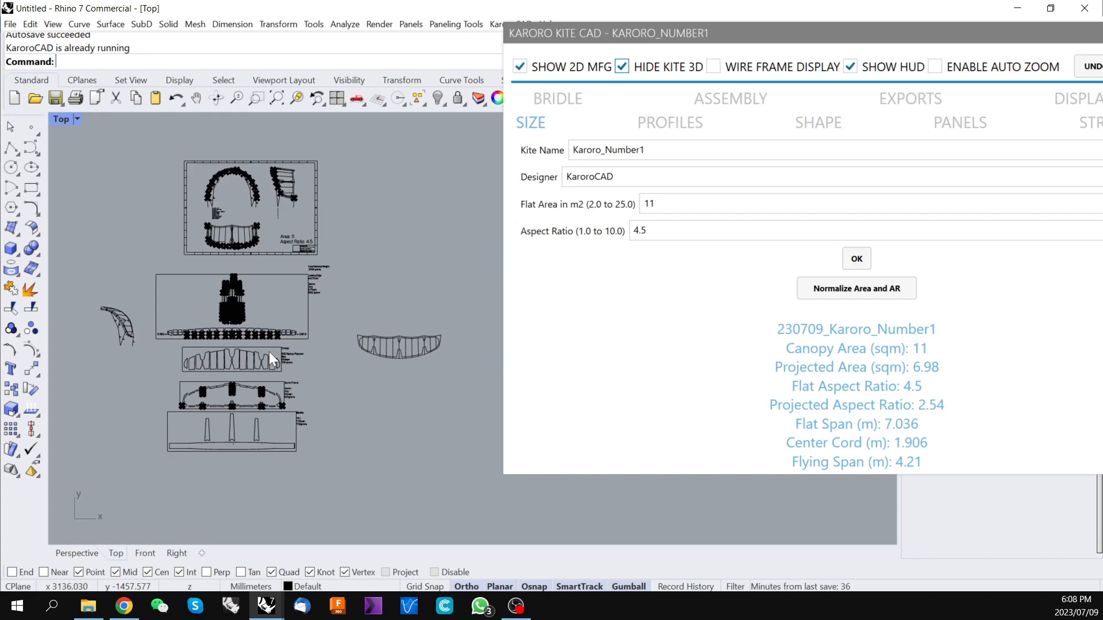
{"action": "mouse_move", "coordinate": [909, 41]}
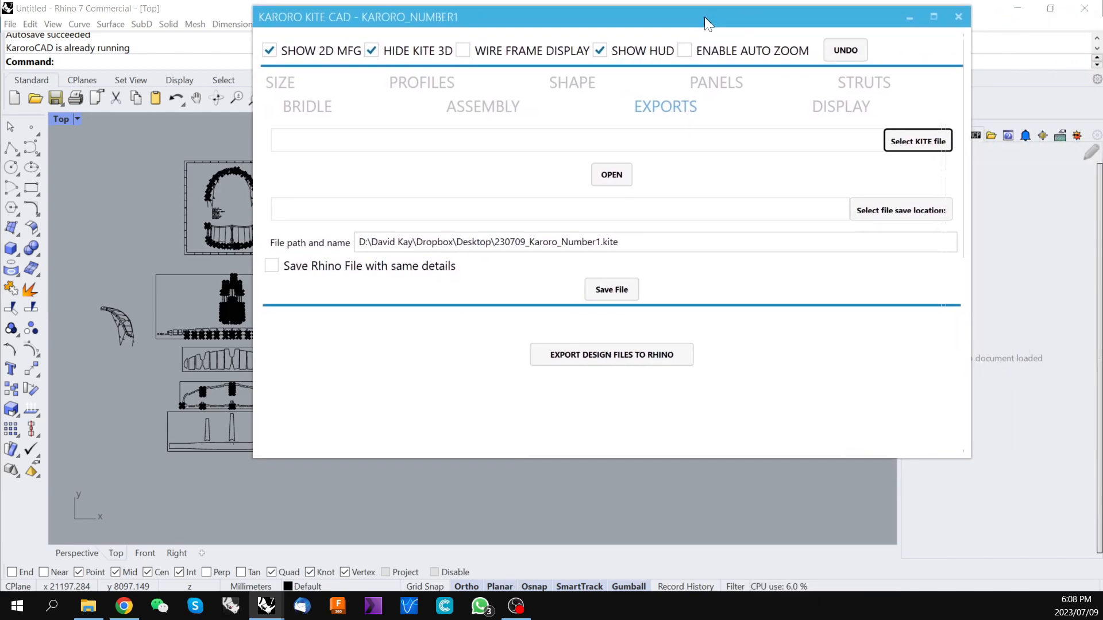
- Save the design as 230709_Karoro_Number1.kite via Save File, then browse for it with Select KITE file
{"action": "left_click_drag", "start_coordinate": [706, 17], "coordinate": [699, 22]}
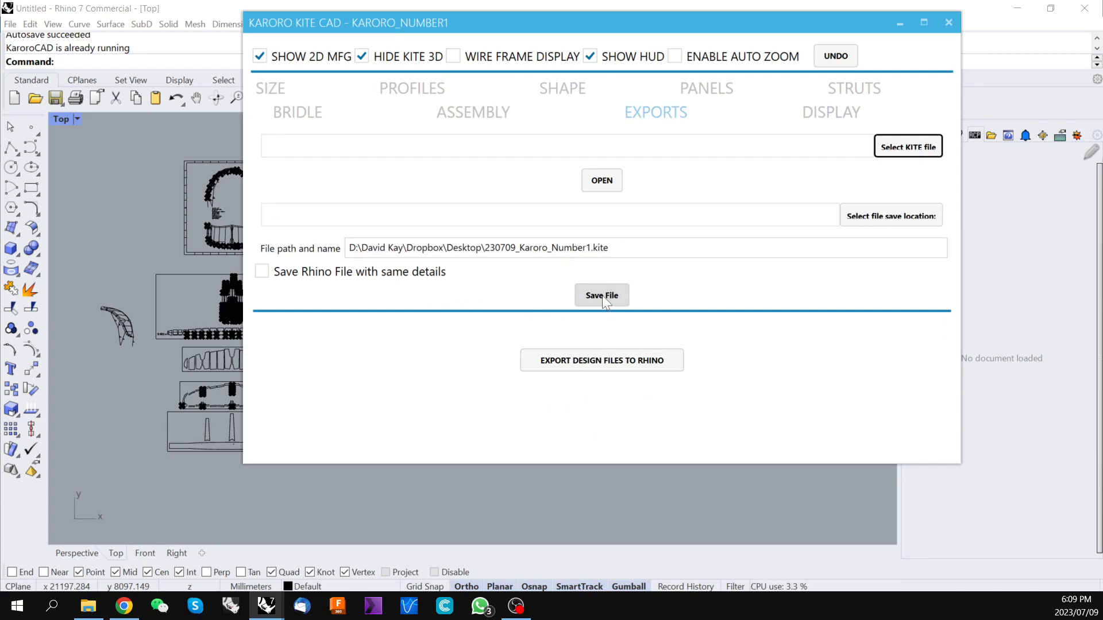
{"action": "left_click", "coordinate": [601, 296]}
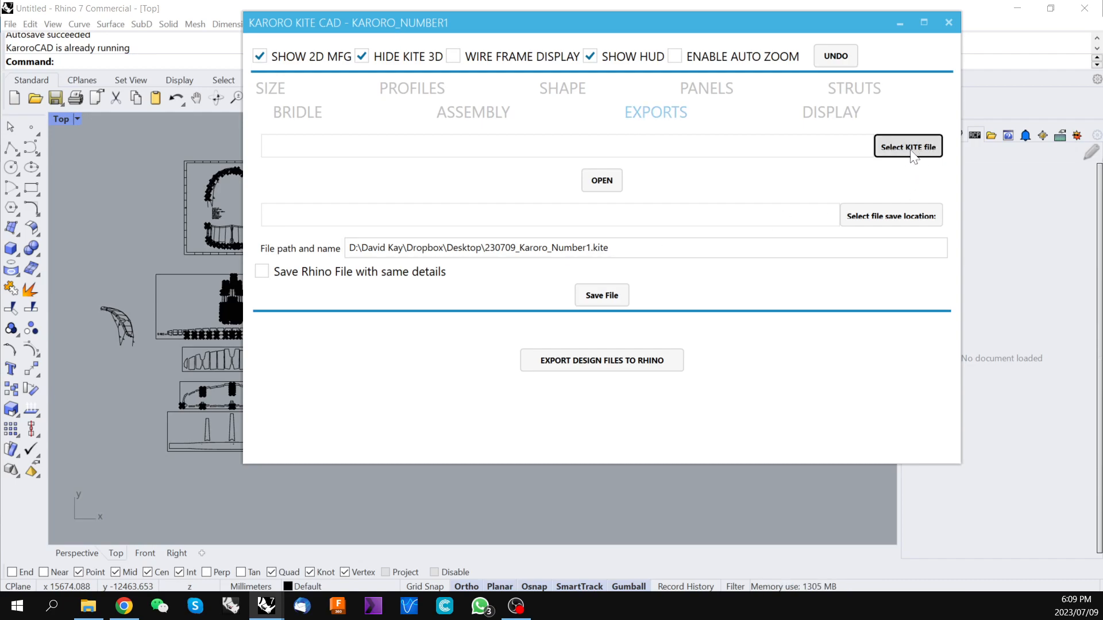
{"action": "left_click", "coordinate": [907, 146]}
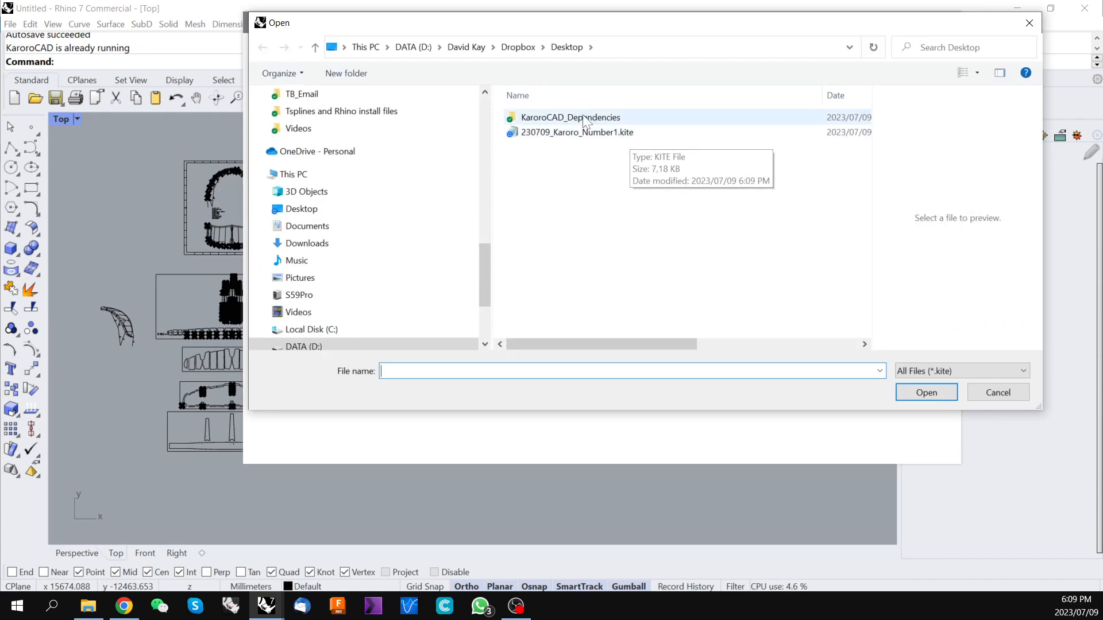
- Check 230709_Karoro_Number1.kite is listed in the Open dialog, then Cancel without loading
{"action": "left_click", "coordinate": [576, 132]}
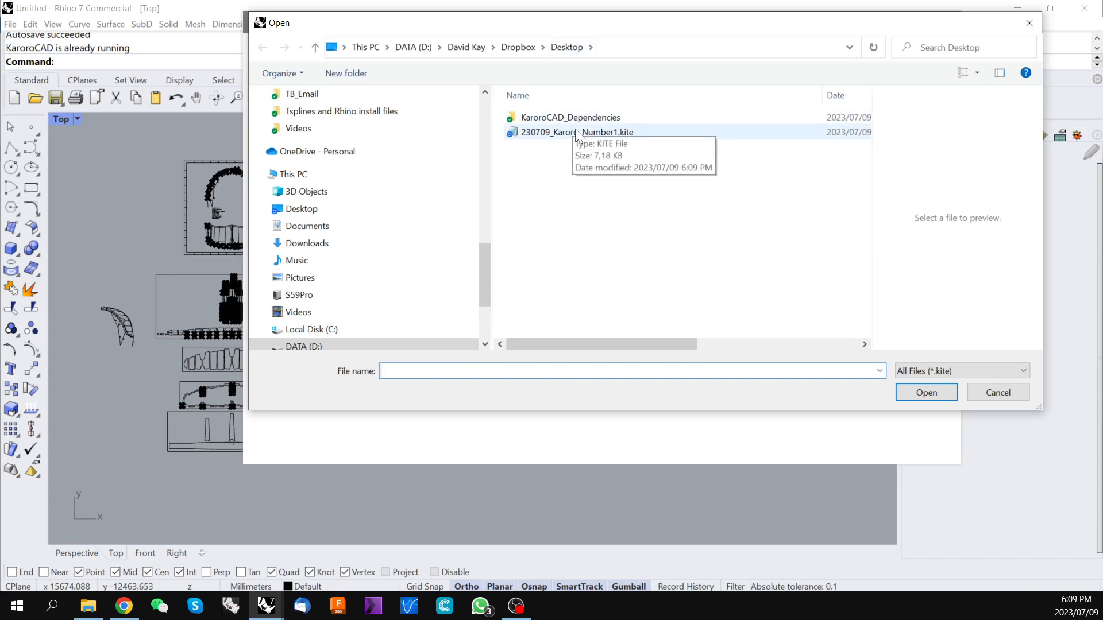
{"action": "mouse_move", "coordinate": [612, 232]}
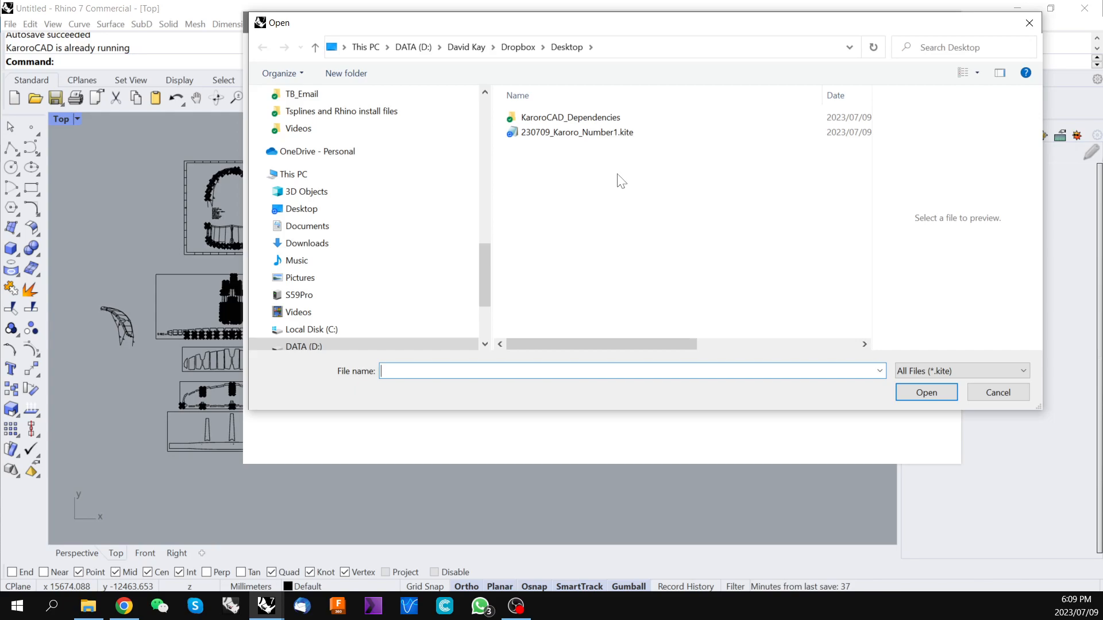
{"action": "left_click", "coordinate": [577, 132]}
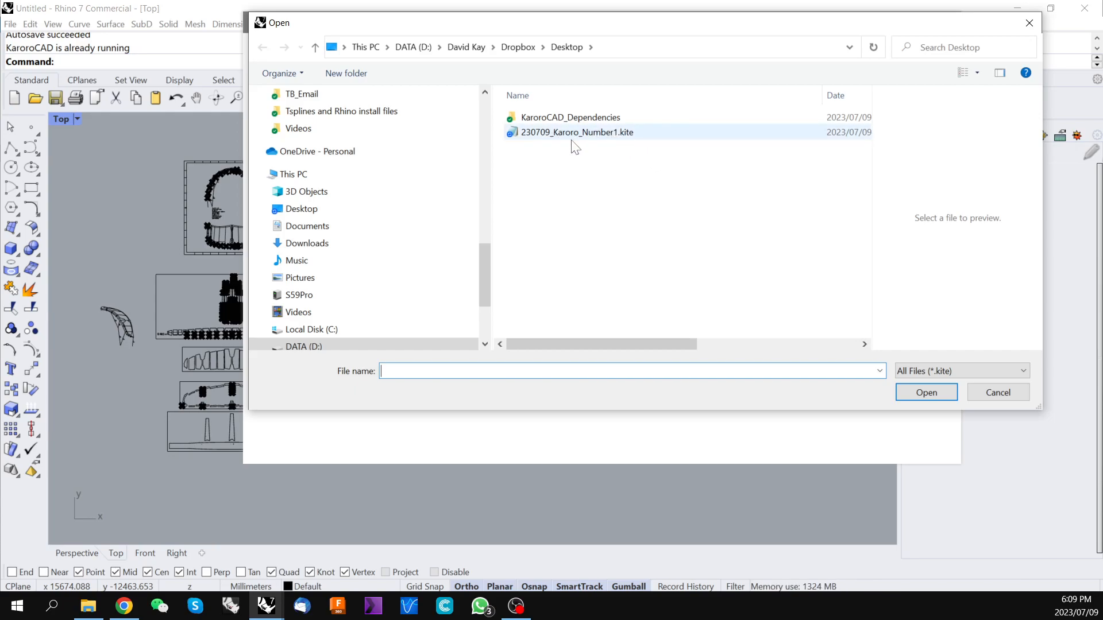
{"action": "mouse_move", "coordinate": [997, 392]}
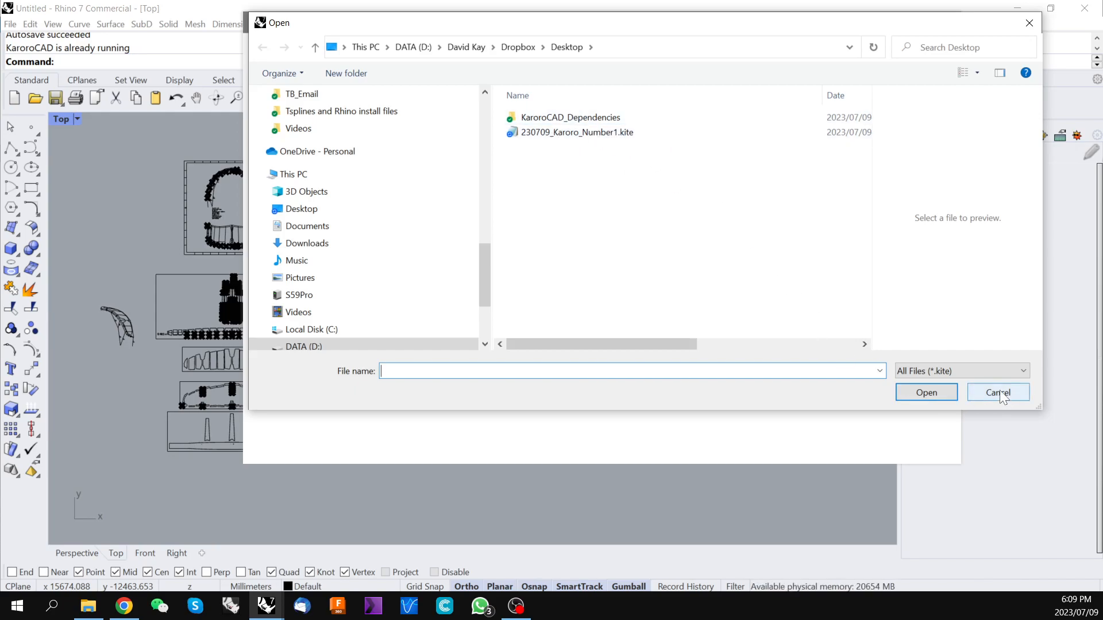
{"action": "left_click", "coordinate": [997, 393]}
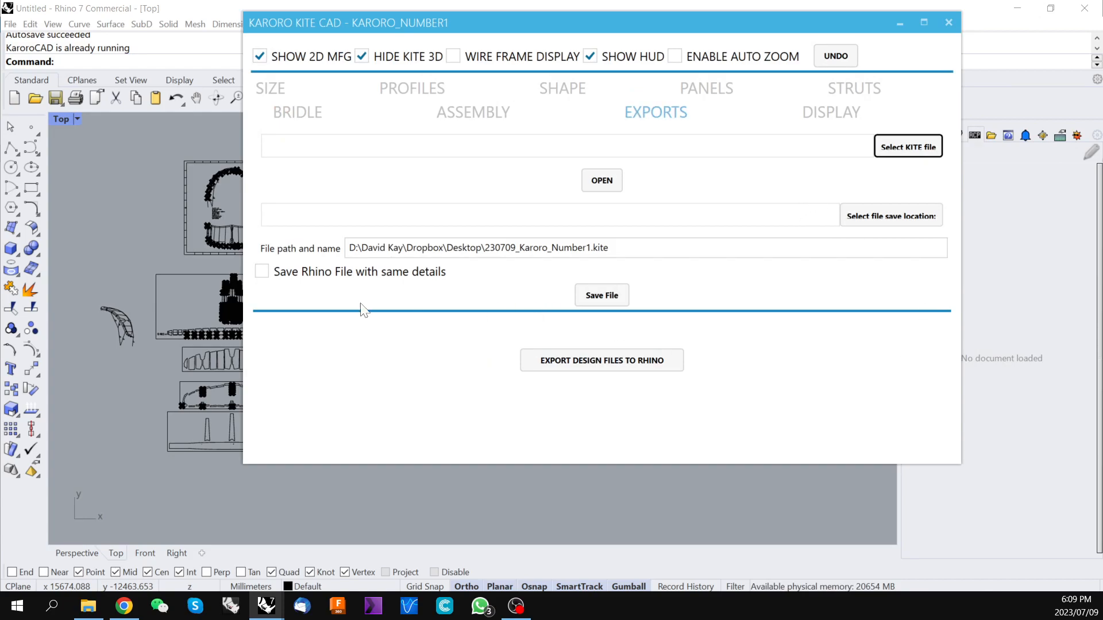
{"action": "mouse_move", "coordinate": [474, 337]}
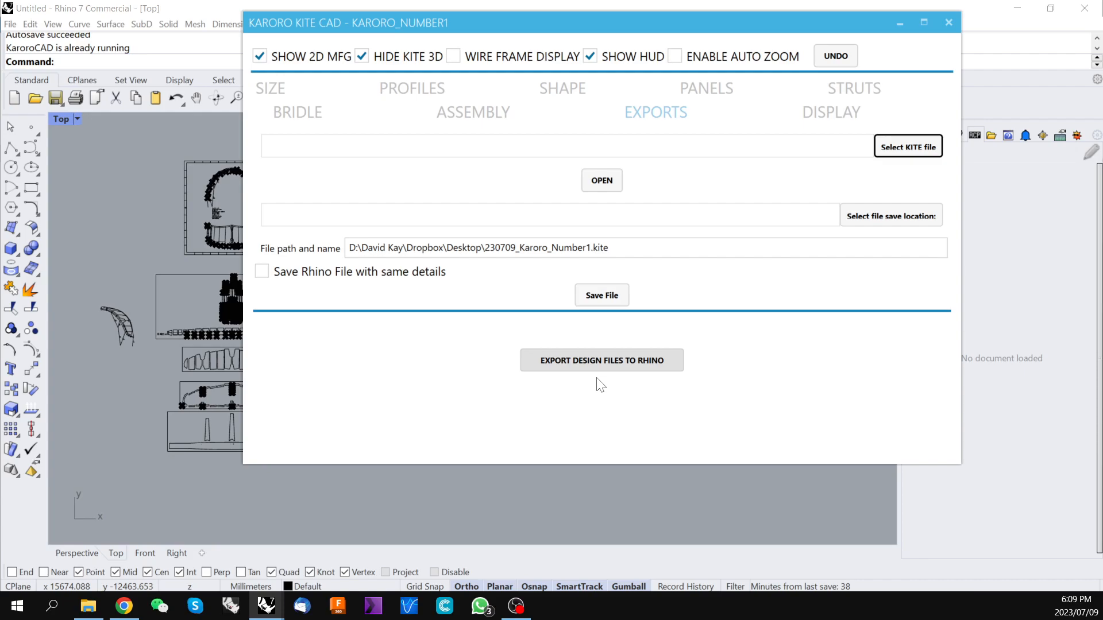
- Export the Karoro_Number1 manufacturing panels into Rhino as Leading Edge, Canopy, Dacron Frame and Struts layers
{"action": "left_click", "coordinate": [601, 359]}
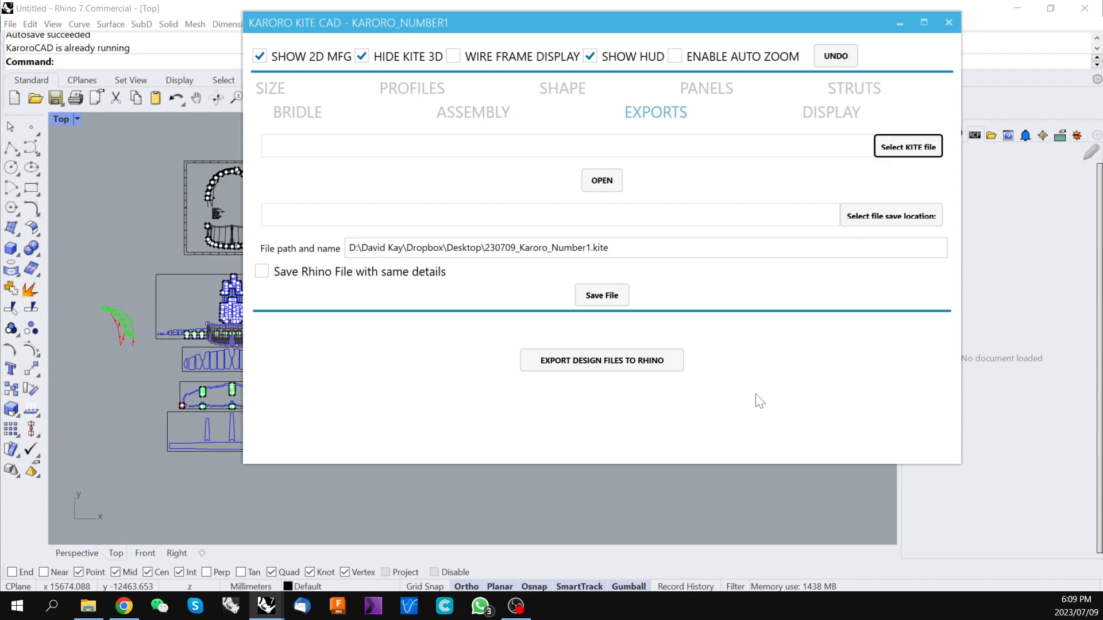
{"action": "mouse_move", "coordinate": [498, 387]}
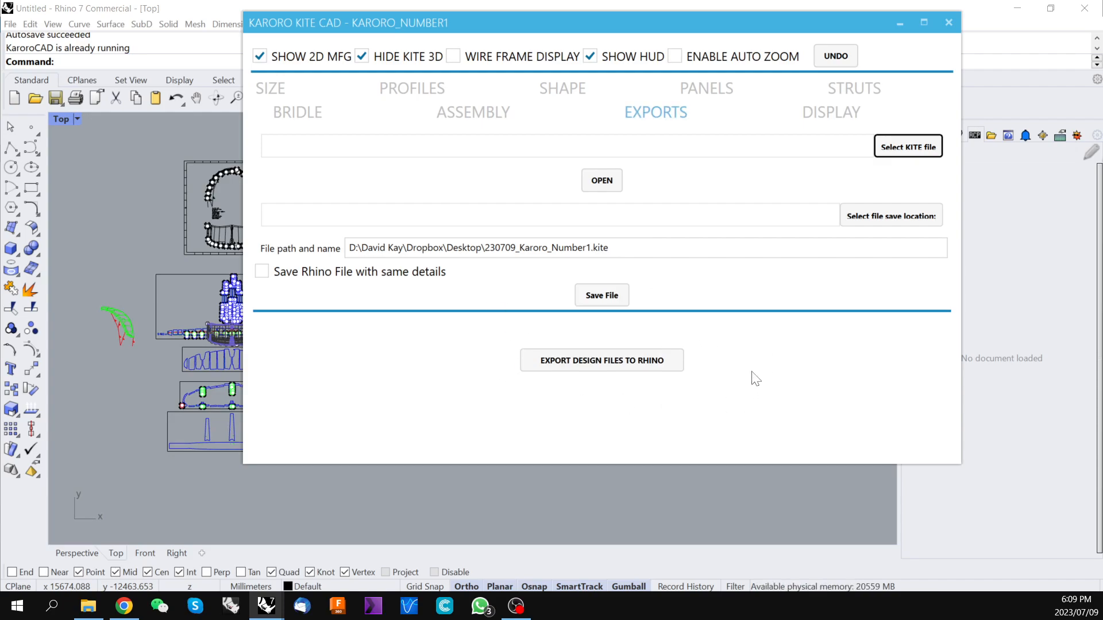
{"action": "mouse_move", "coordinate": [721, 387]}
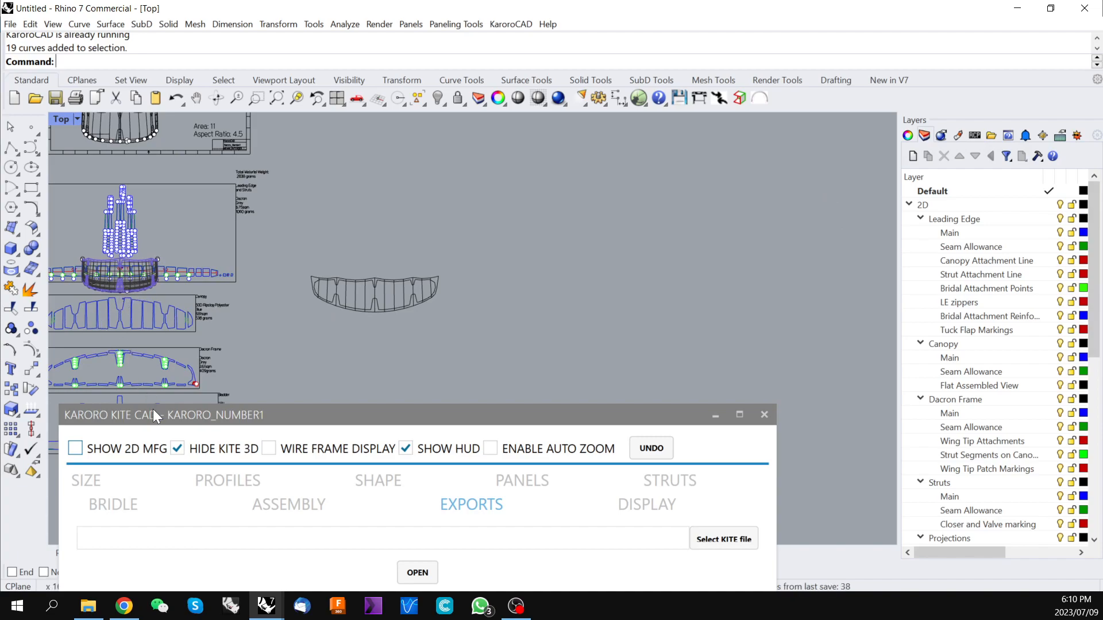
{"action": "scroll", "scroll_direction": "down", "scroll_amount": 3}
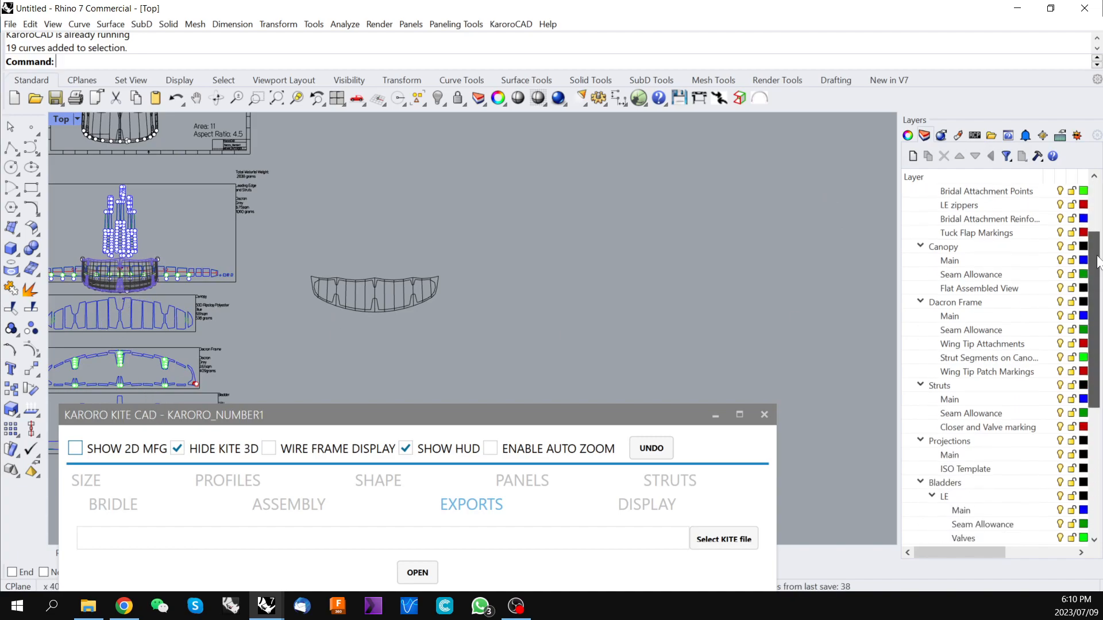
{"action": "scroll", "scroll_direction": "down", "scroll_amount": 3}
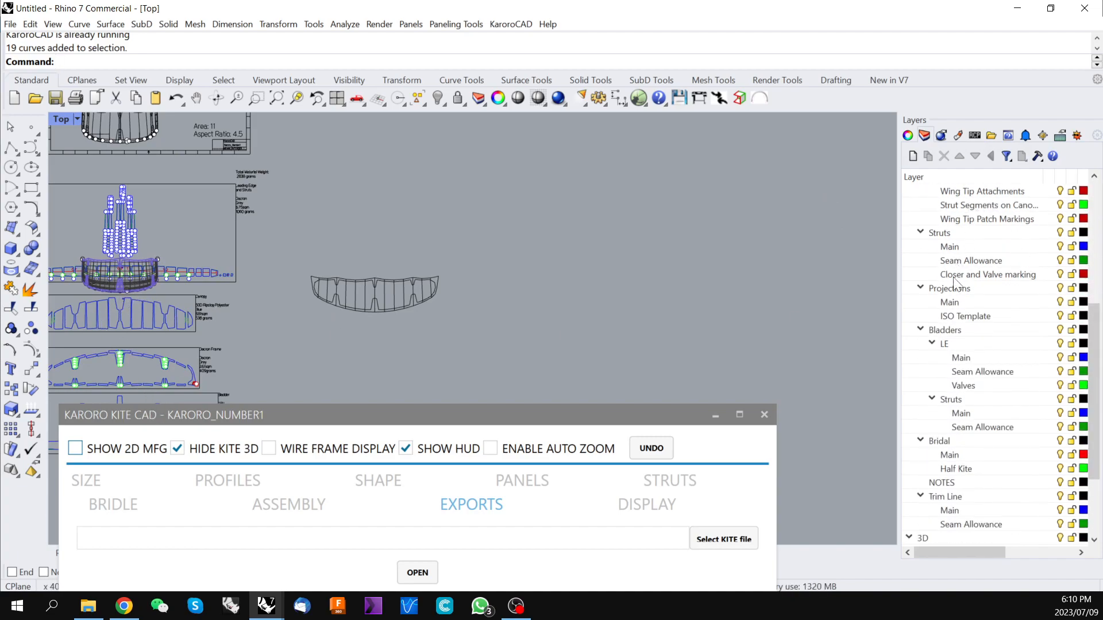
{"action": "mouse_move", "coordinate": [989, 204]}
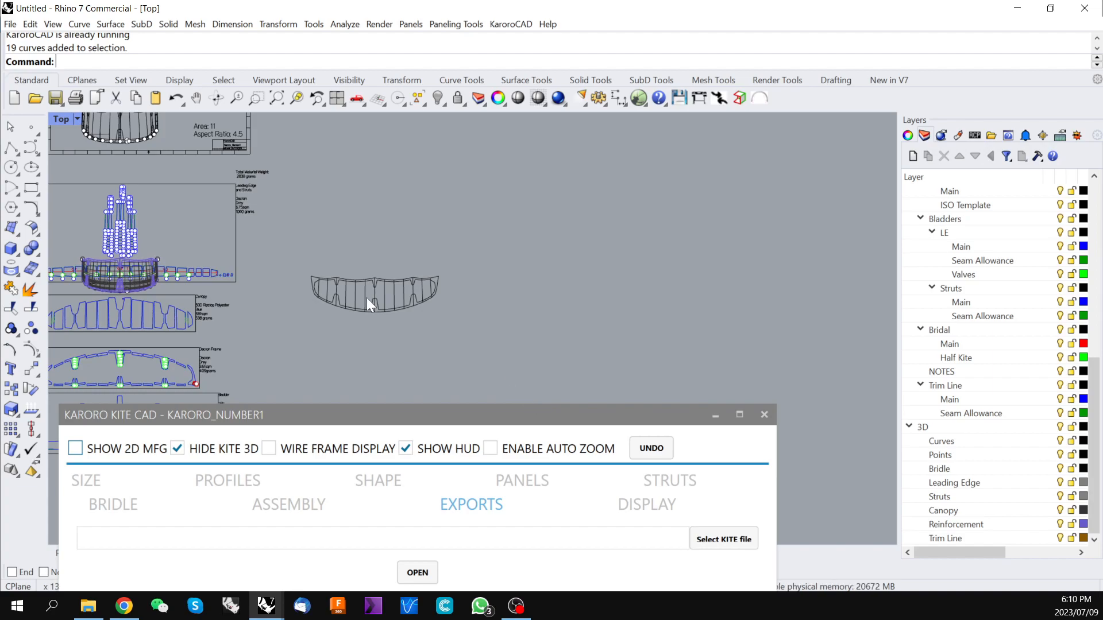
{"action": "mouse_move", "coordinate": [380, 292]}
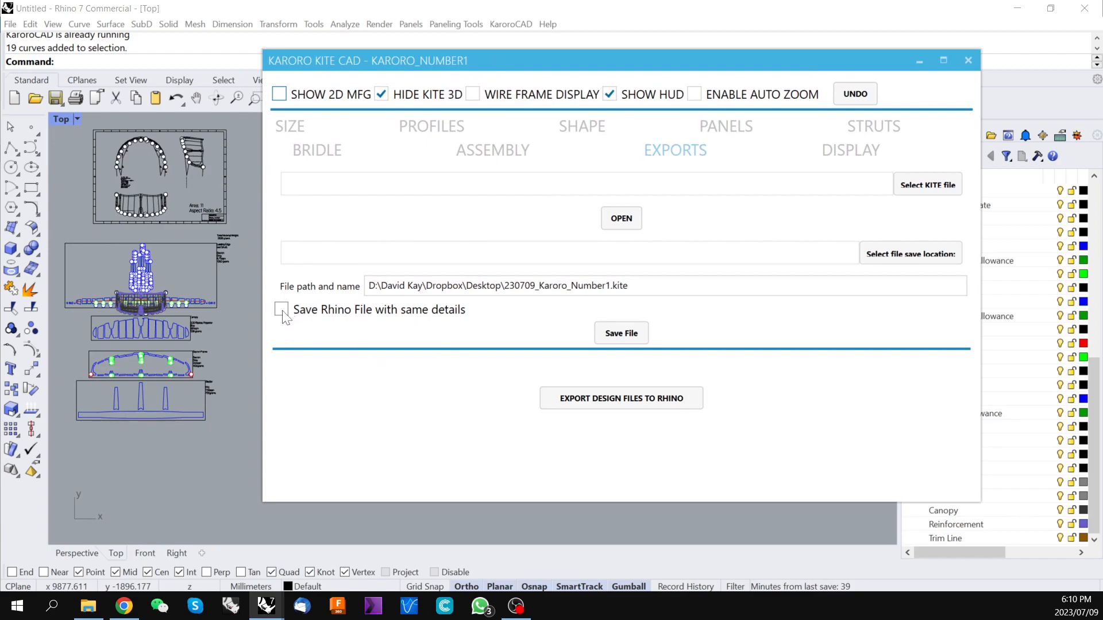
- Save the kite design with a matching Rhino file, 230709_Karoro_Number1.3dm, on the Desktop
{"action": "left_click", "coordinate": [280, 309]}
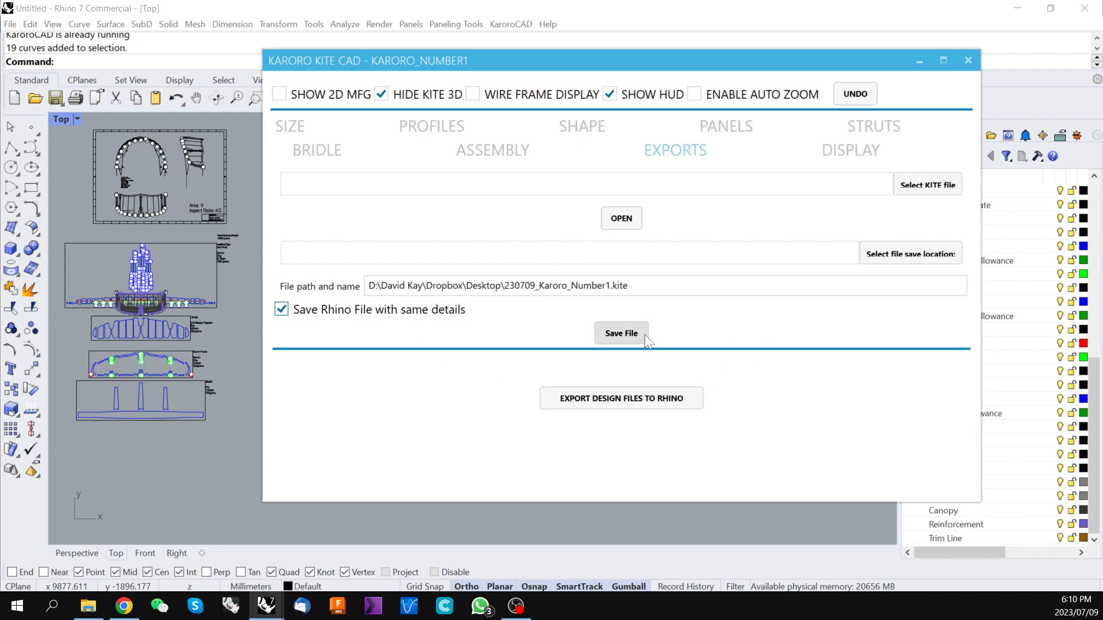
{"action": "left_click", "coordinate": [621, 333]}
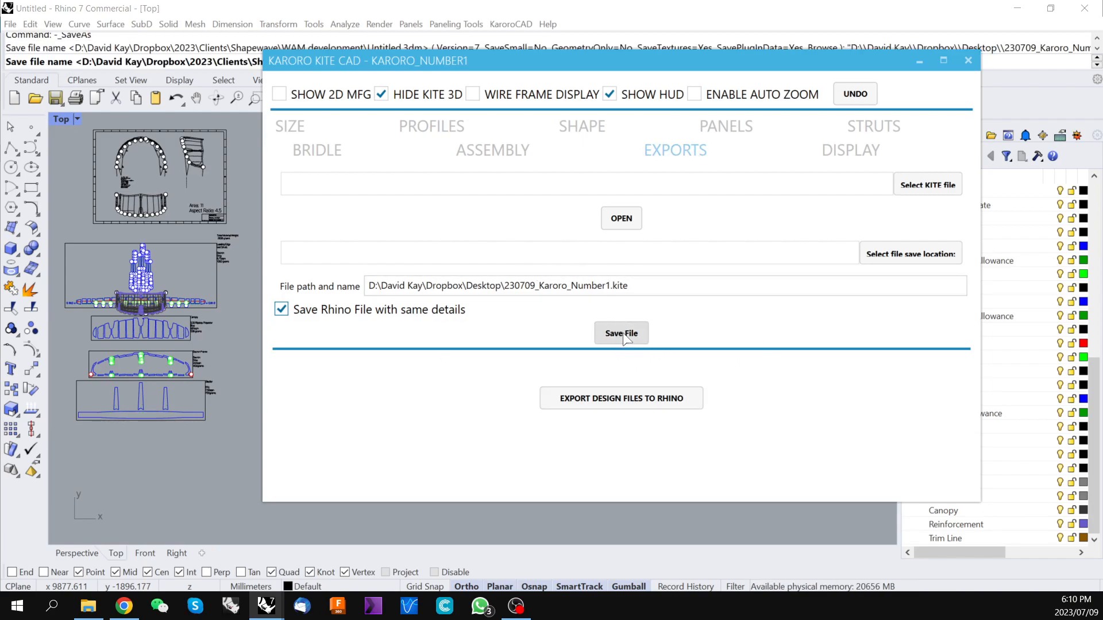
{"action": "left_click", "coordinate": [621, 333]}
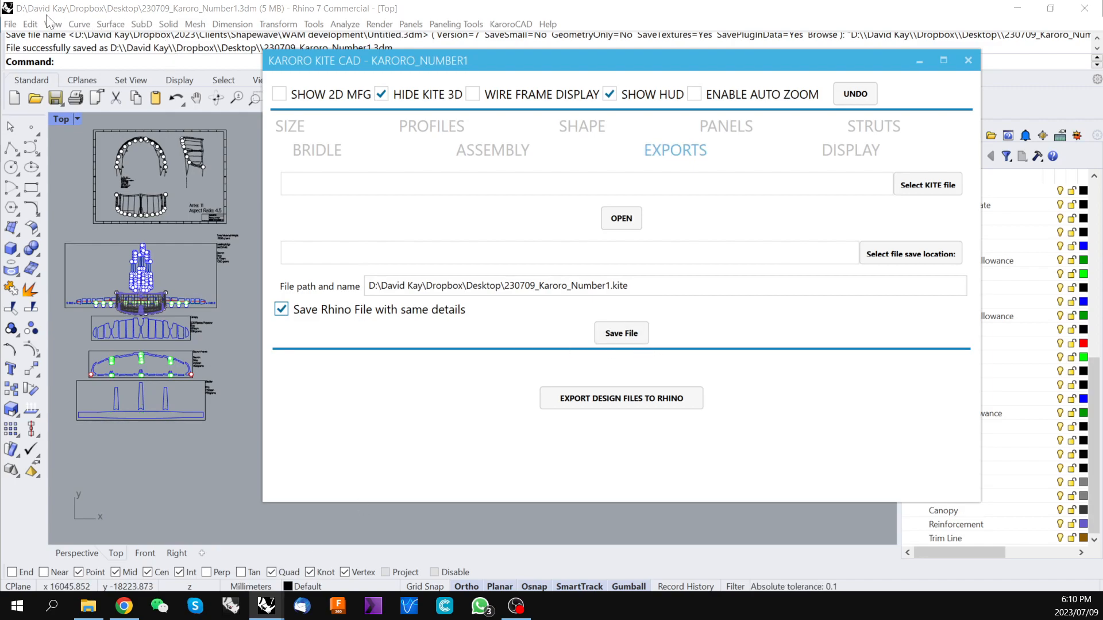
{"action": "mouse_move", "coordinate": [179, 17]}
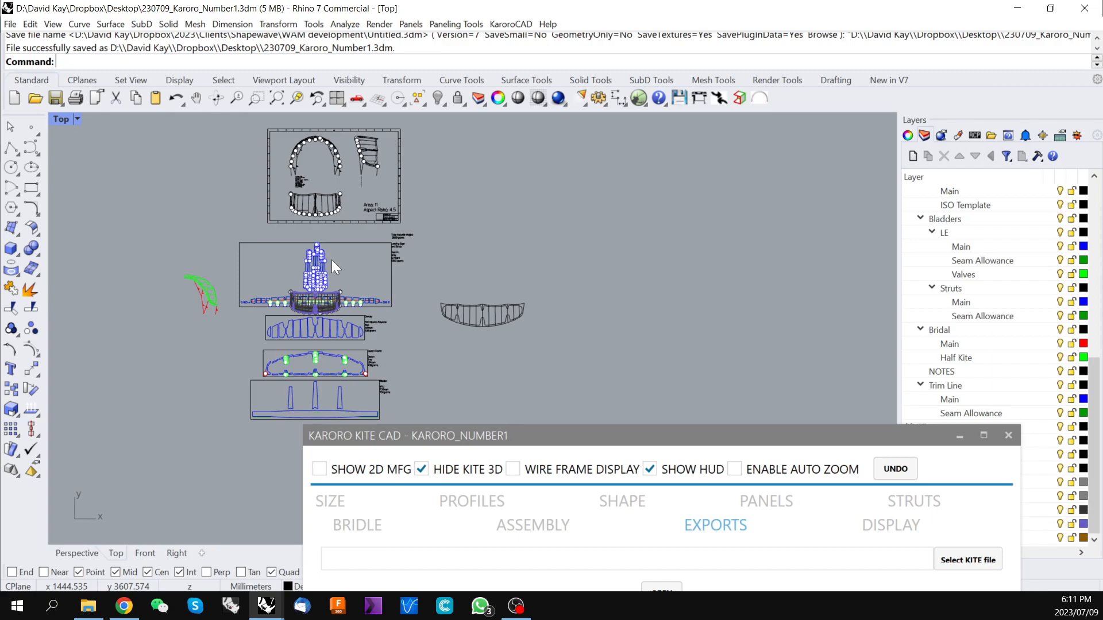
{"action": "mouse_move", "coordinate": [508, 464]}
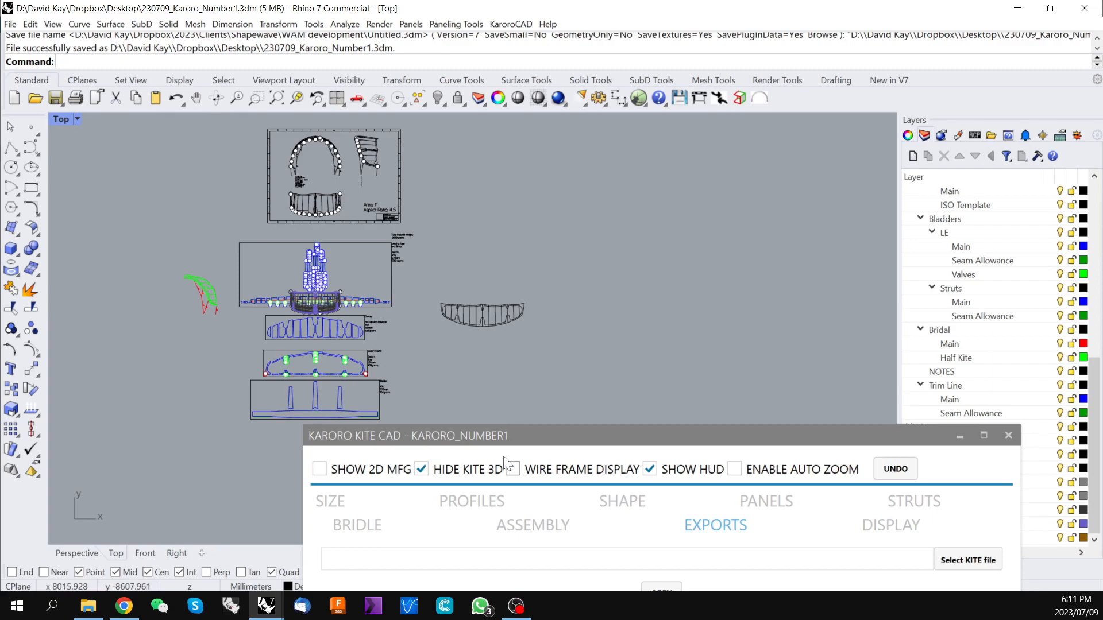